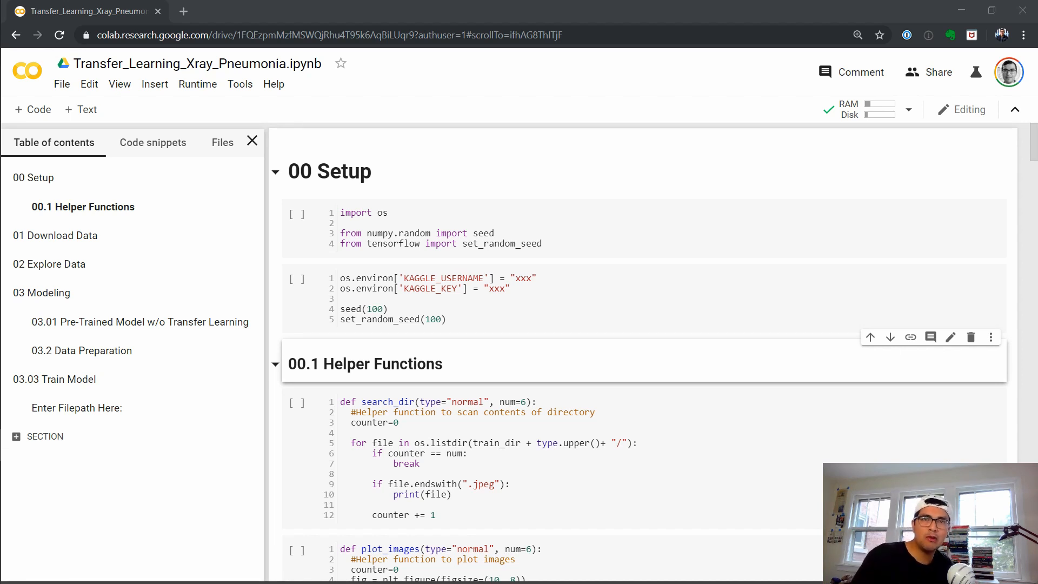
mouse_move(604, 394)
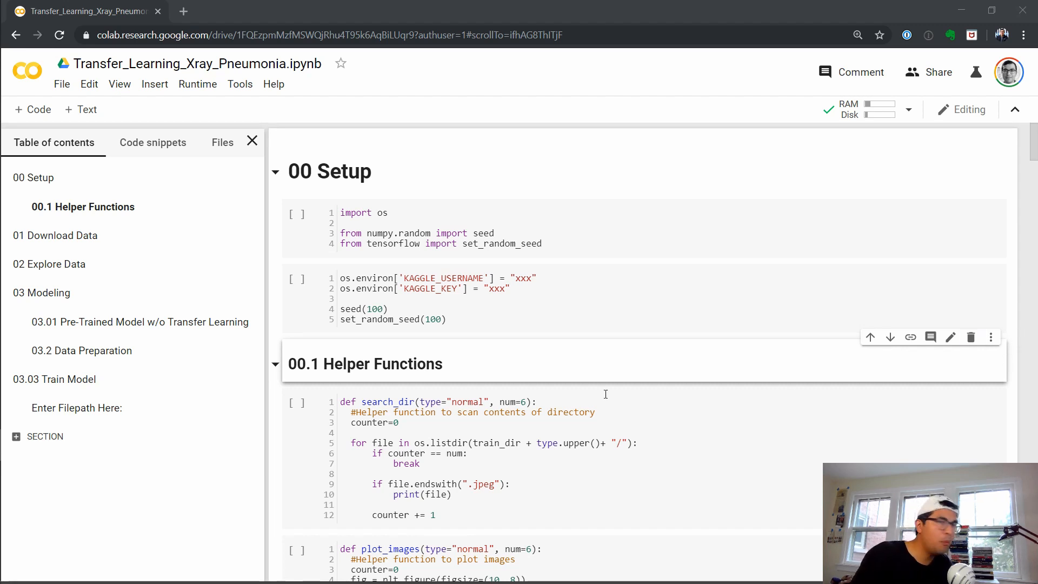
mouse_move(480, 368)
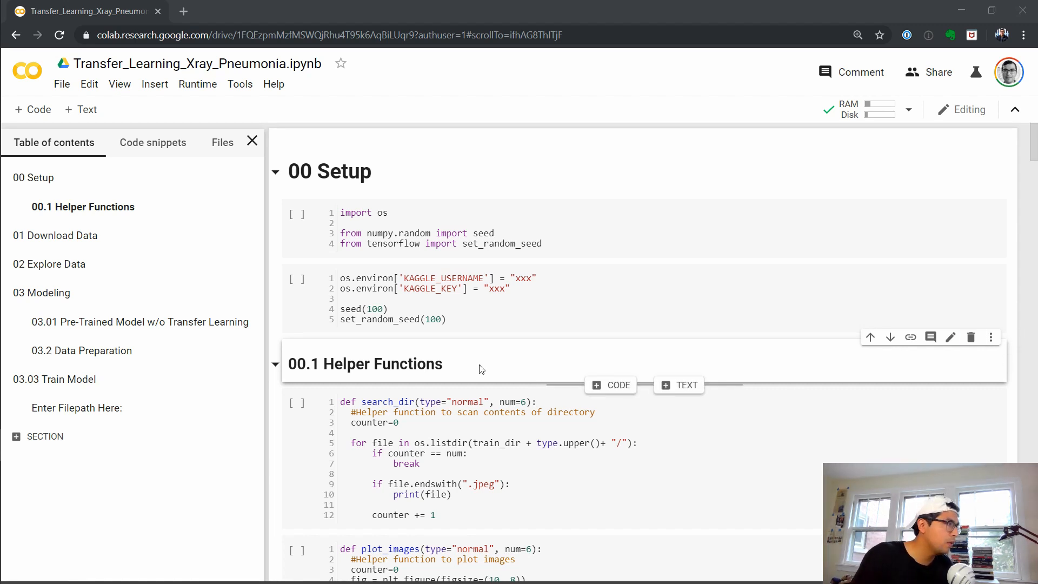
mouse_move(494, 288)
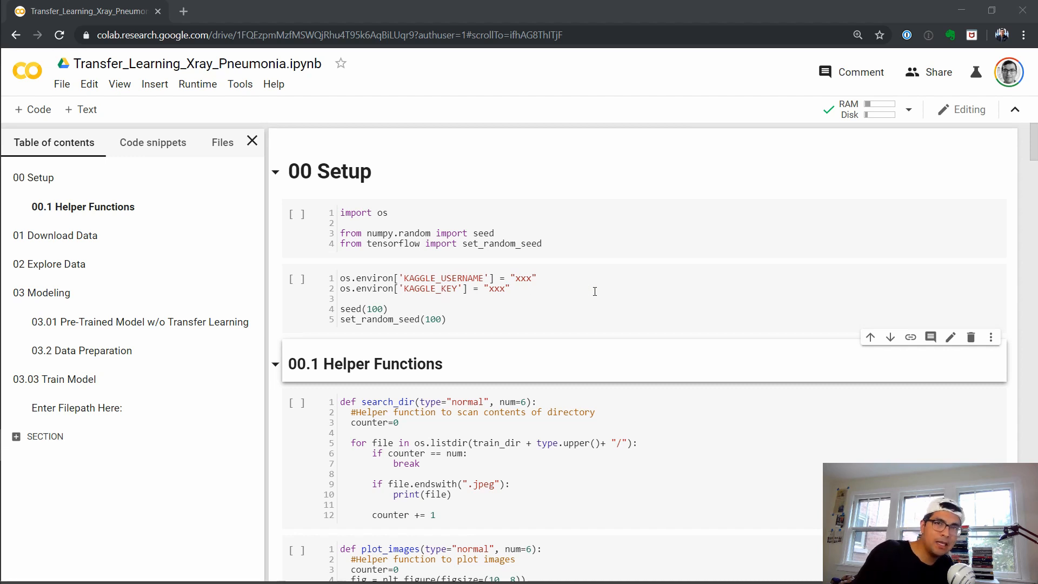
mouse_move(504, 287)
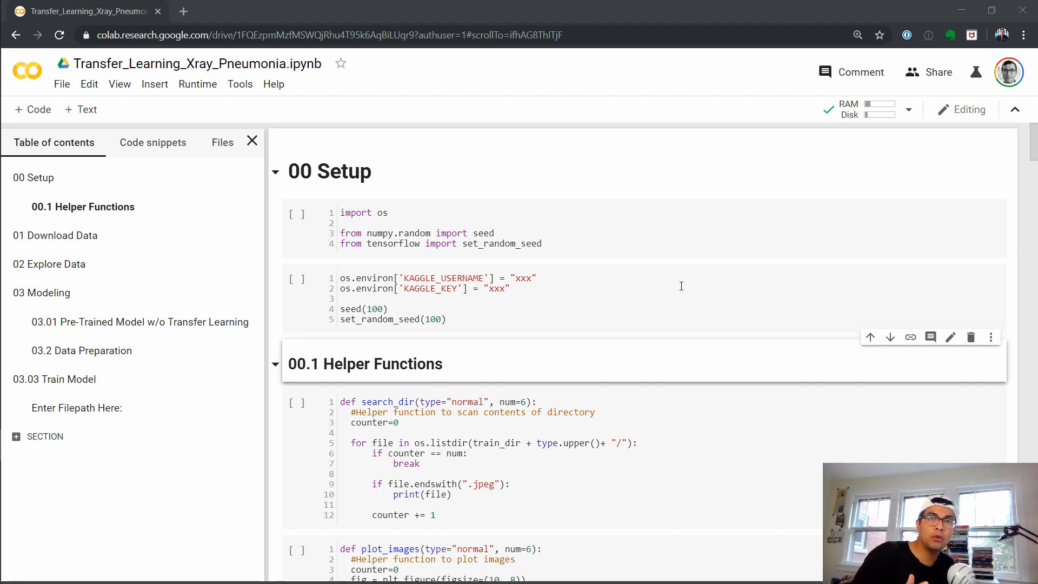
mouse_move(531, 314)
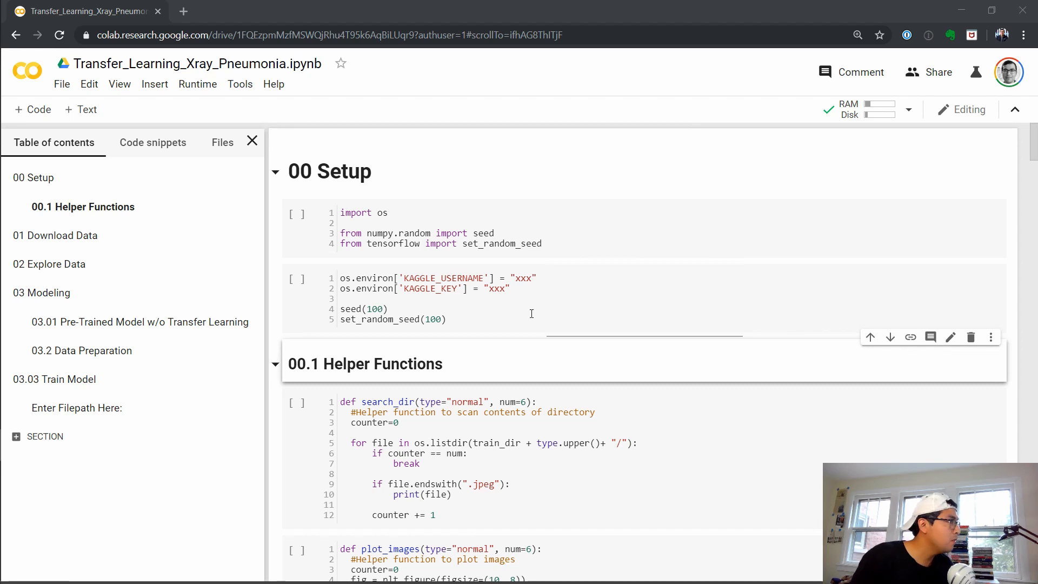
mouse_move(197, 85)
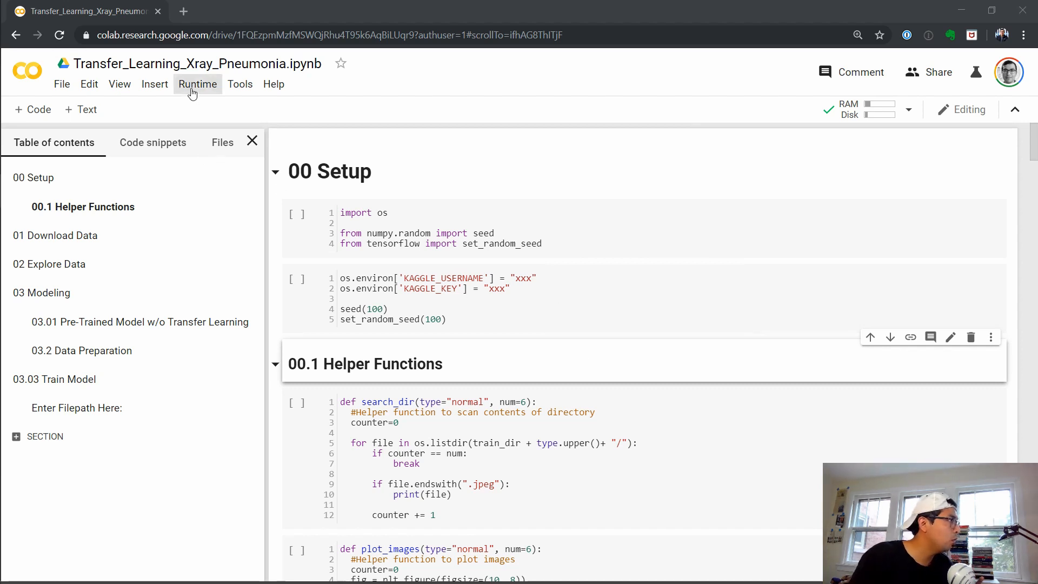
- Check the notebook's runtime type settings and close them without changing anything
click(197, 84)
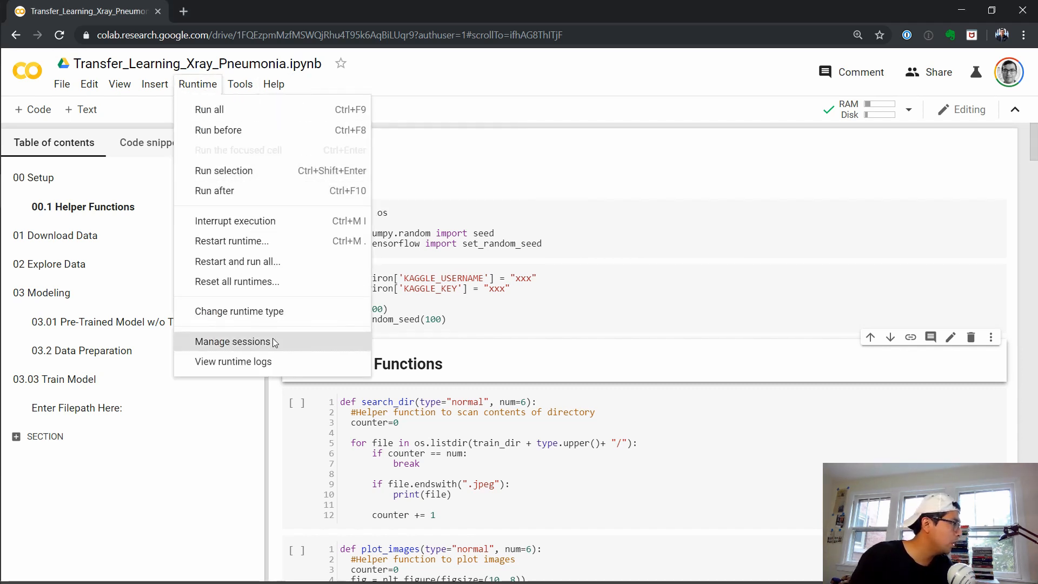
click(239, 311)
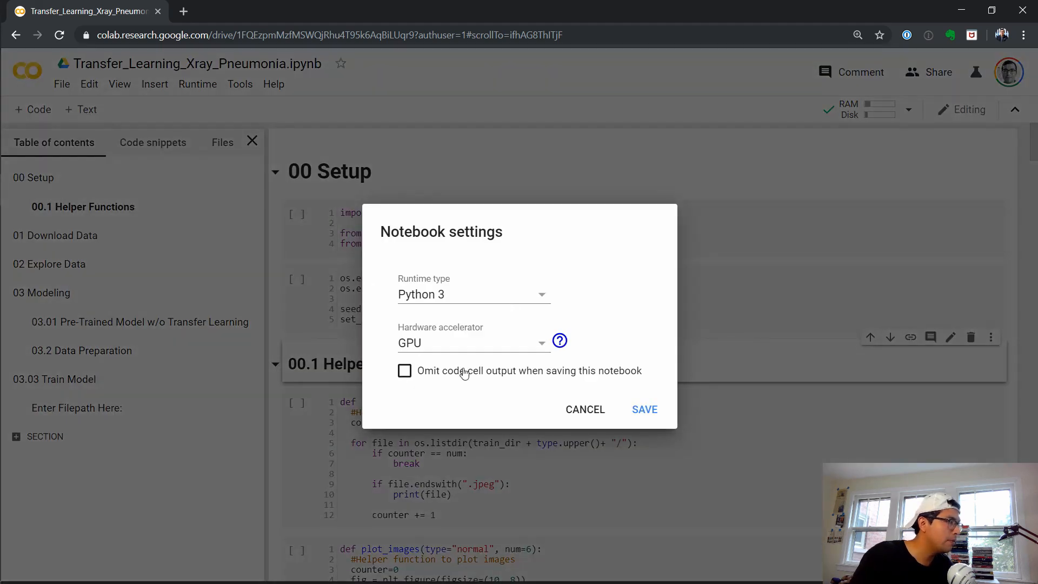
mouse_move(431, 365)
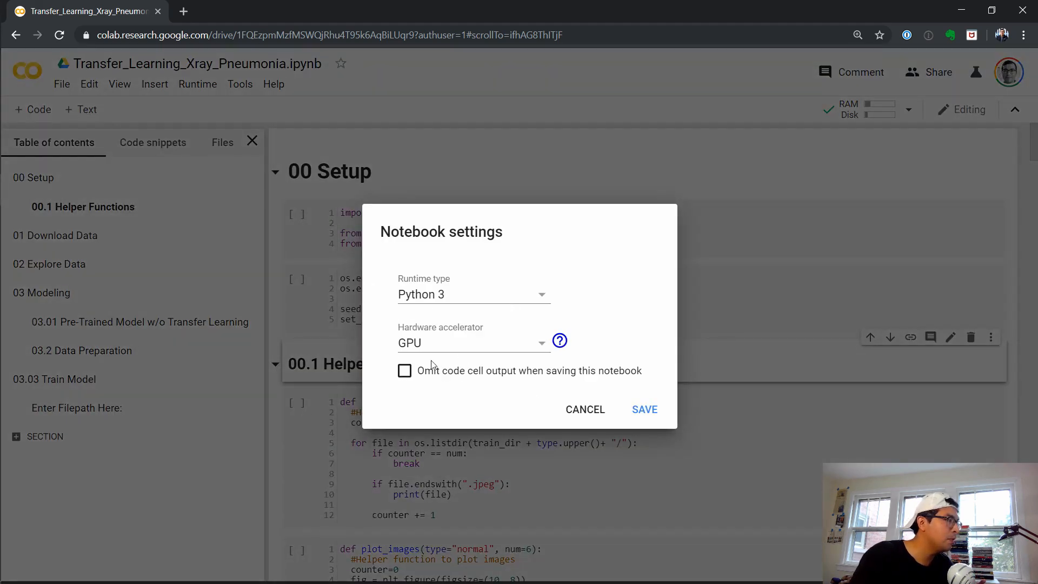
mouse_move(585, 408)
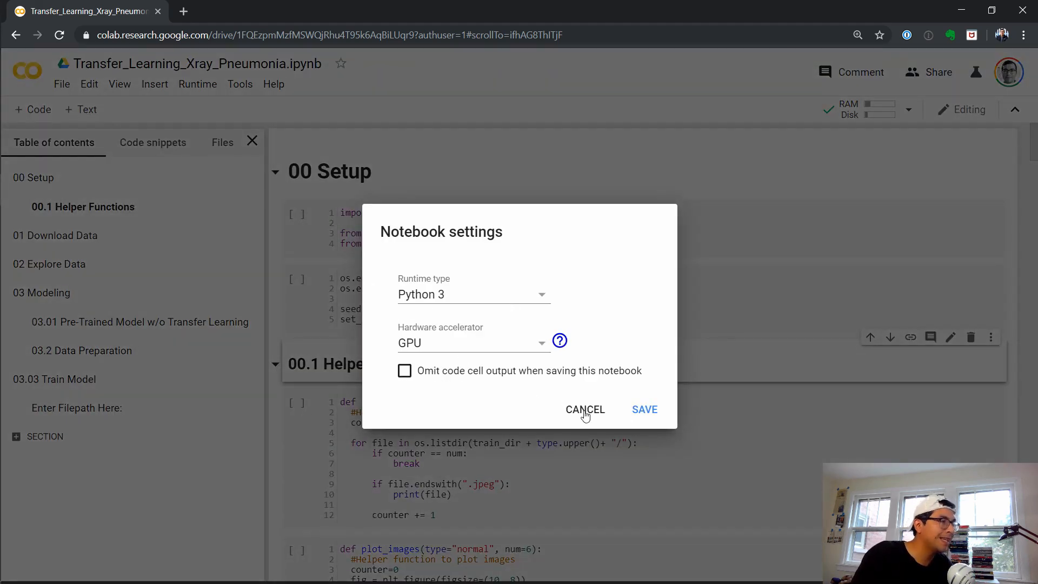
click(585, 408)
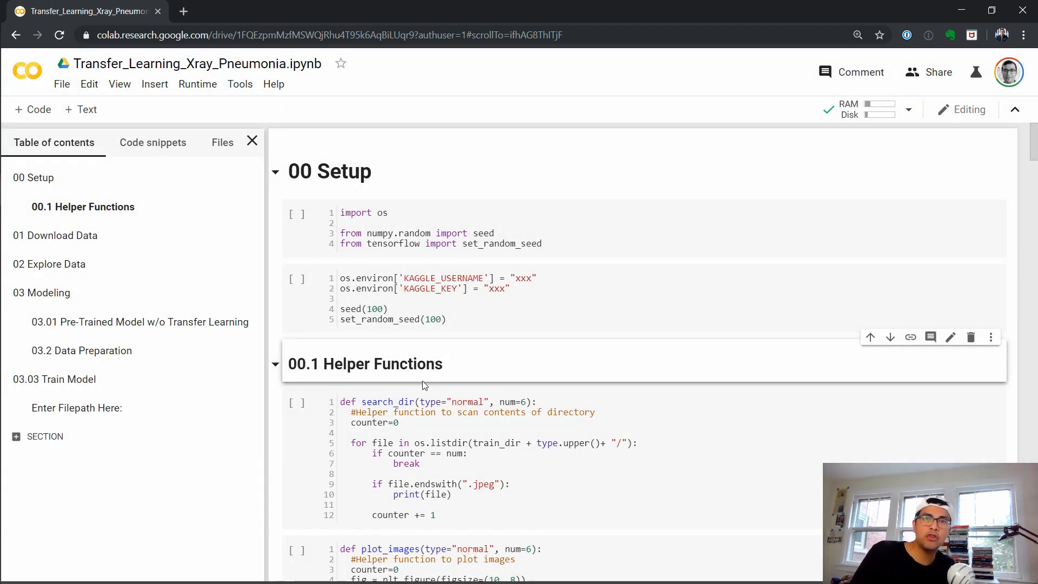
- Scroll through the Helper Functions cells down to the 01 Download Data heading
scroll(down, 3)
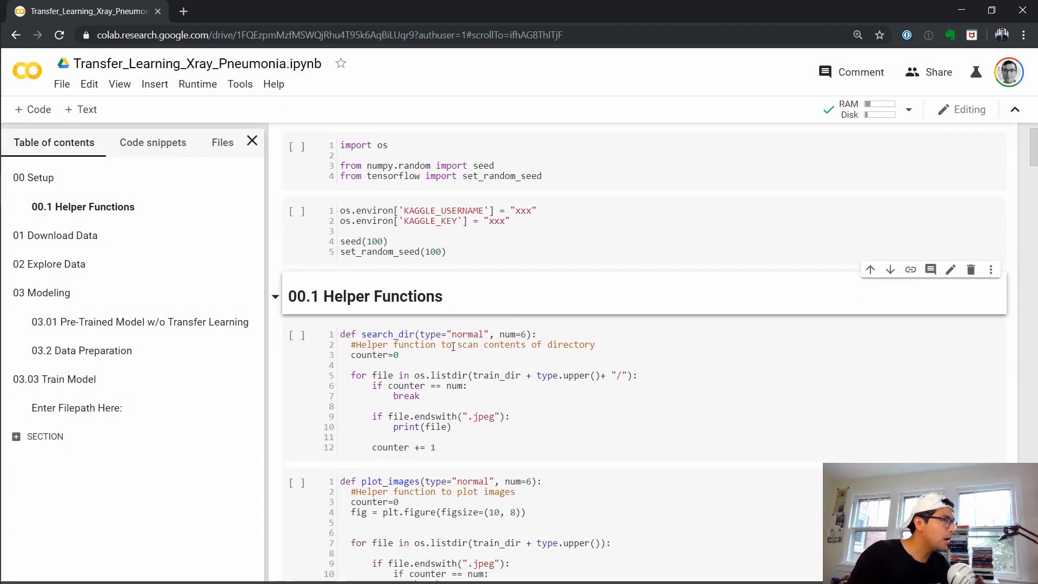
scroll(down, 3)
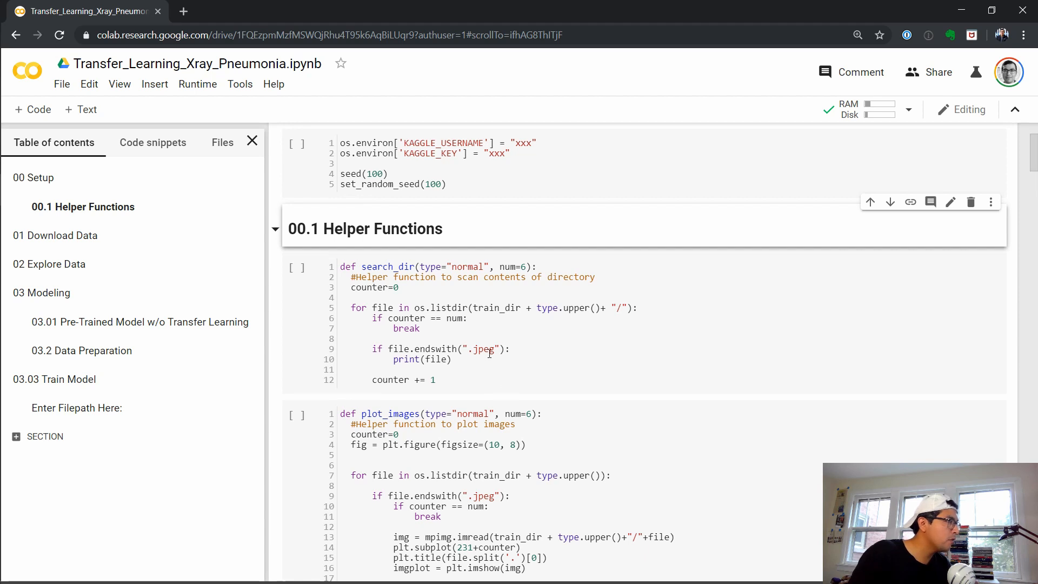
scroll(down, 3)
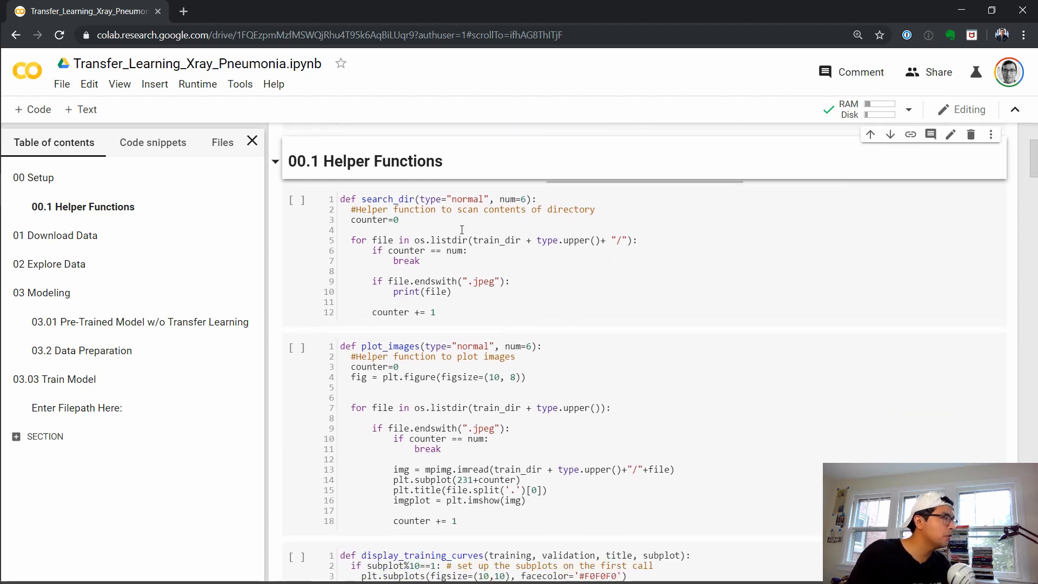
mouse_move(532, 294)
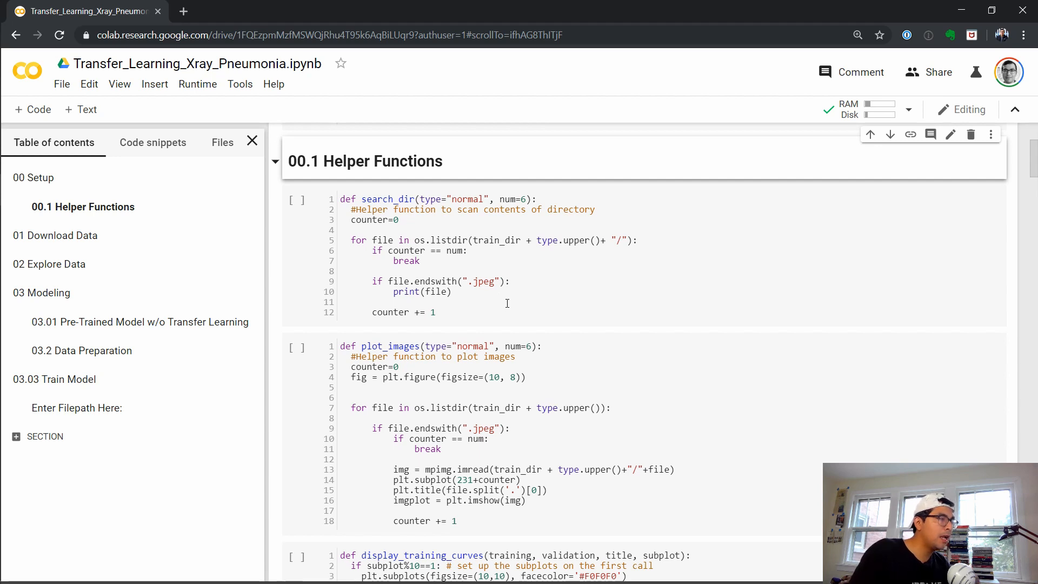
mouse_move(464, 329)
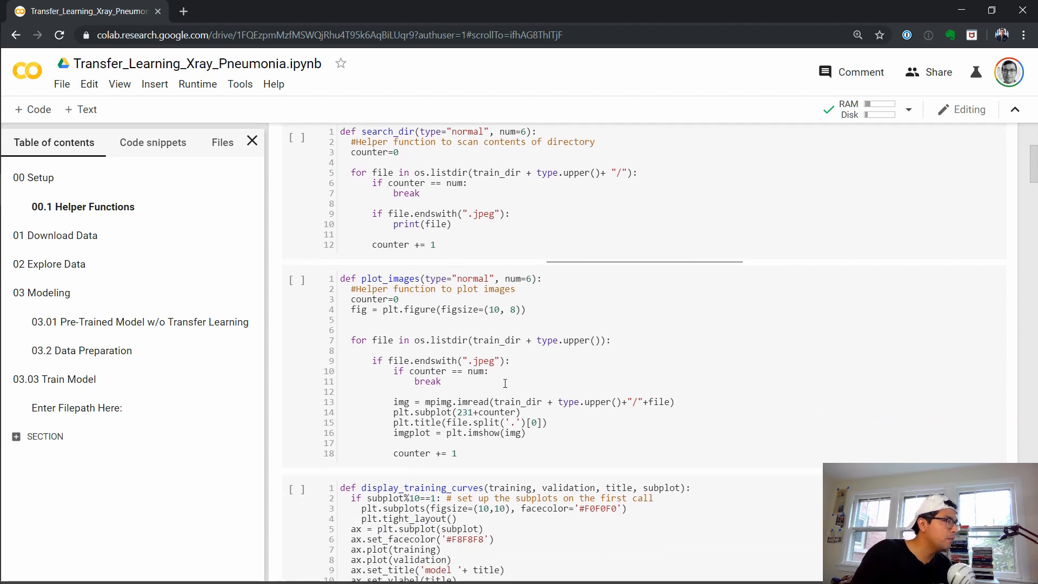
mouse_move(553, 367)
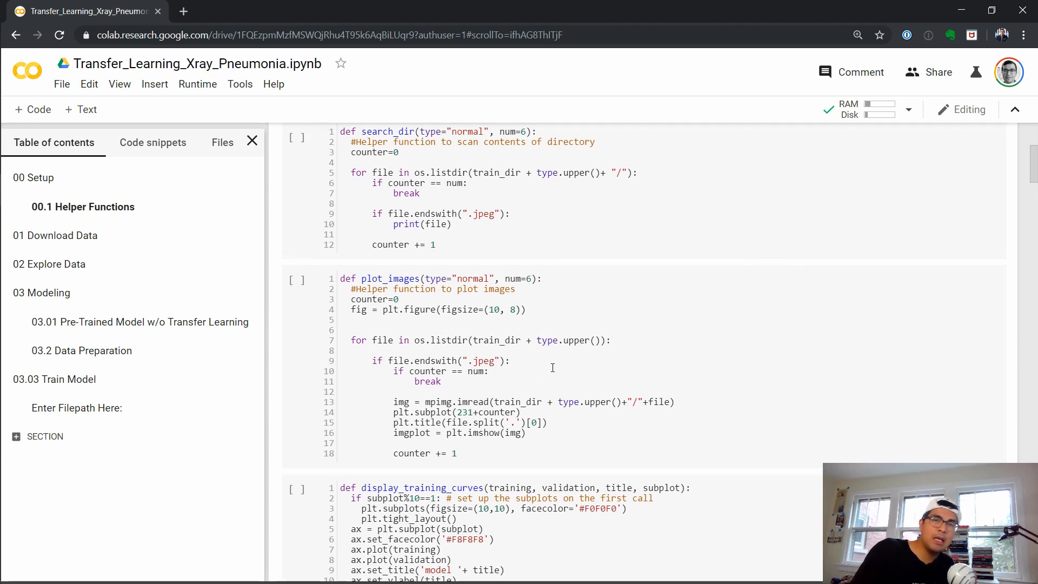
scroll(down, 3)
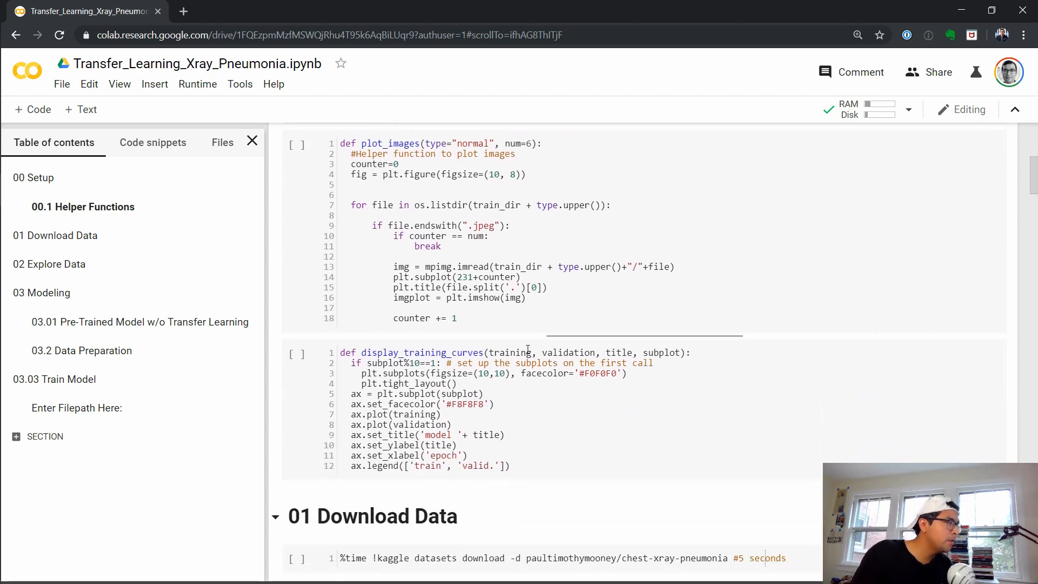
scroll(down, 3)
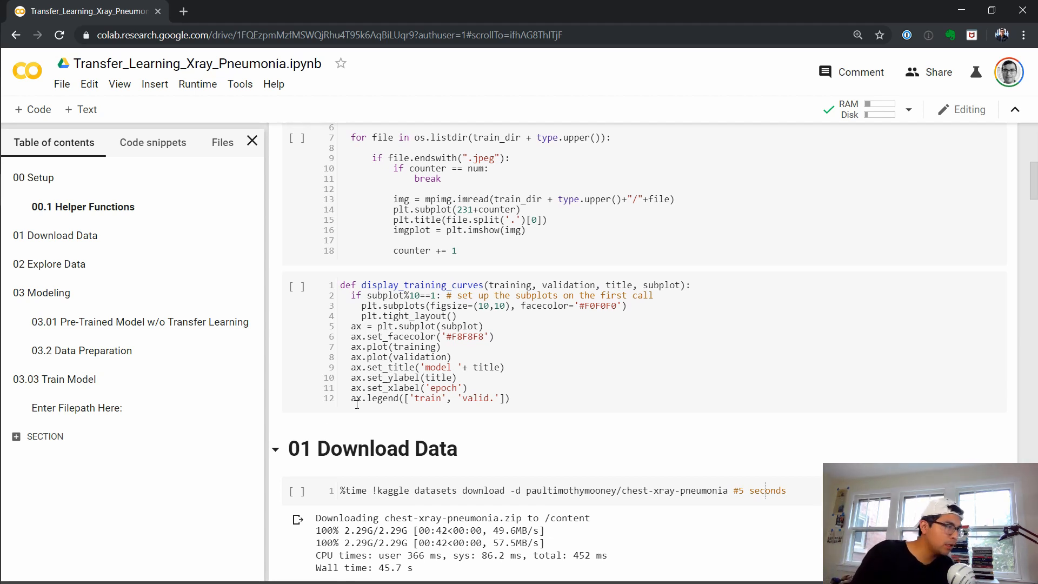
- Scroll past the Kaggle download, unzip and cleanup cells to the 02 Explore Data section
scroll(down, 3)
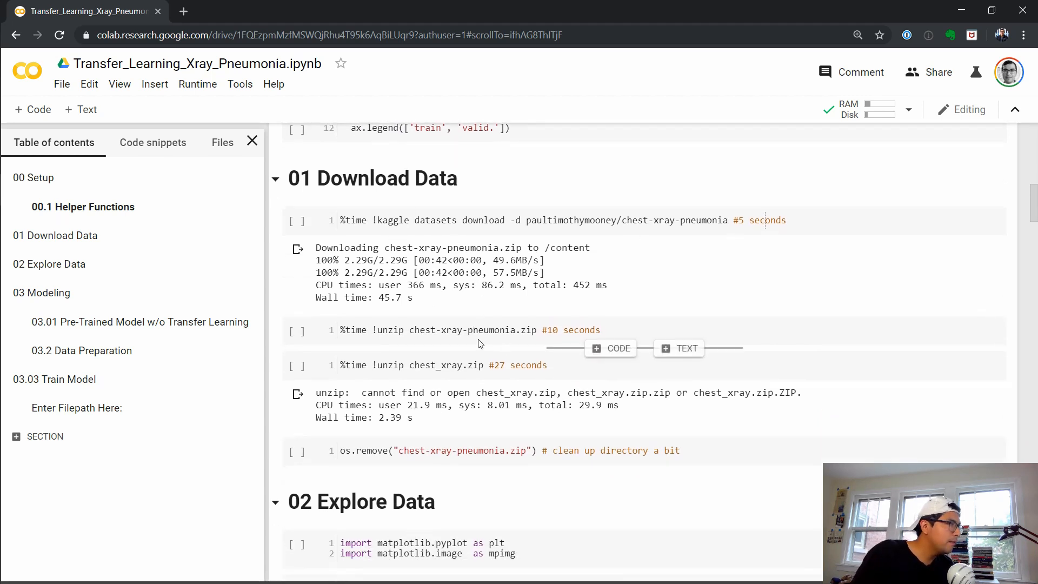
scroll(down, 3)
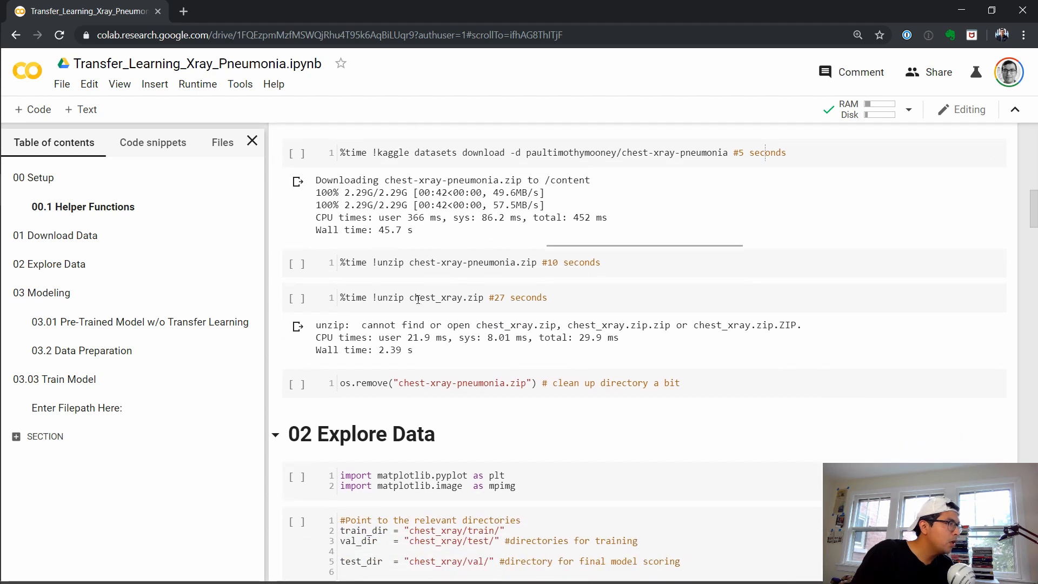
scroll(down, 3)
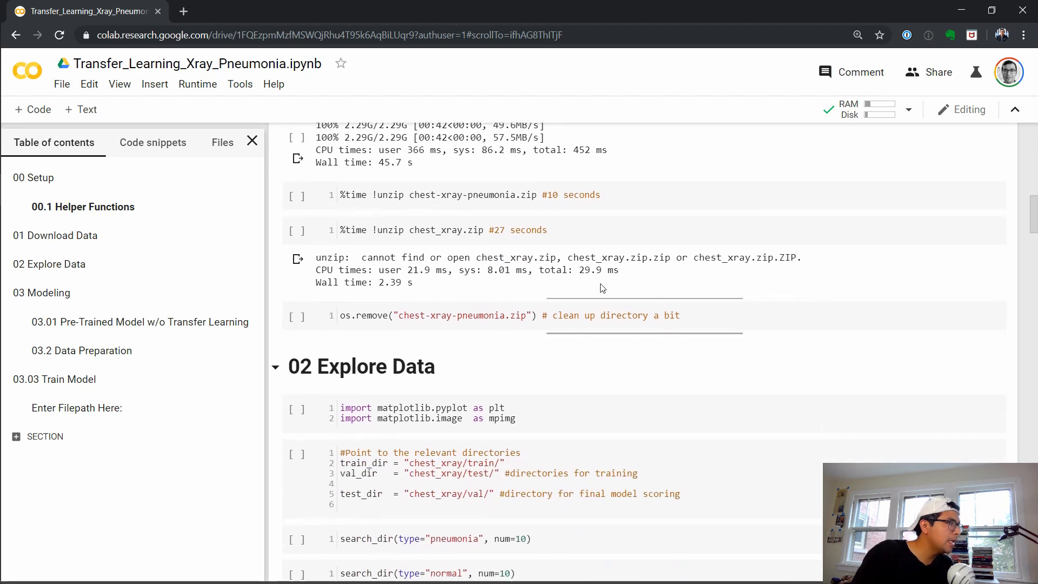
scroll(up, 3)
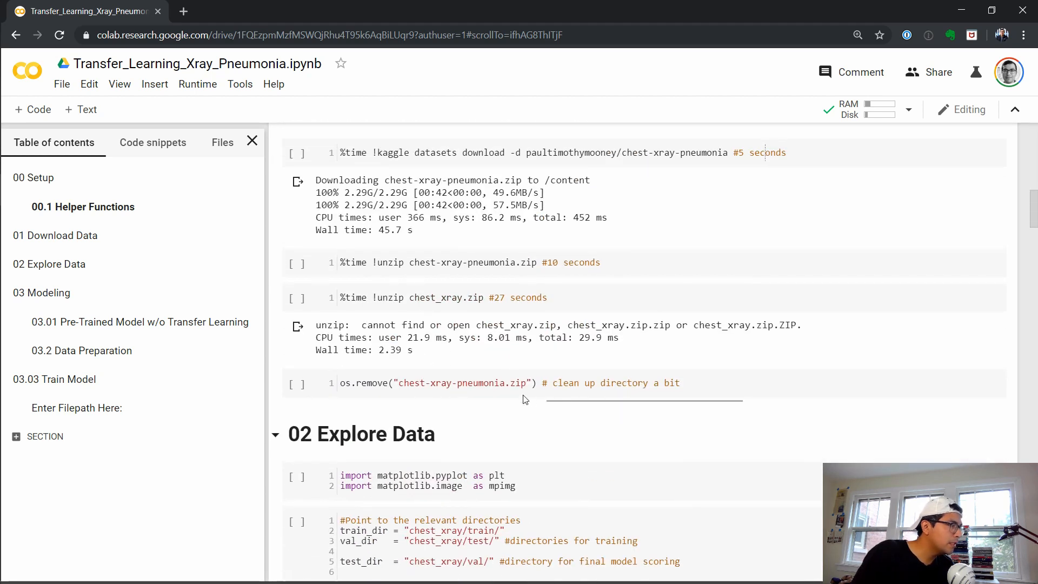
scroll(down, 3)
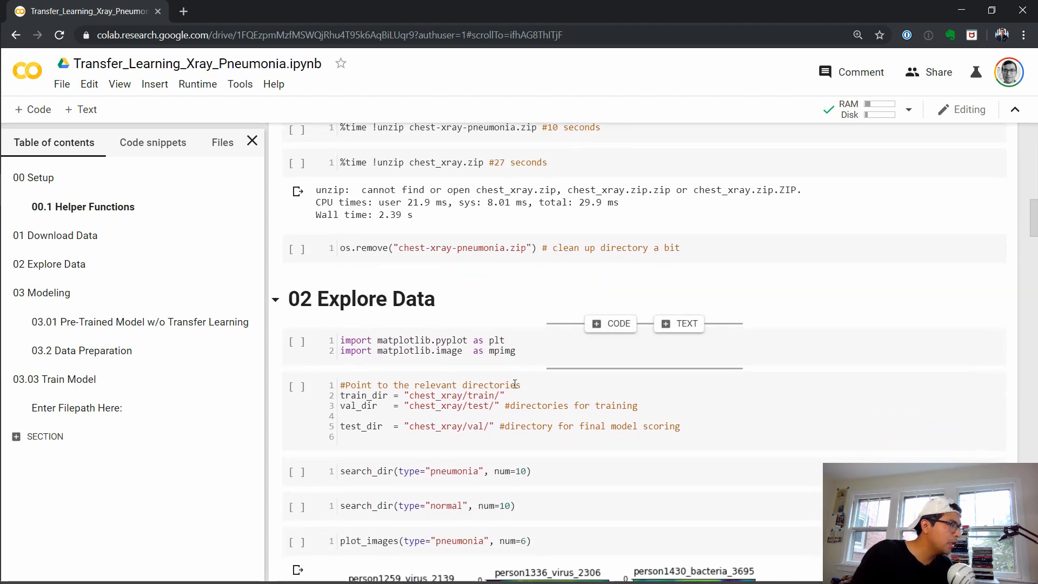
scroll(down, 3)
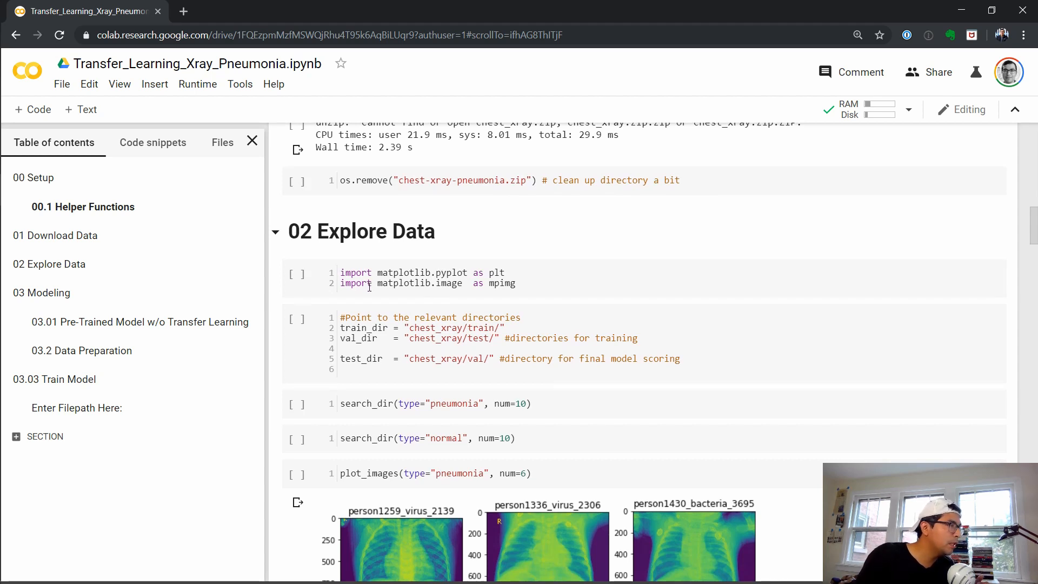
mouse_move(491, 265)
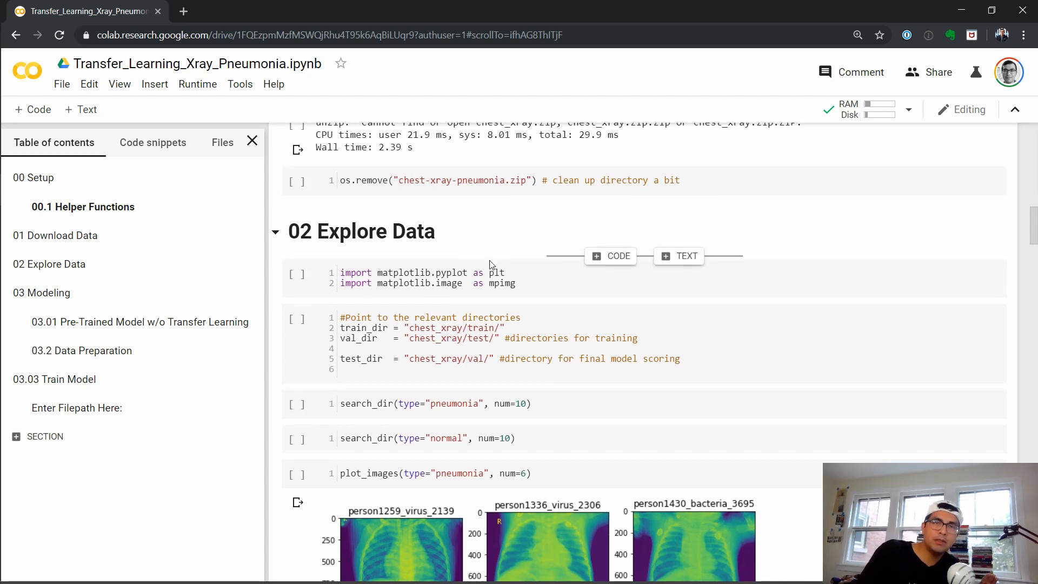
mouse_move(407, 301)
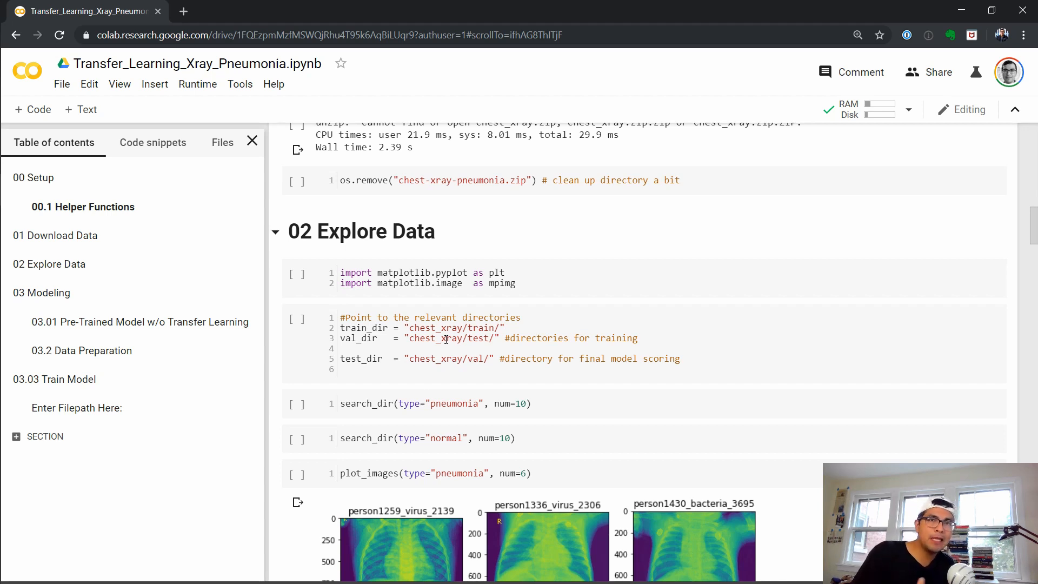
mouse_move(424, 400)
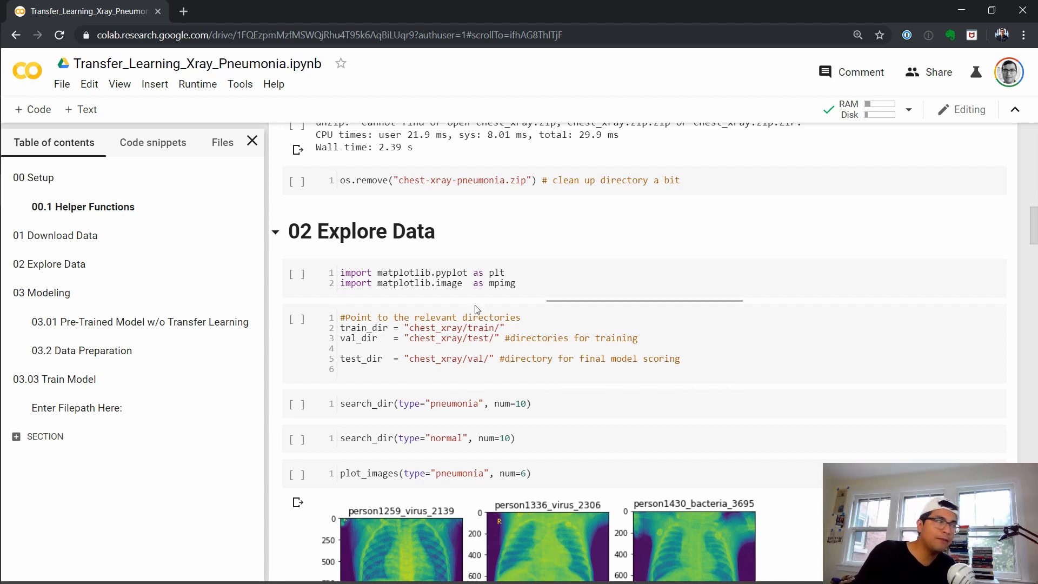
mouse_move(490, 341)
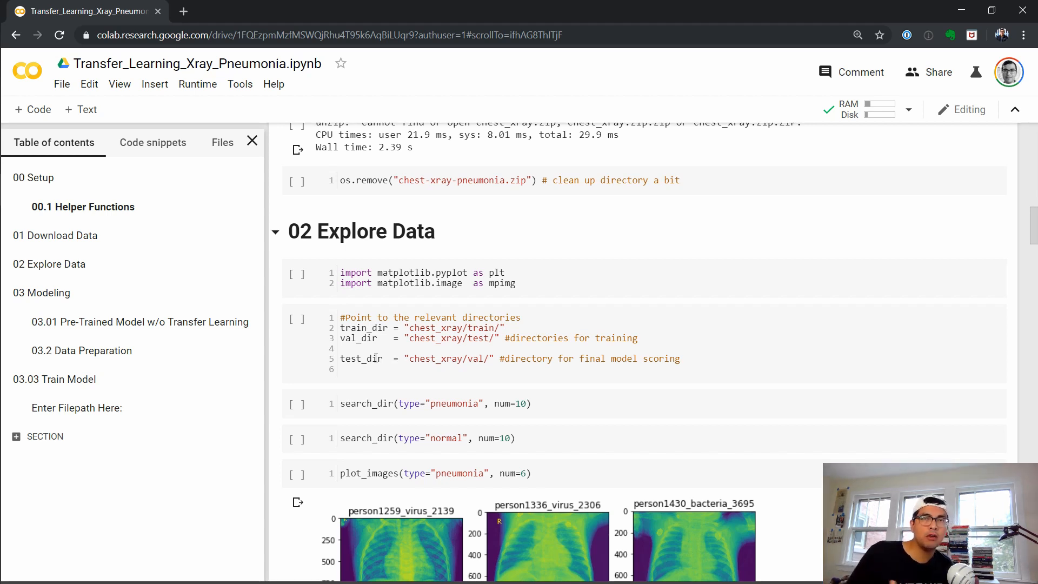
- Scroll past the pneumonia sample grid to the normal chest X-ray plot_images output
scroll(down, 3)
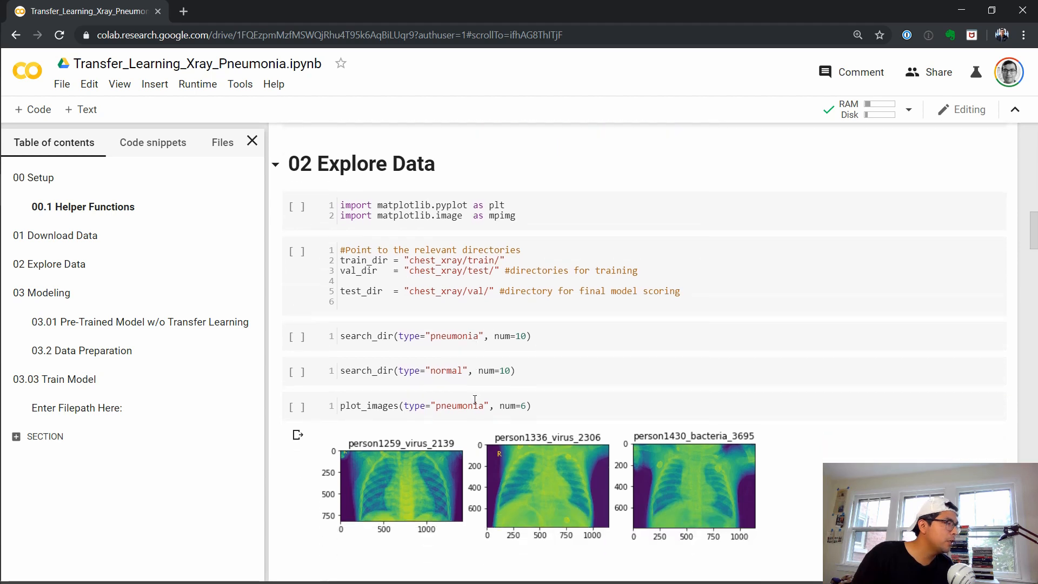
scroll(down, 3)
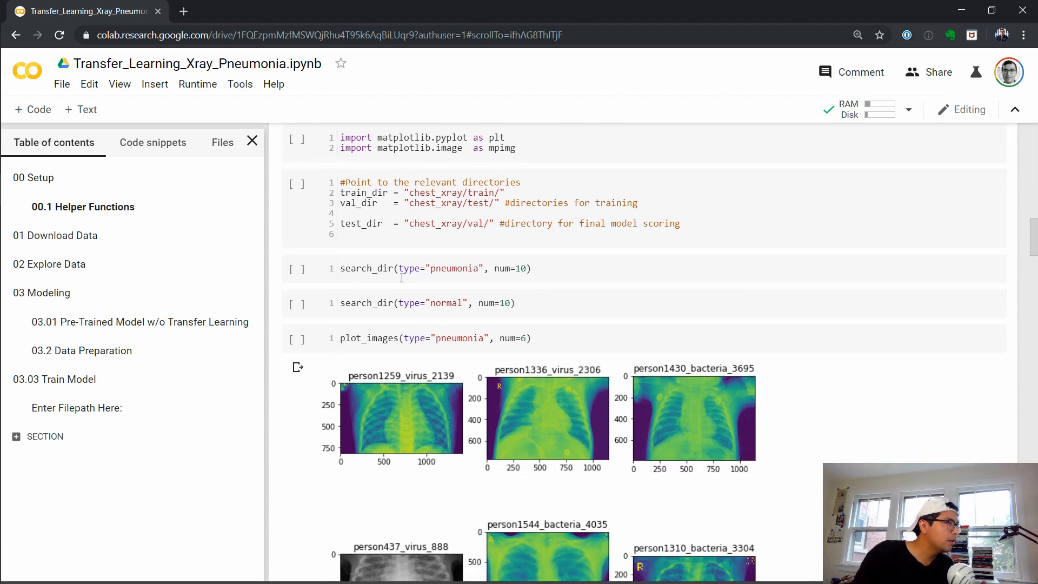
mouse_move(538, 316)
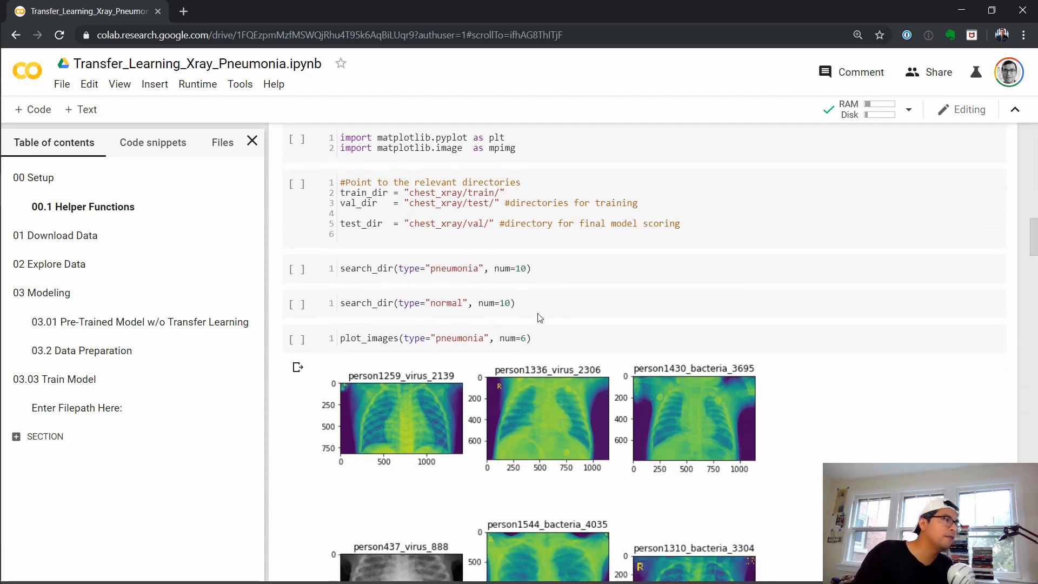
scroll(down, 3)
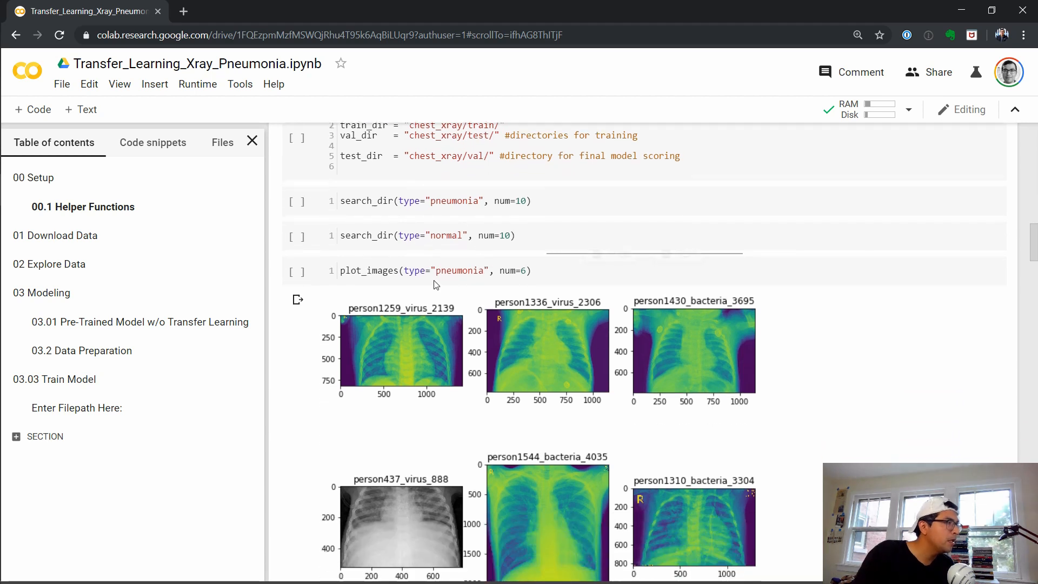
mouse_move(453, 228)
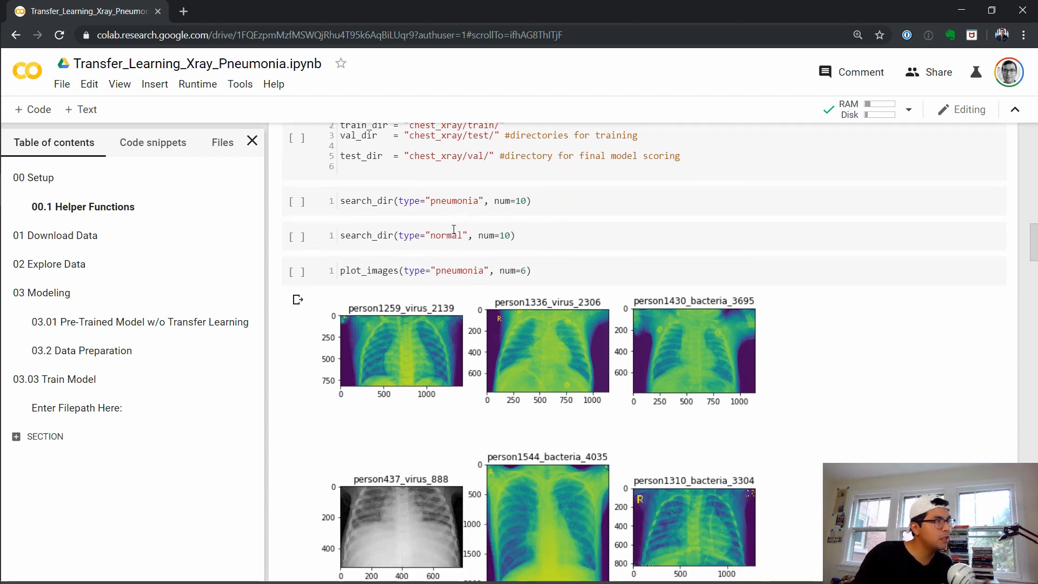
scroll(down, 3)
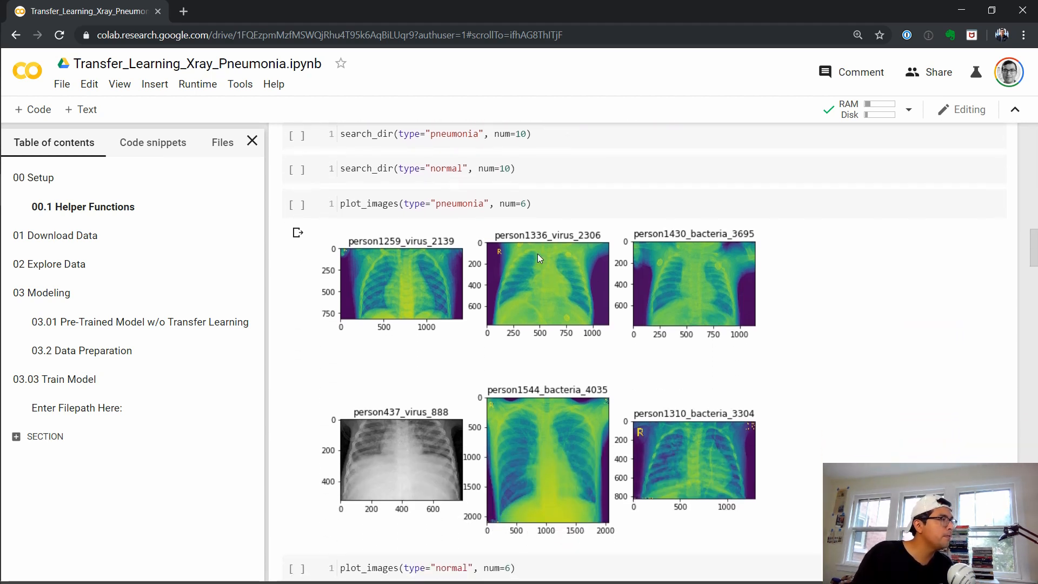
scroll(down, 3)
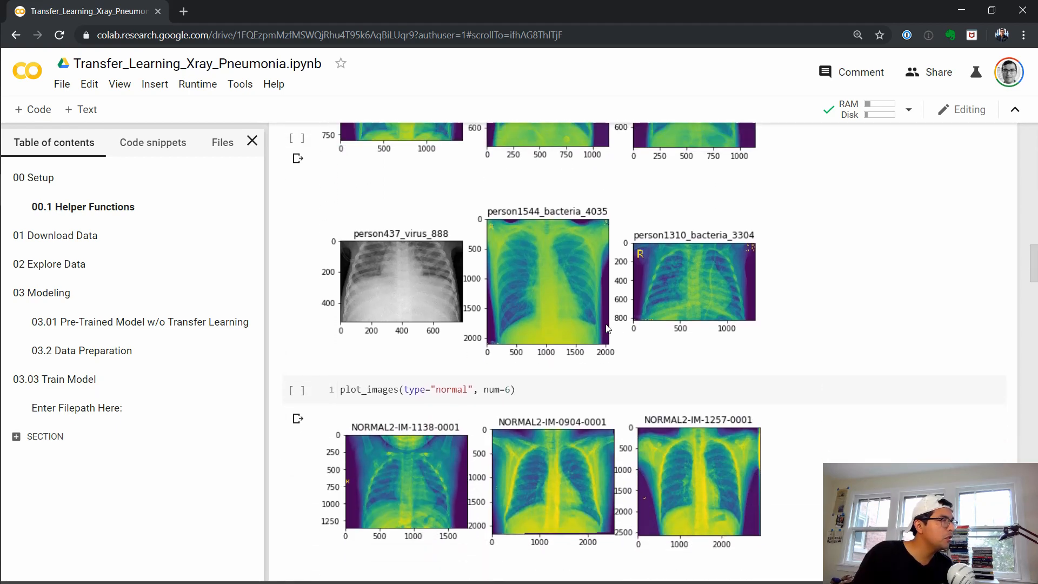
scroll(up, 3)
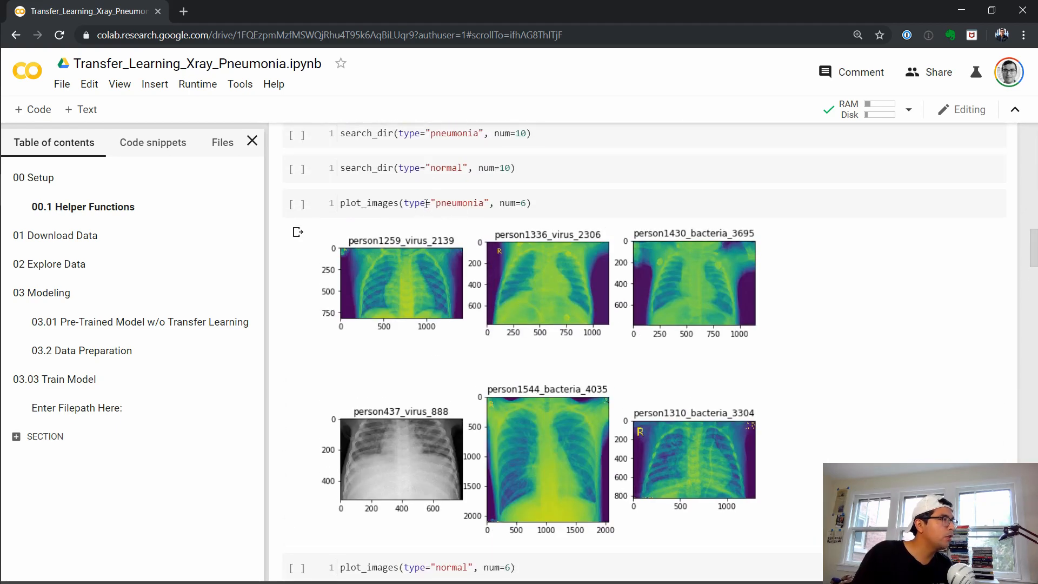
scroll(down, 3)
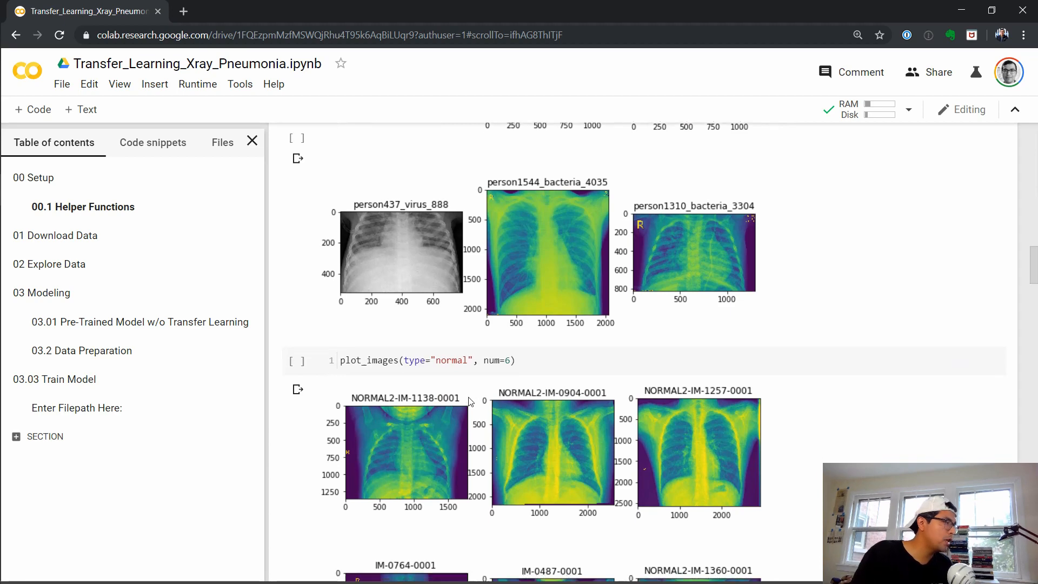
scroll(down, 3)
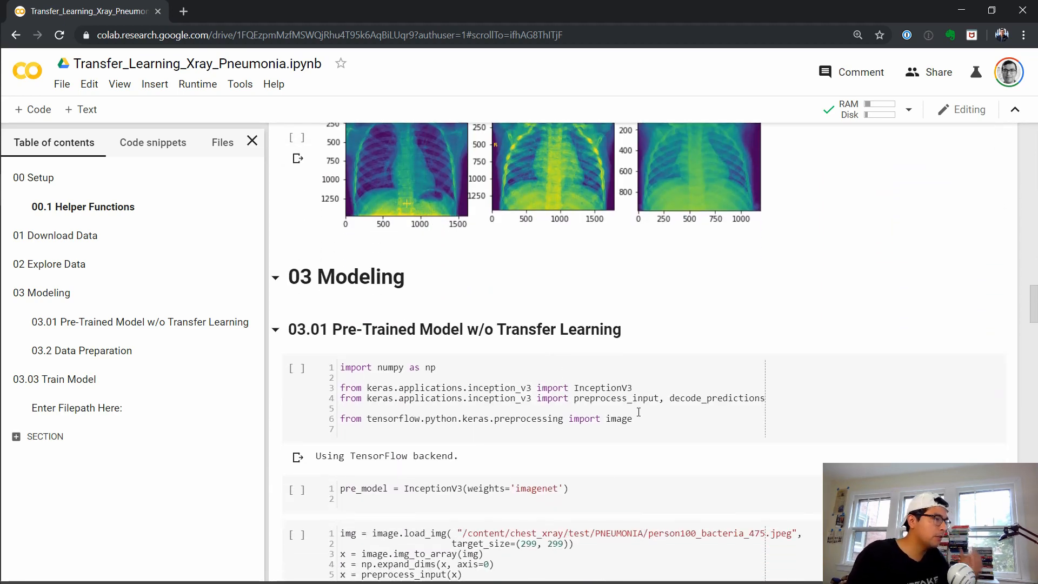
- Scroll to section 03.01 and review the InceptionV3 top-5 predictions (water_bottle 73.426%)
scroll(down, 3)
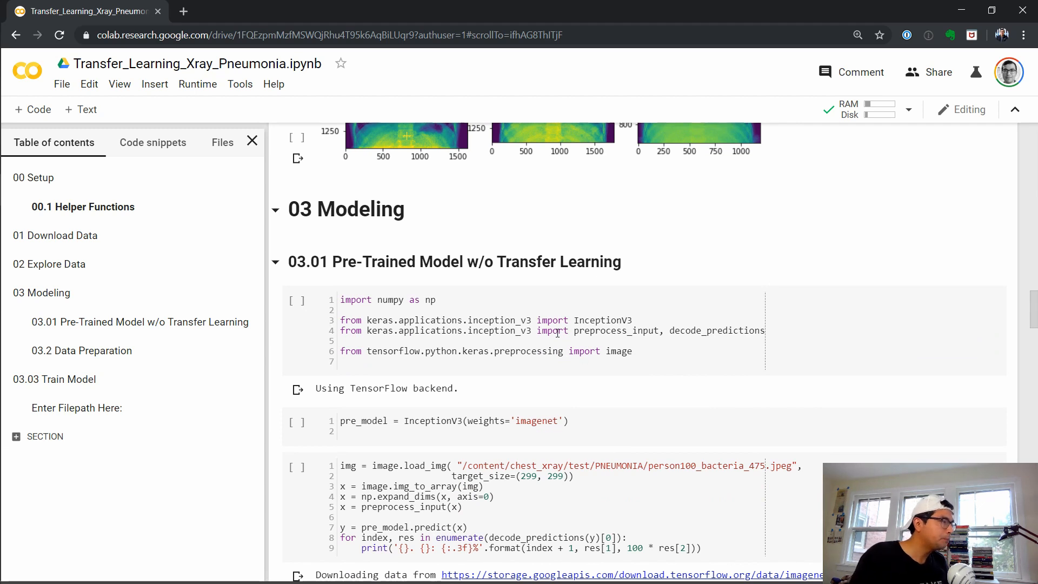
mouse_move(633, 324)
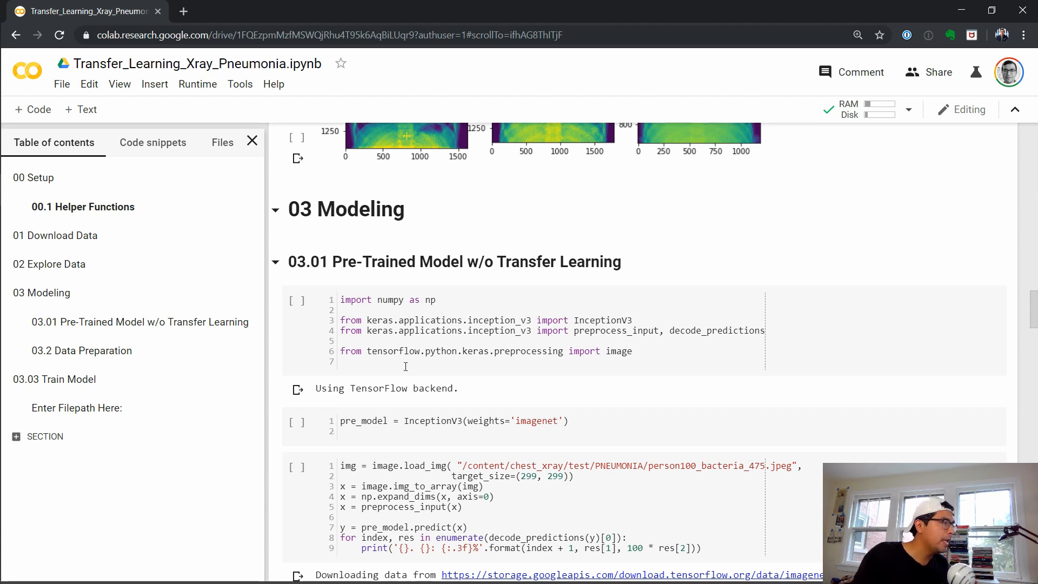
scroll(down, 3)
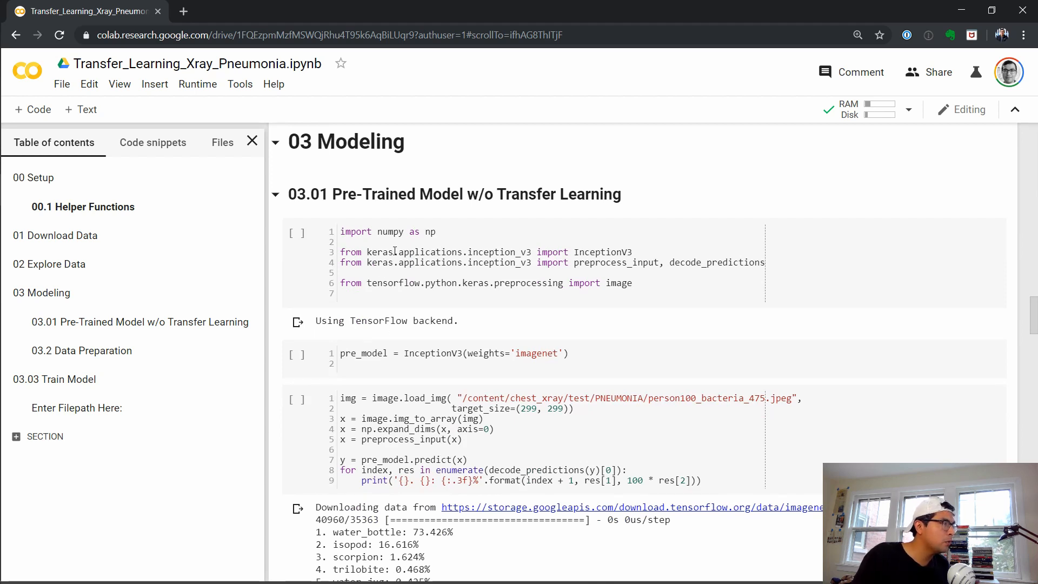
scroll(down, 3)
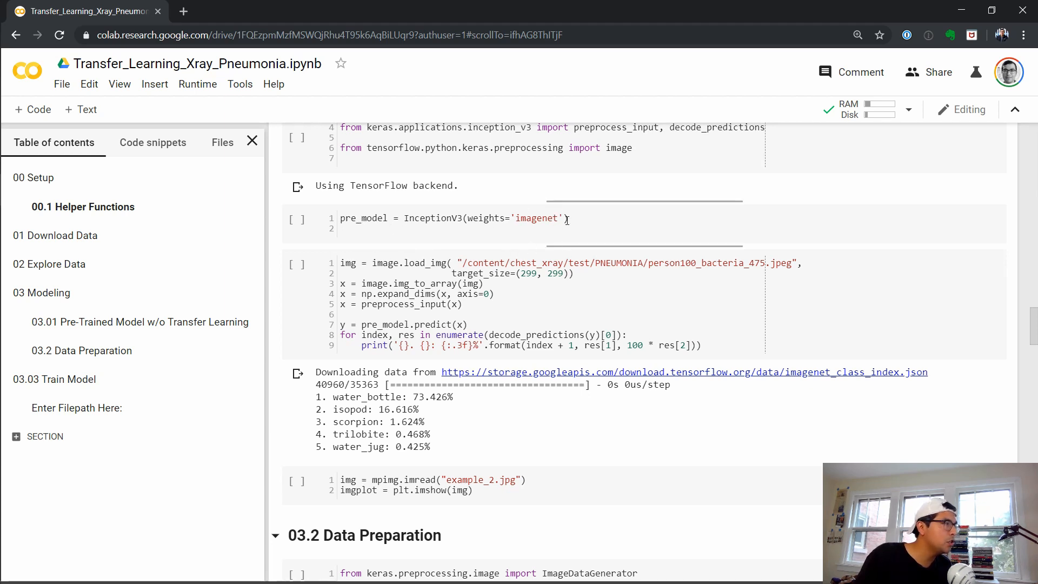
mouse_move(545, 290)
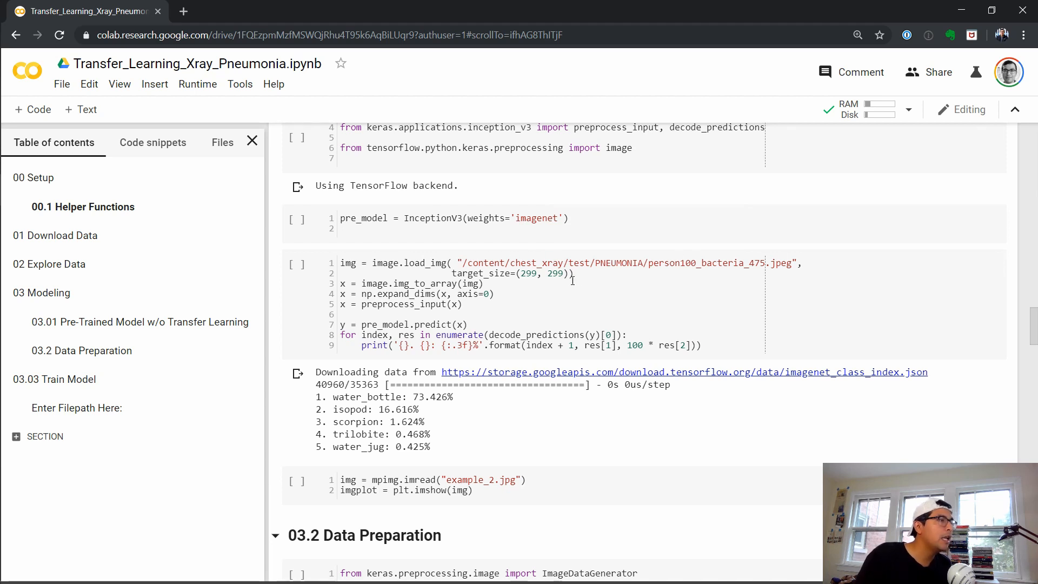
mouse_move(506, 329)
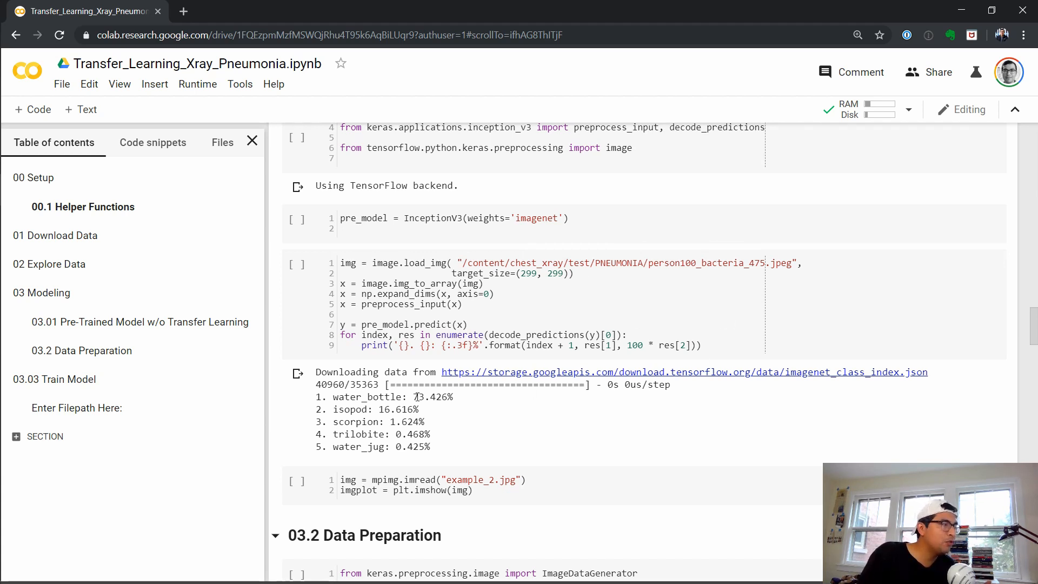
mouse_move(470, 397)
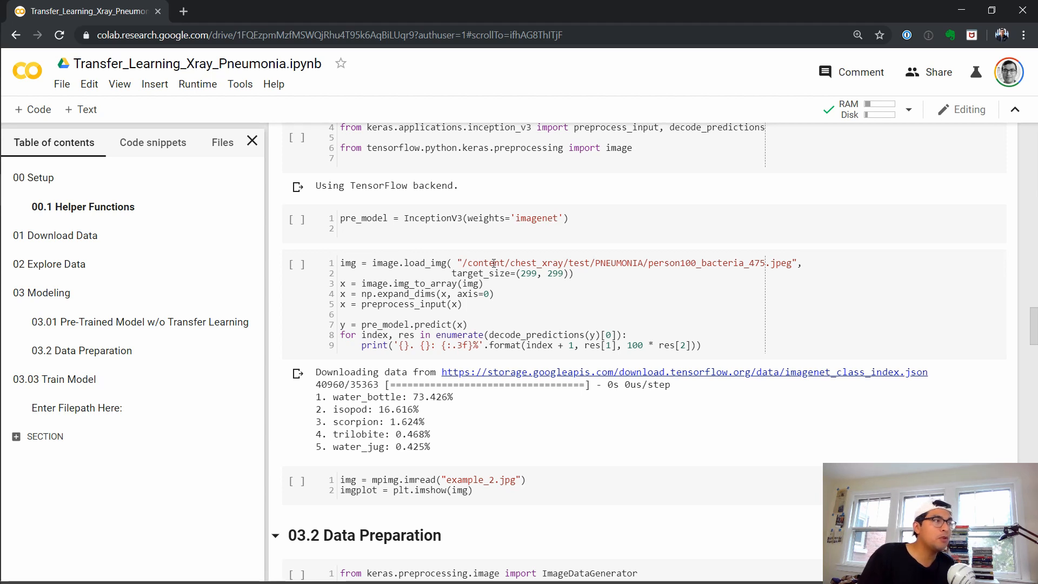
mouse_move(595, 264)
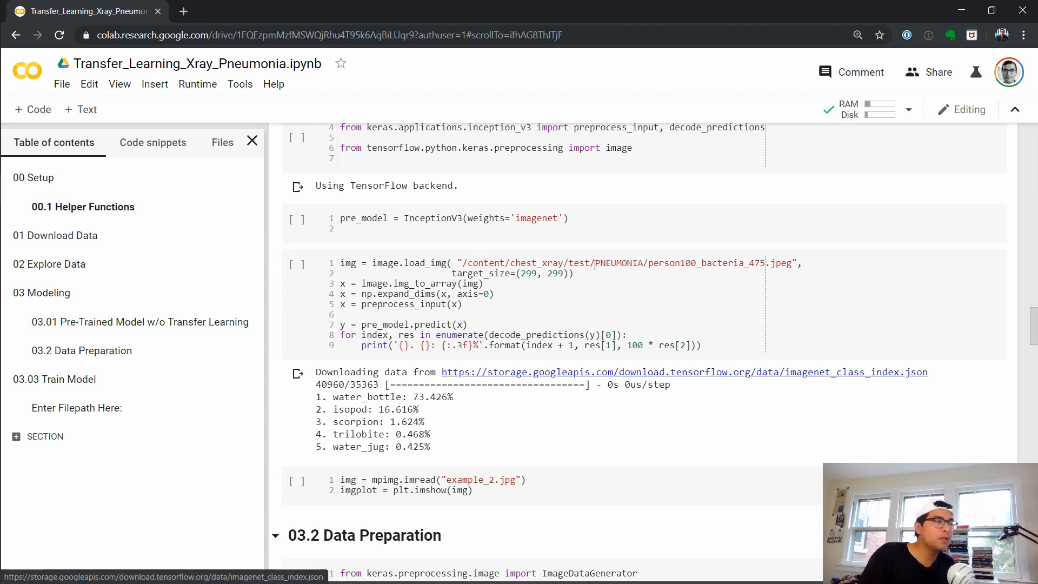
mouse_move(431, 408)
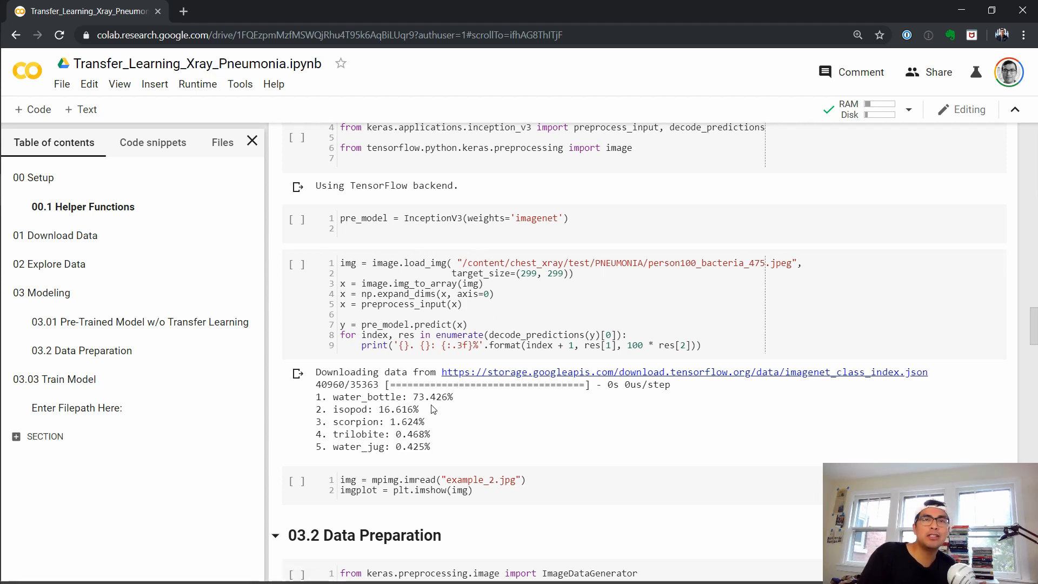
mouse_move(464, 363)
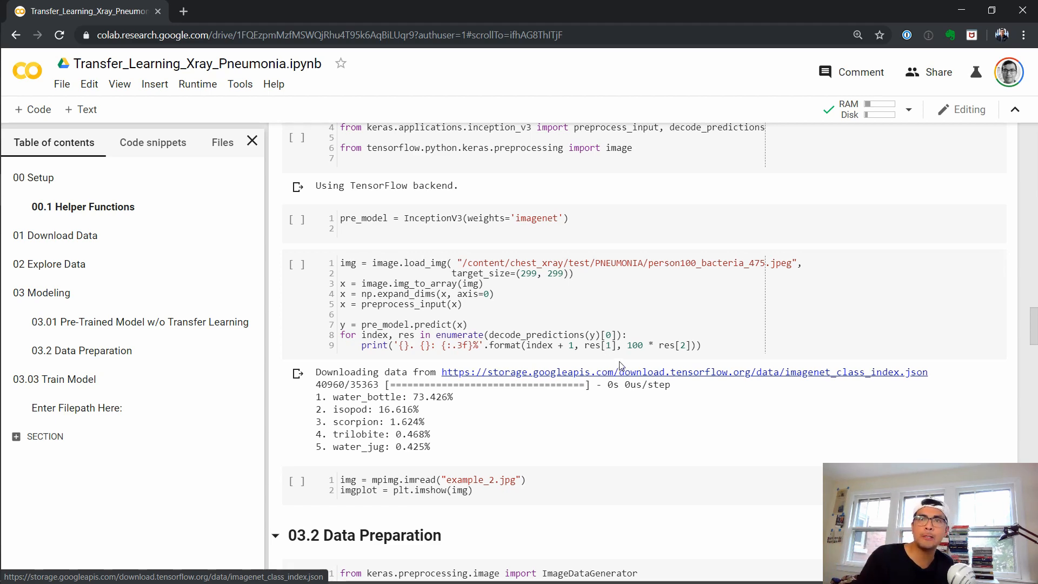
scroll(down, 3)
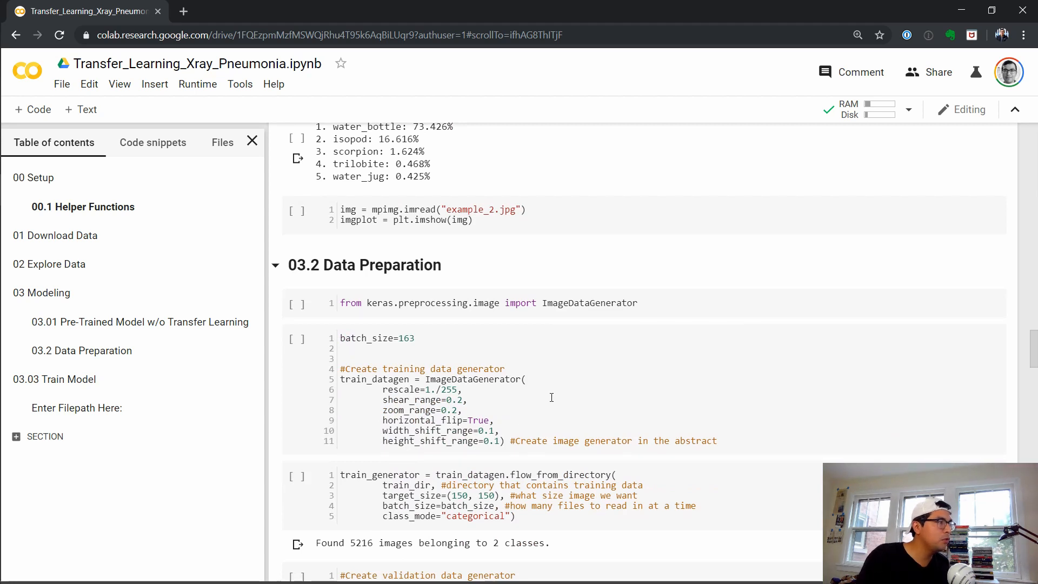
- Review the train, validation and test generators reporting 5216, 624 and 16 images found
scroll(down, 3)
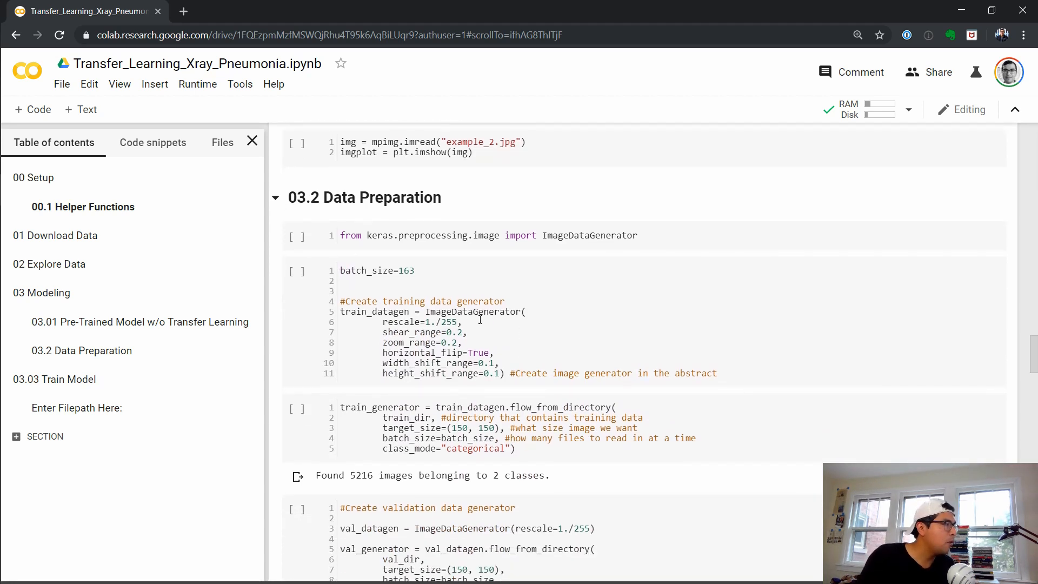
mouse_move(524, 331)
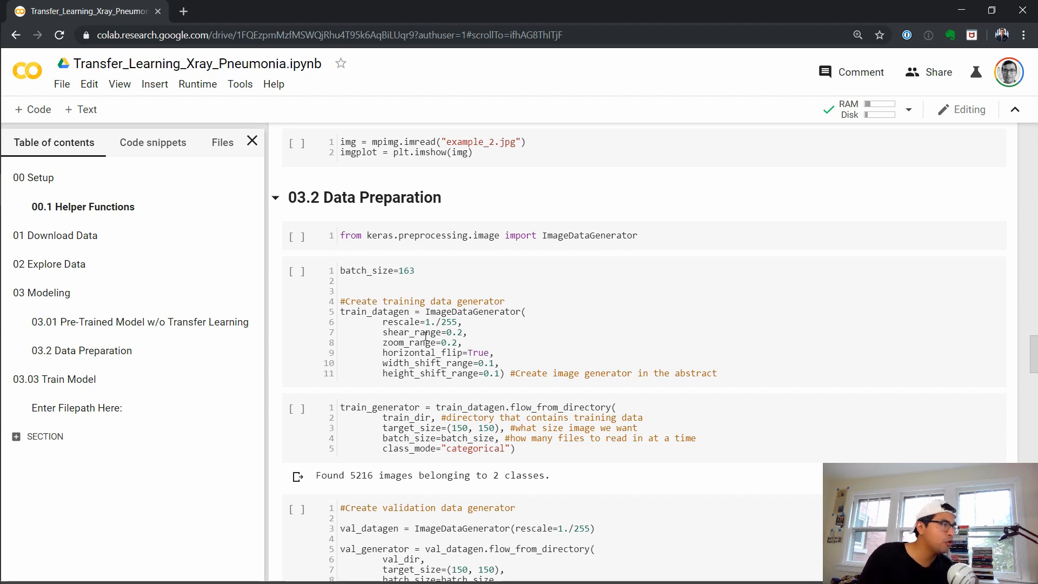
mouse_move(563, 356)
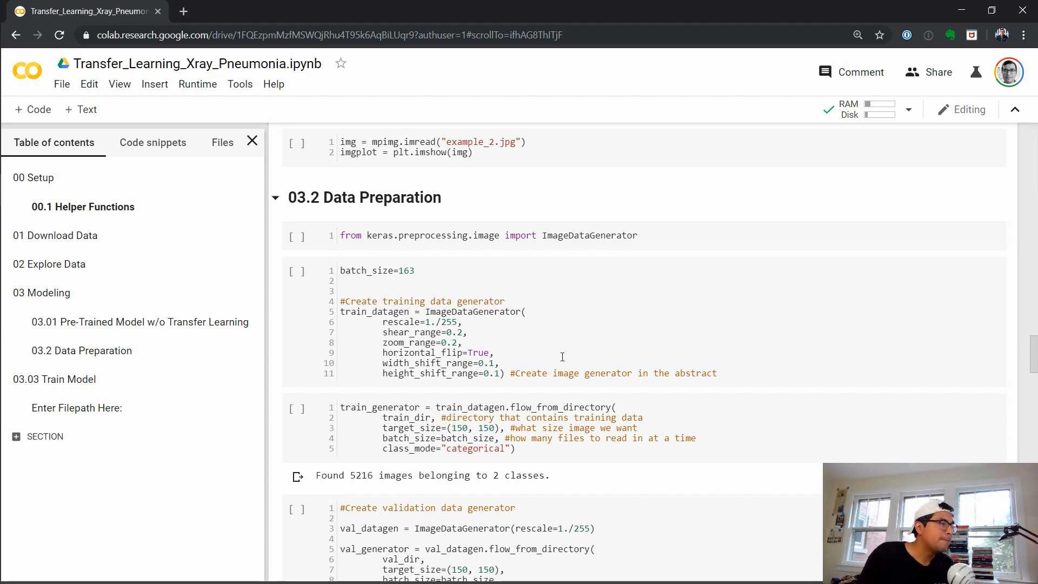
scroll(down, 3)
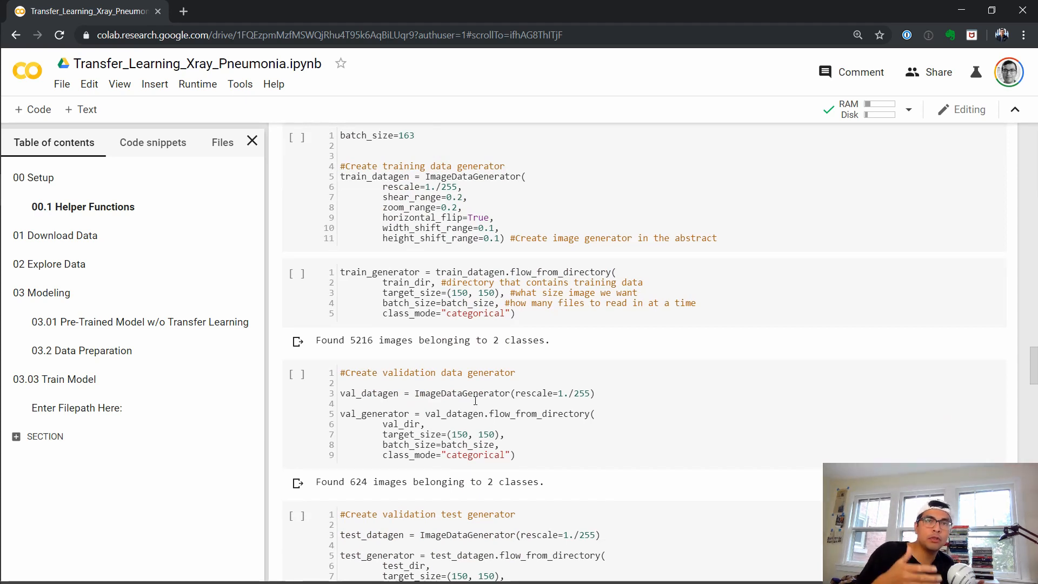
scroll(down, 3)
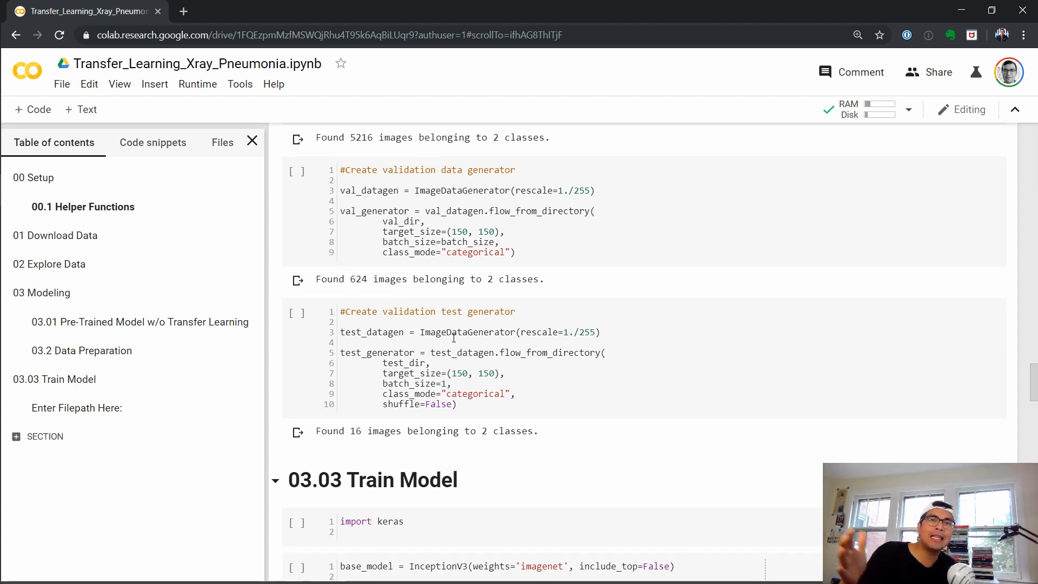
scroll(up, 3)
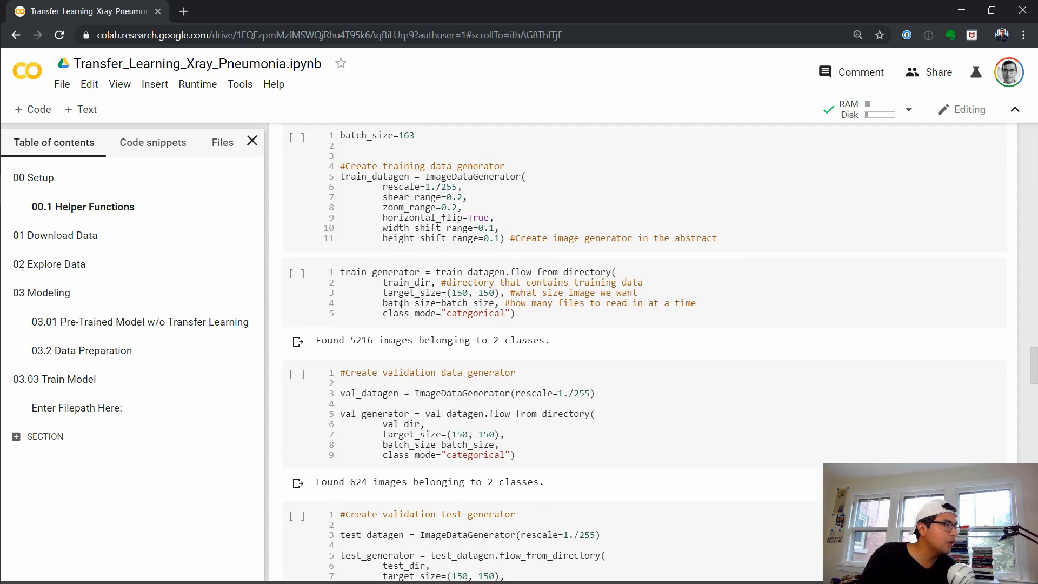
scroll(down, 3)
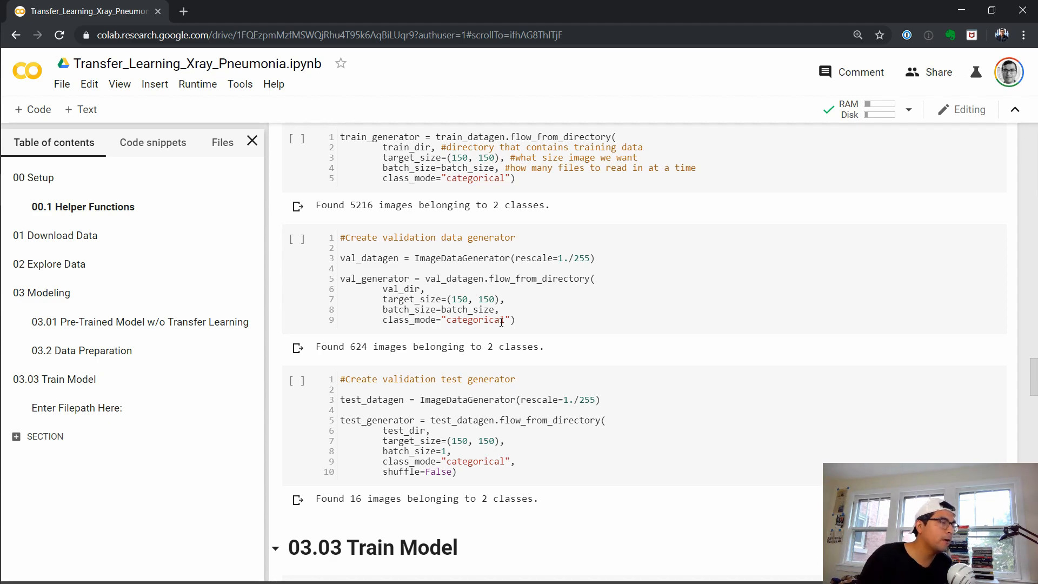
scroll(down, 3)
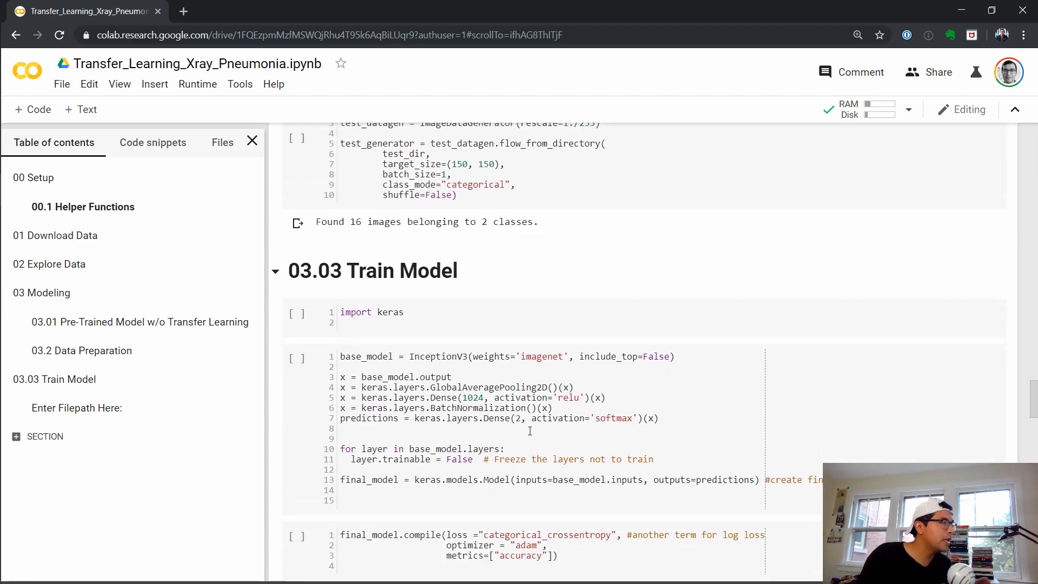
scroll(down, 3)
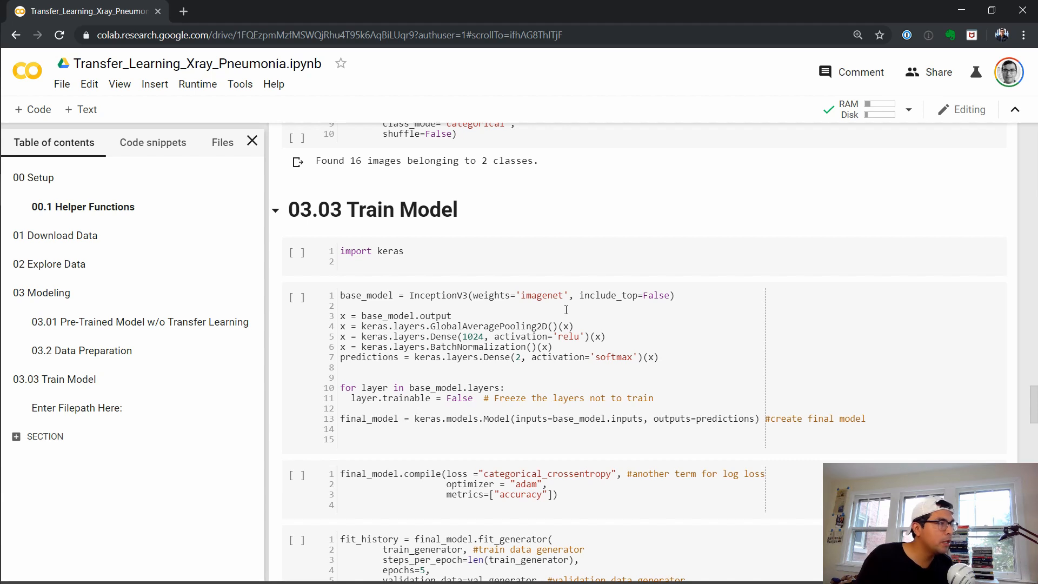
mouse_move(592, 306)
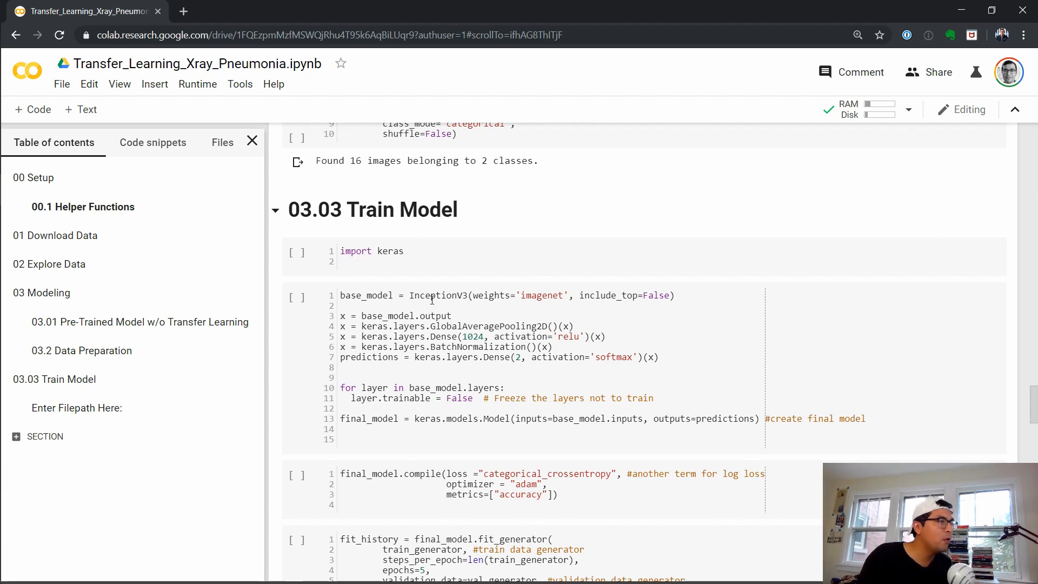
mouse_move(569, 302)
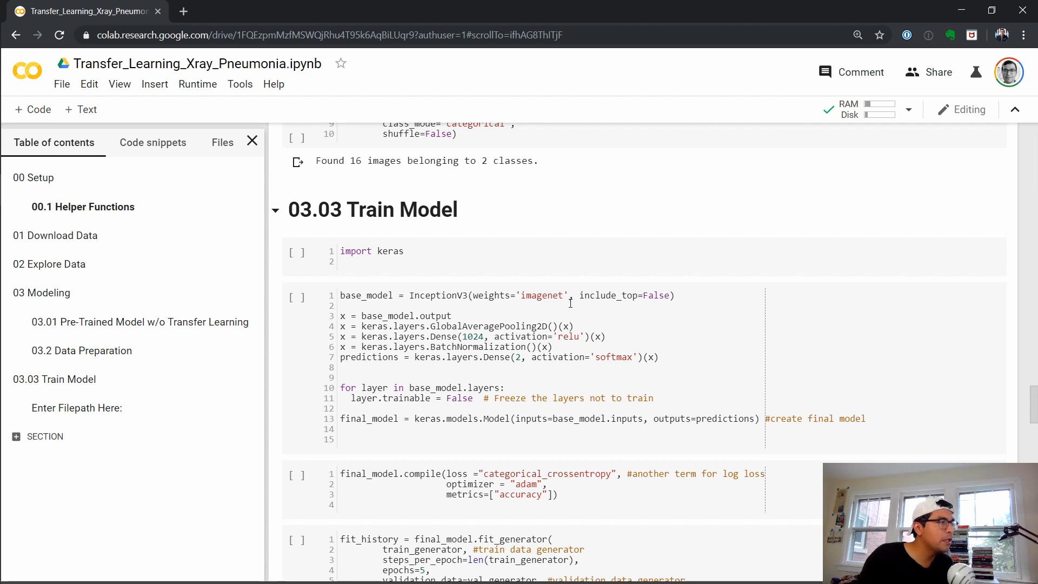
mouse_move(660, 341)
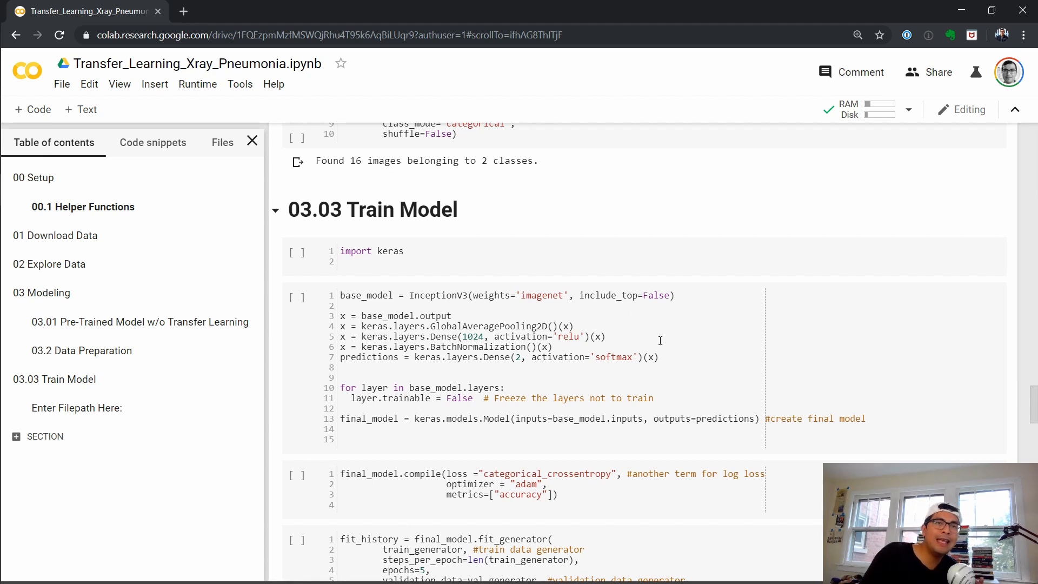
mouse_move(581, 295)
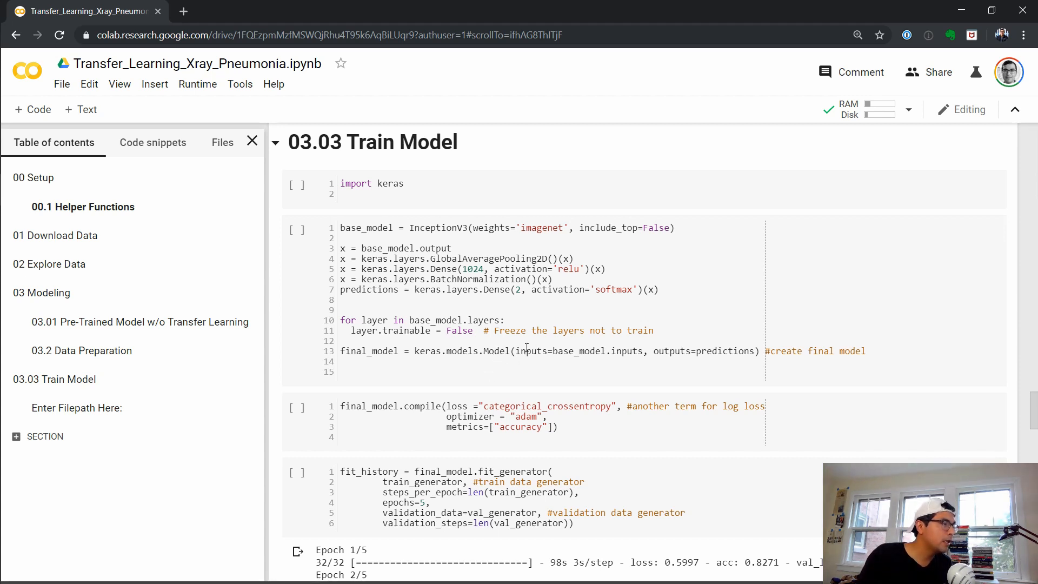
scroll(down, 3)
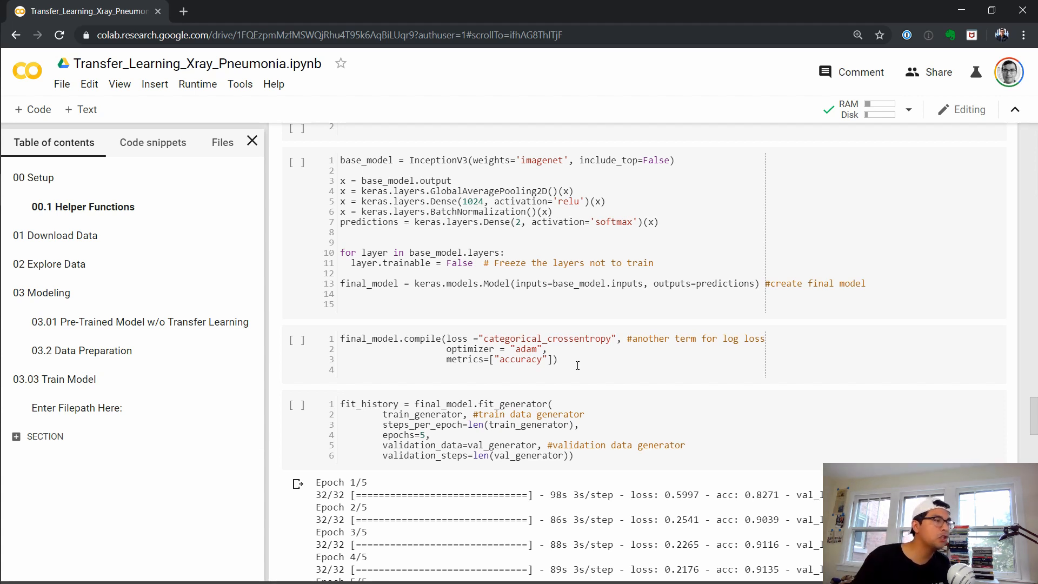
mouse_move(536, 315)
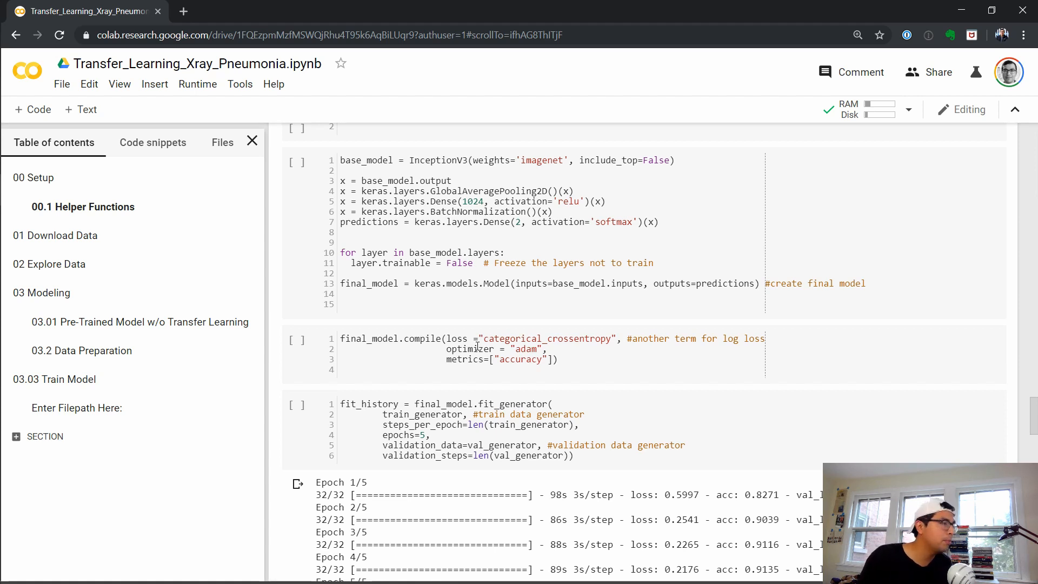
scroll(down, 3)
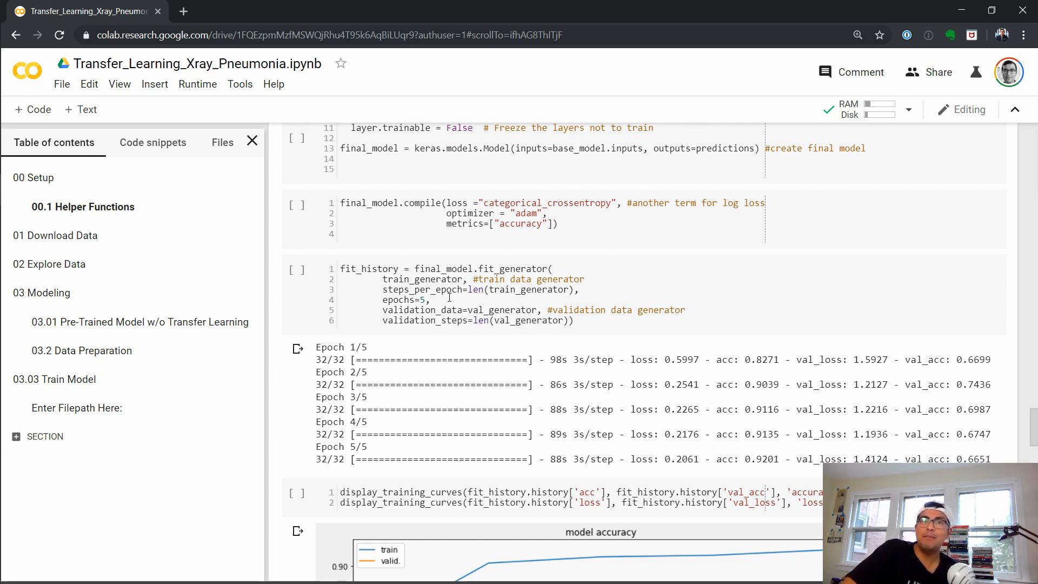
scroll(down, 3)
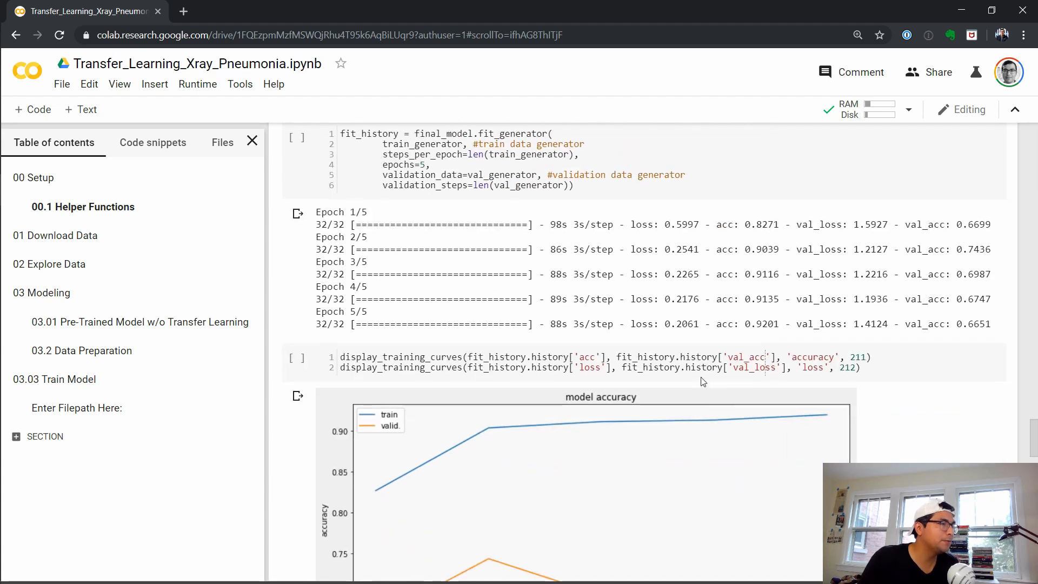
scroll(up, 3)
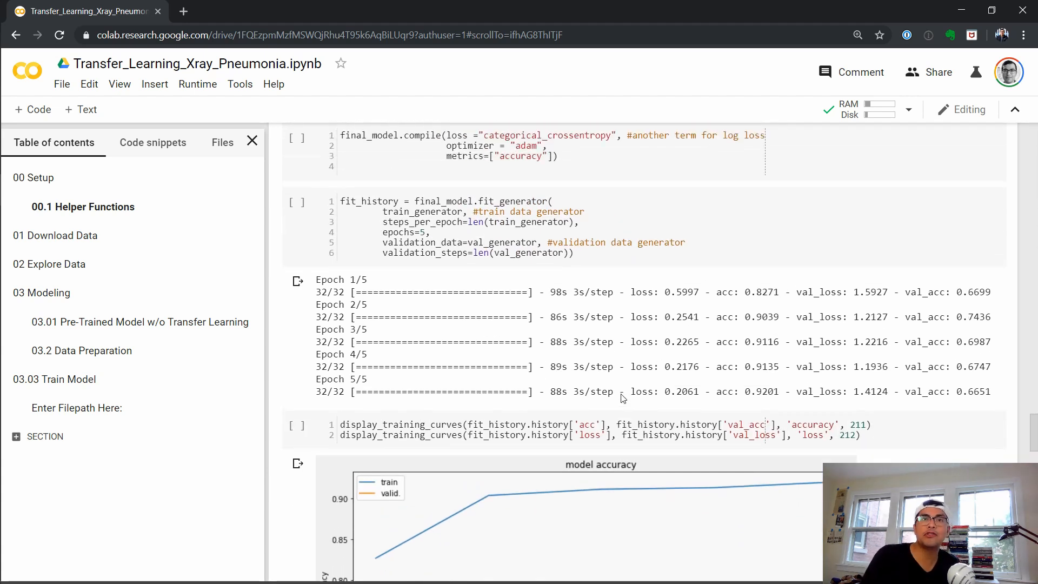
scroll(down, 3)
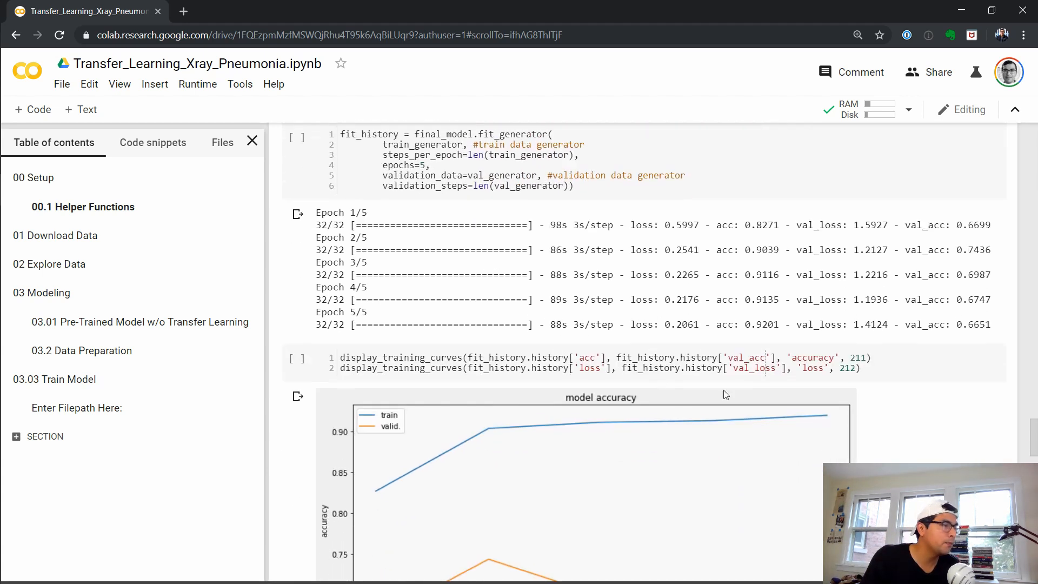
mouse_move(503, 384)
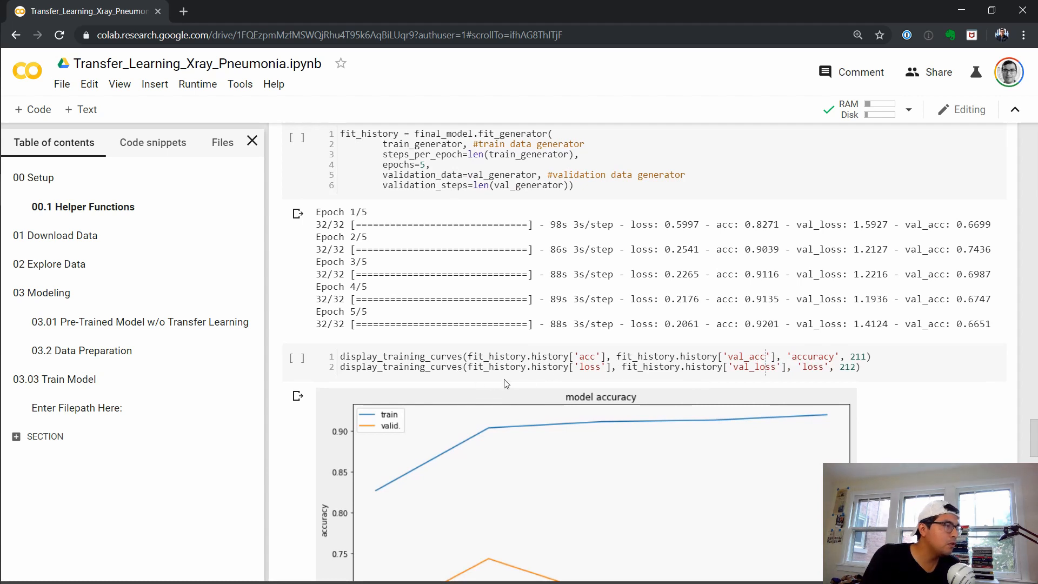
scroll(down, 3)
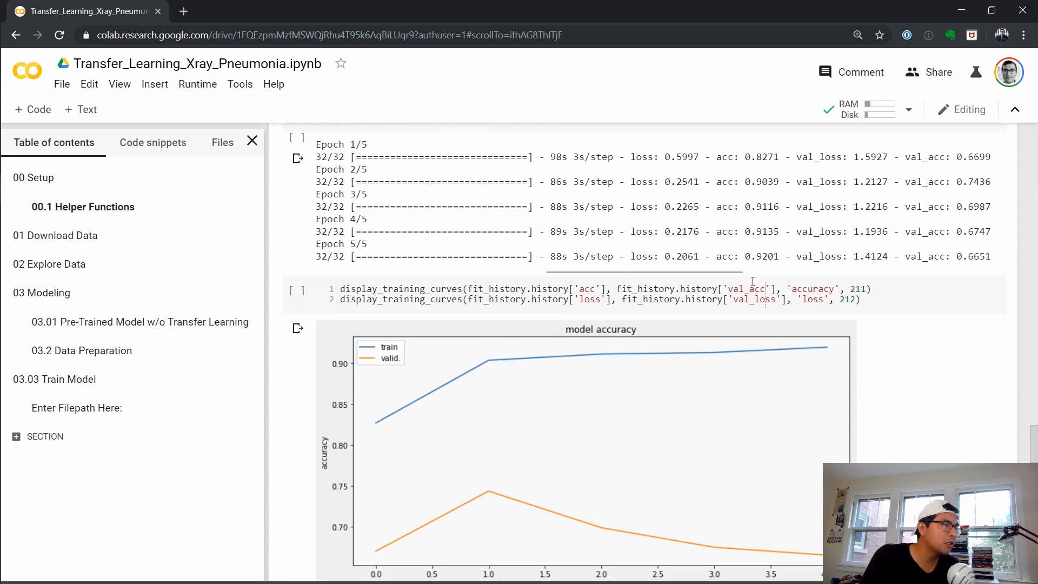
scroll(down, 3)
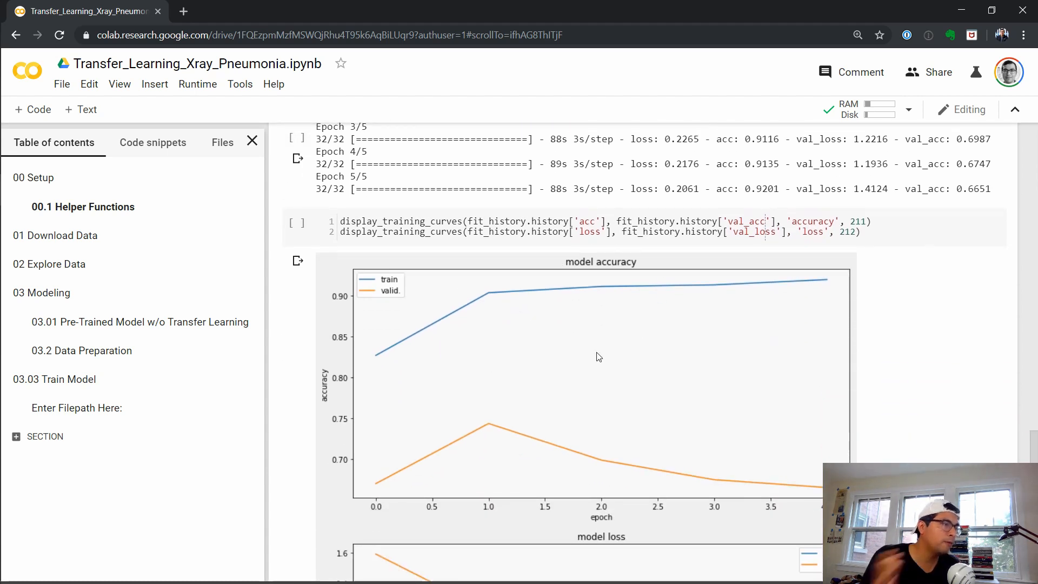
mouse_move(442, 461)
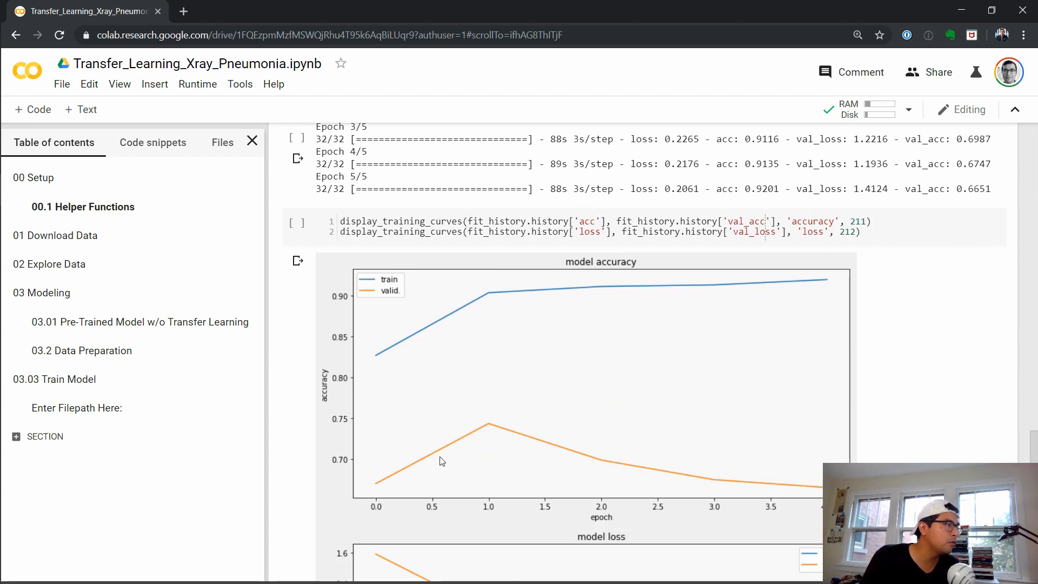
mouse_move(397, 343)
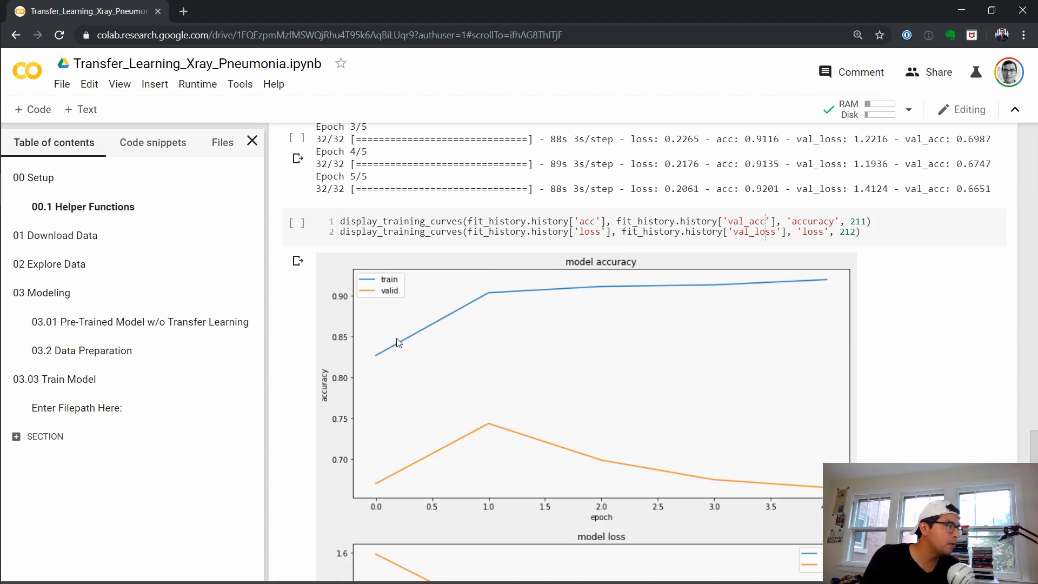
mouse_move(759, 282)
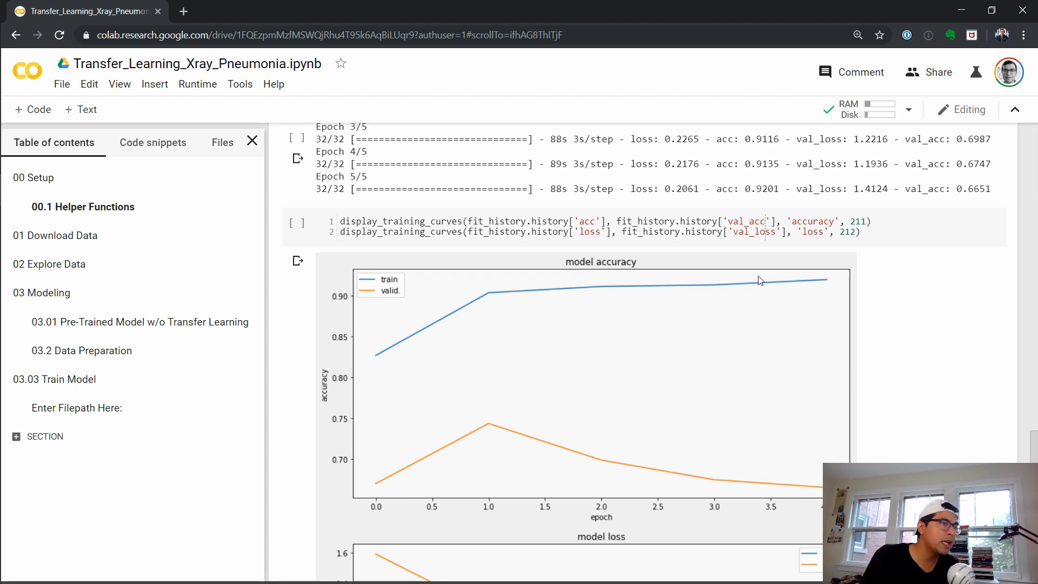
mouse_move(409, 347)
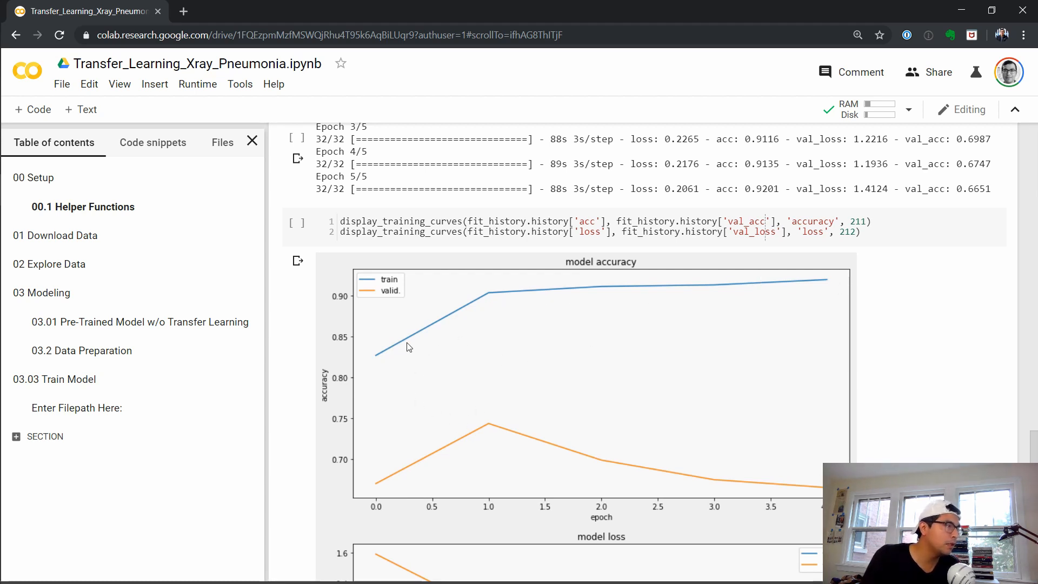
mouse_move(397, 489)
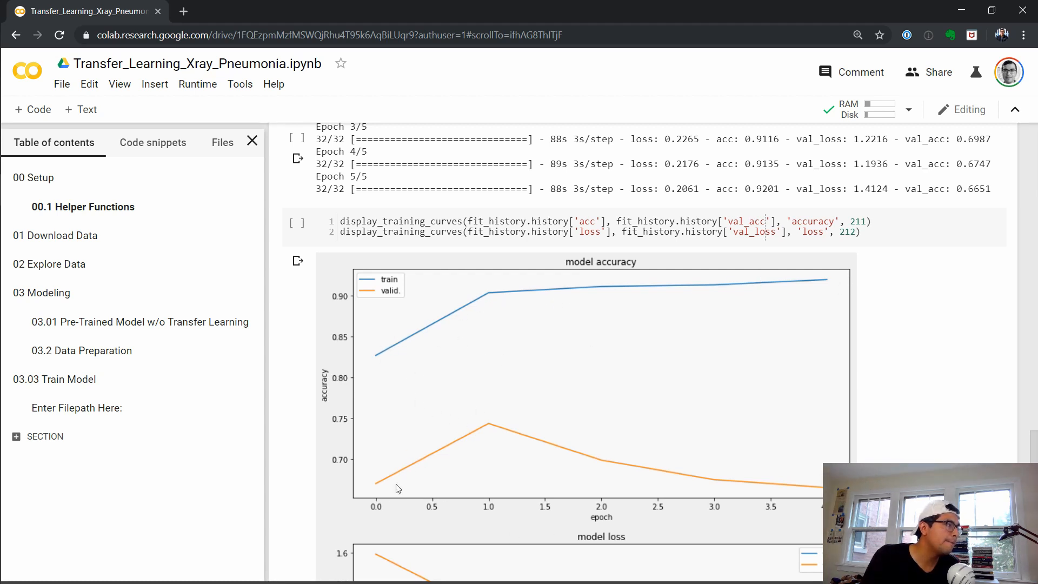
mouse_move(425, 533)
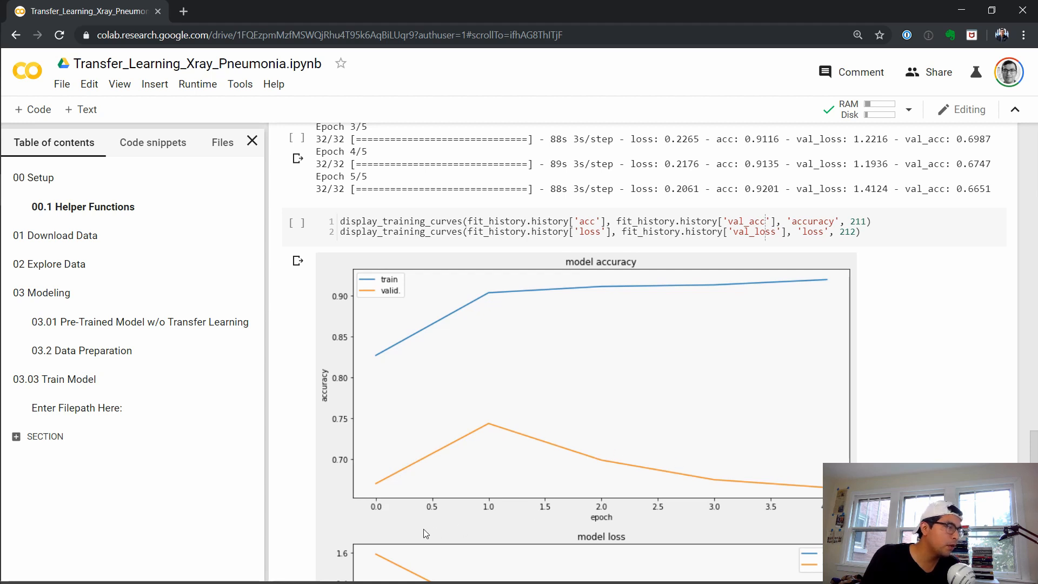
mouse_move(733, 518)
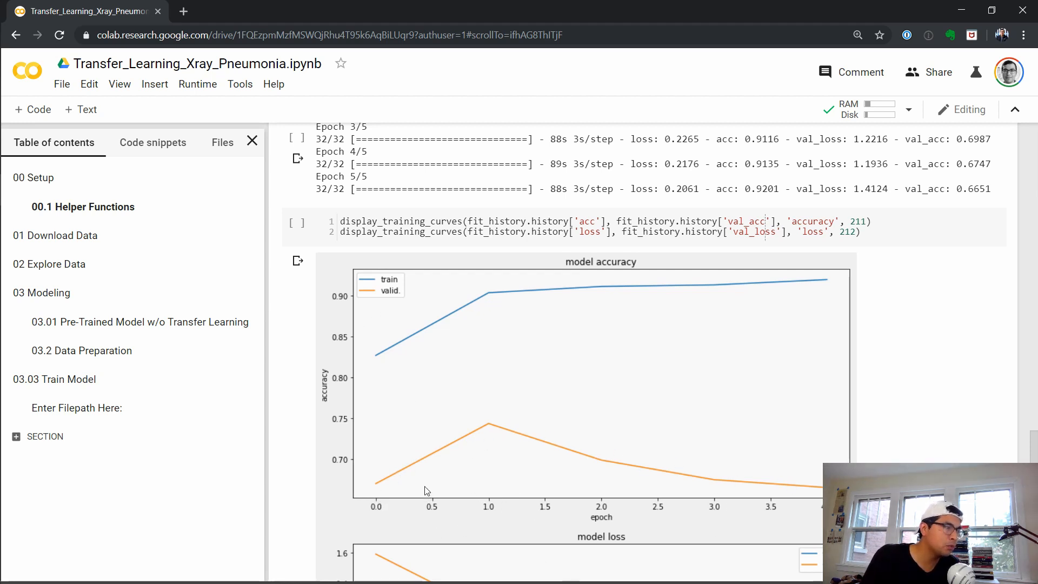
mouse_move(800, 478)
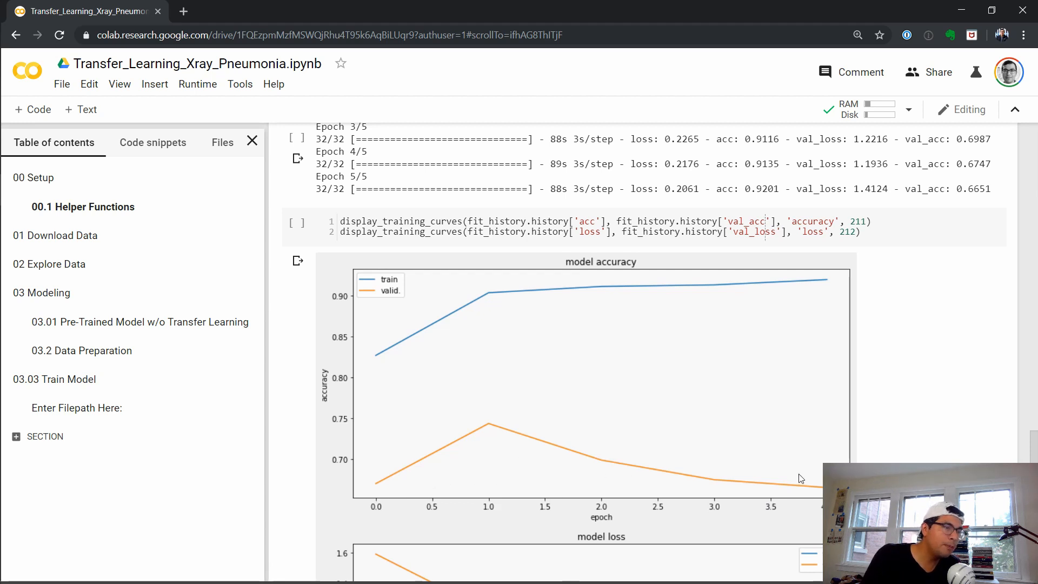
mouse_move(510, 435)
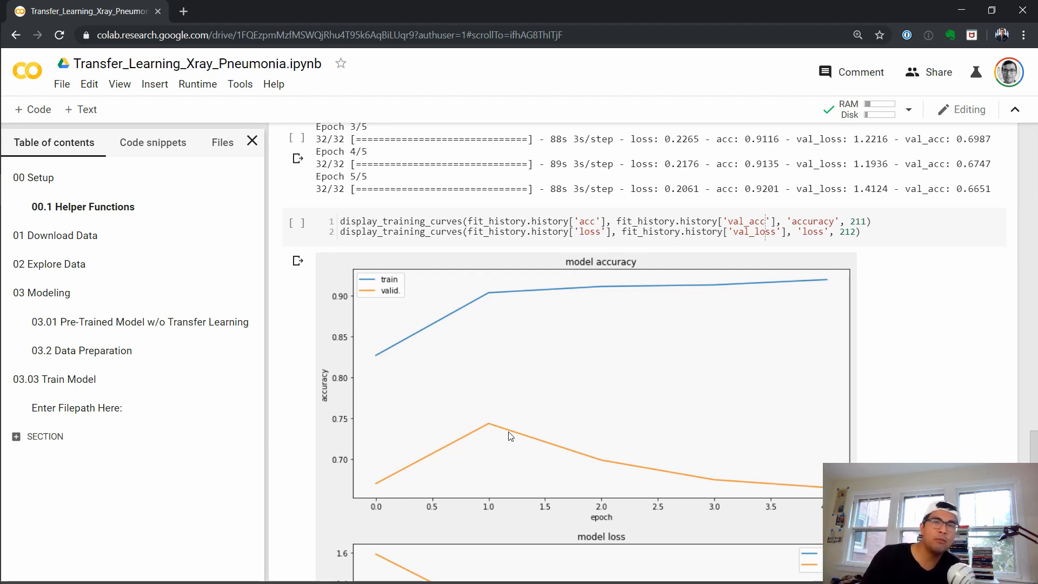
scroll(down, 3)
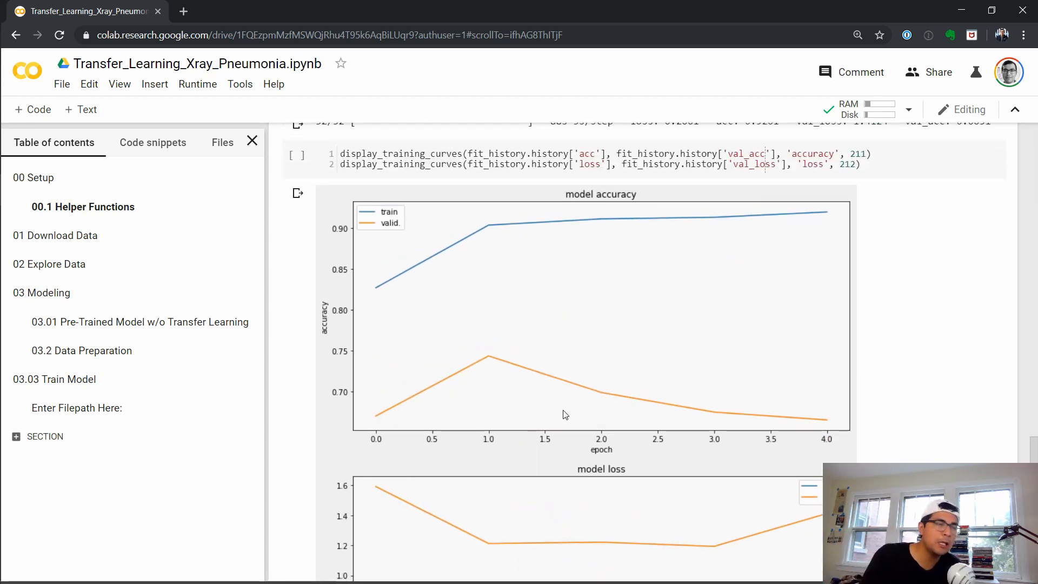
scroll(down, 3)
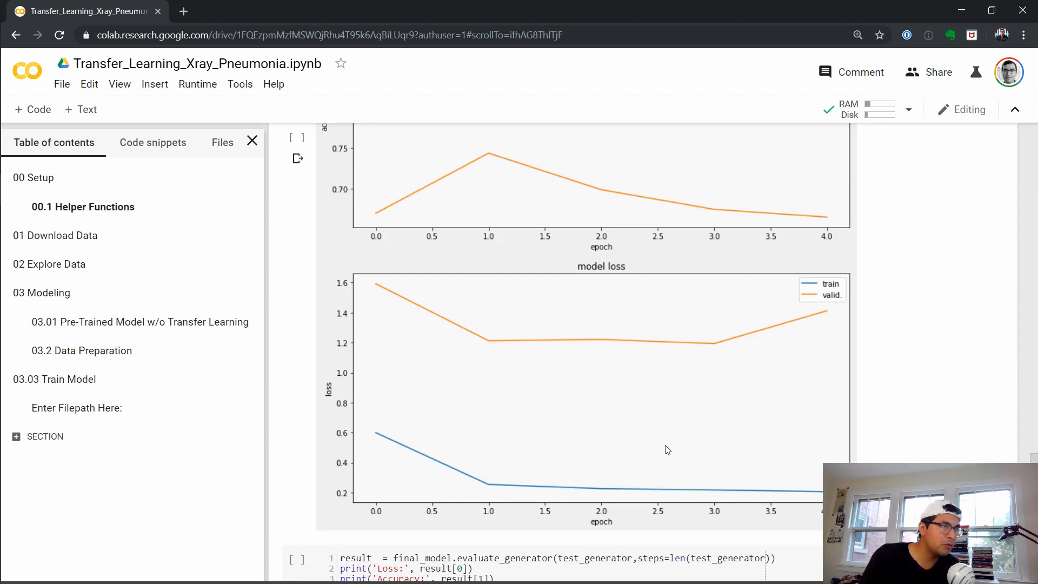
mouse_move(455, 388)
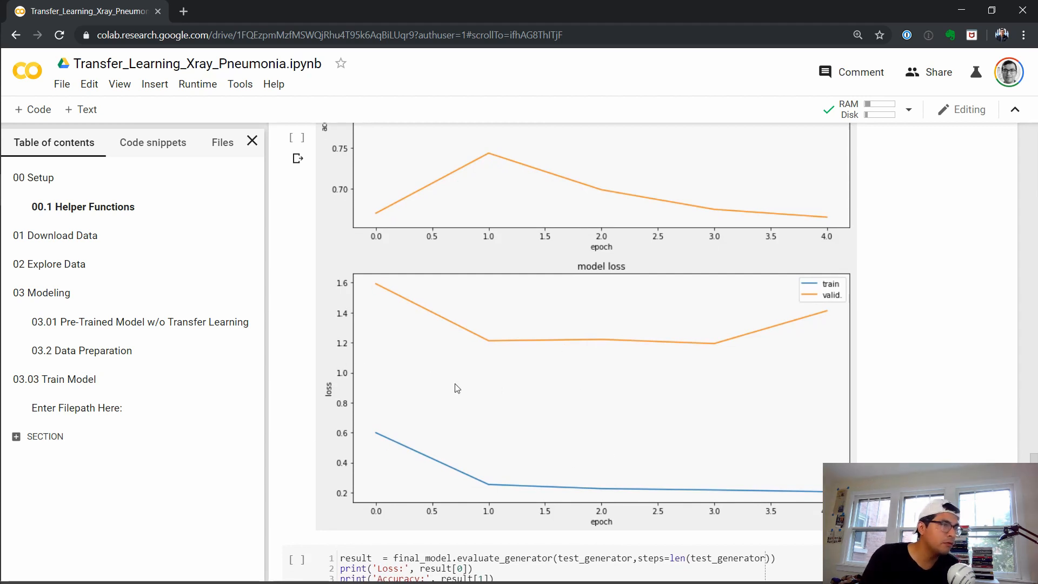
mouse_move(492, 350)
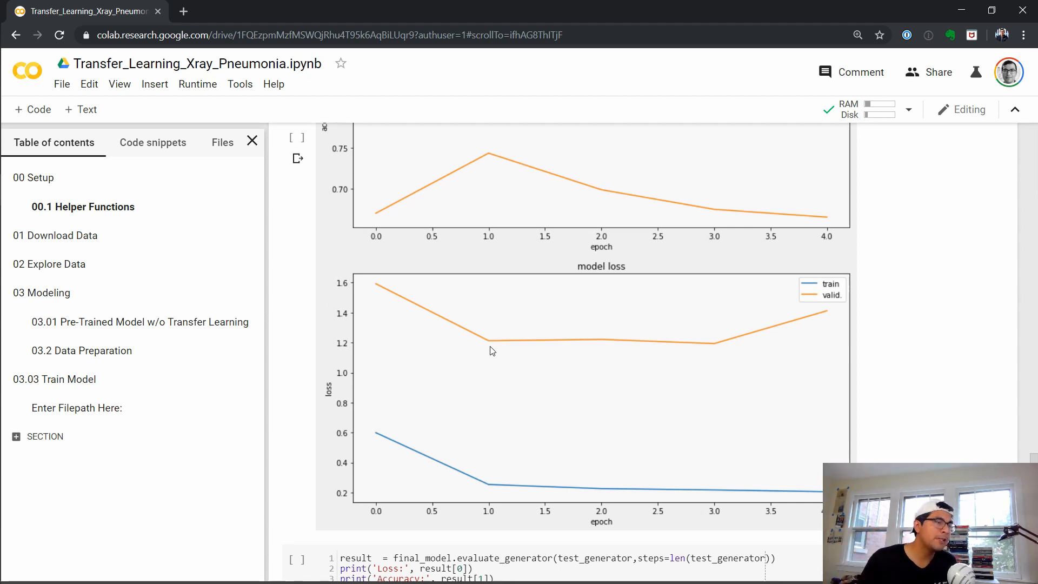
scroll(down, 3)
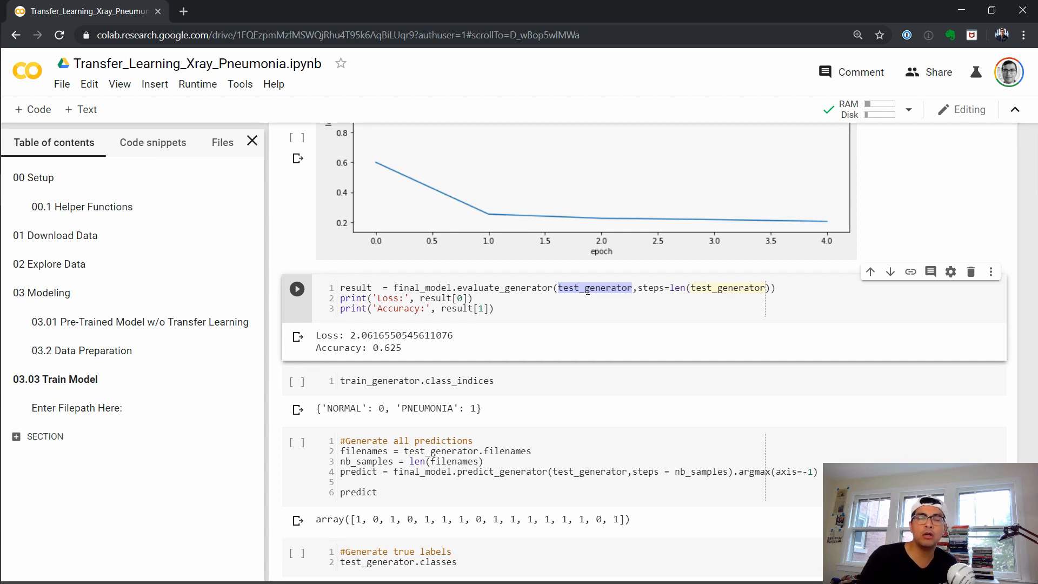
mouse_move(480, 339)
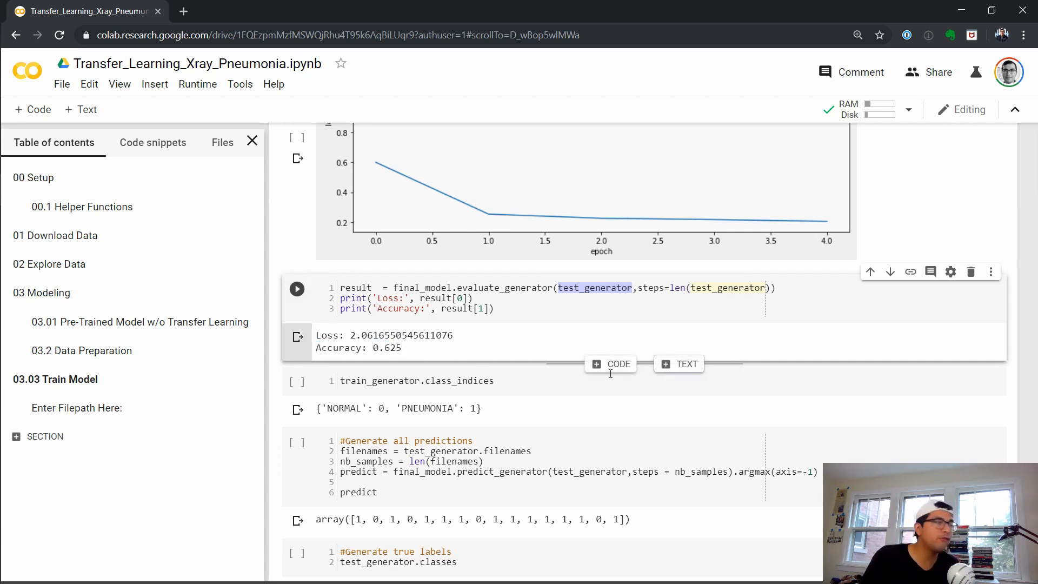
- Review train_generator.class_indices (NORMAL 0, PNEUMONIA 1) and the prediction and true-label arrays
scroll(down, 3)
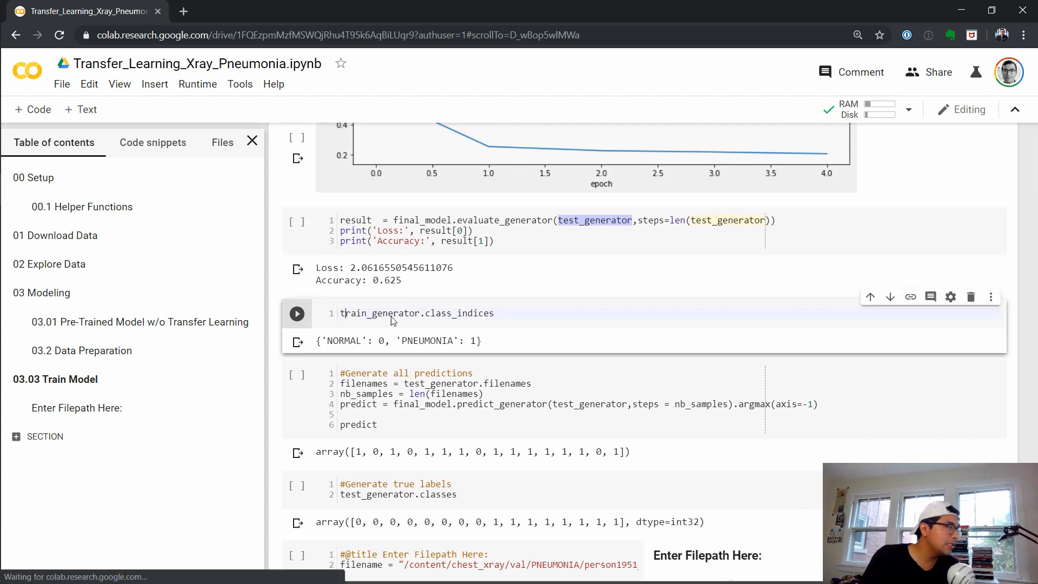
double_click(416, 314)
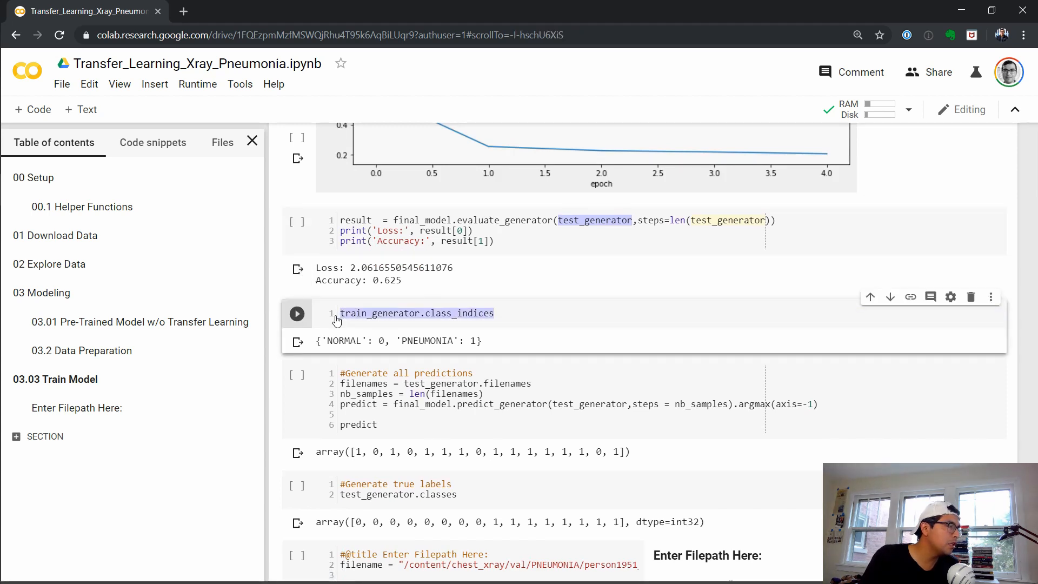
mouse_move(514, 317)
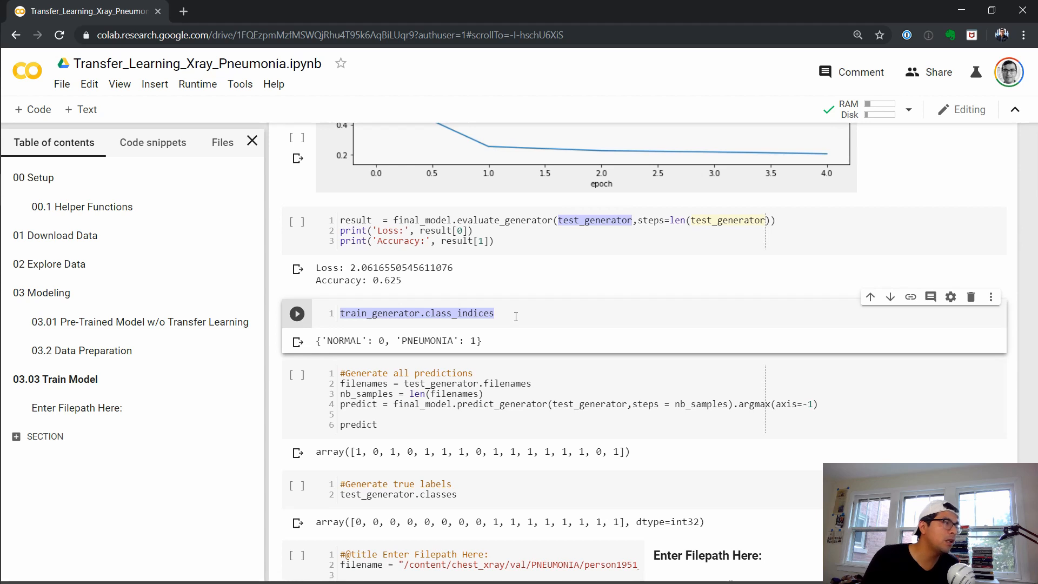
mouse_move(441, 338)
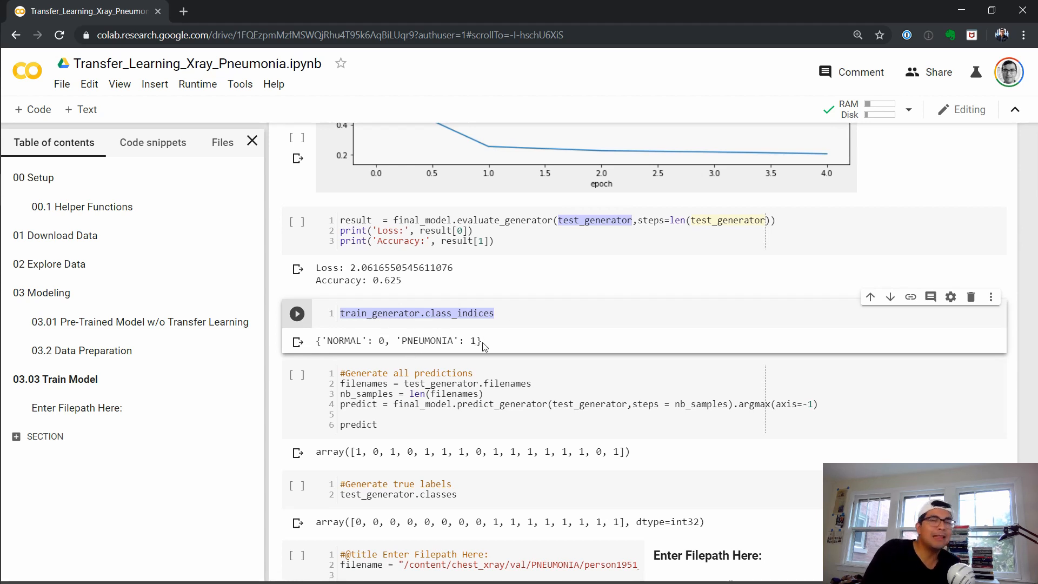
mouse_move(333, 350)
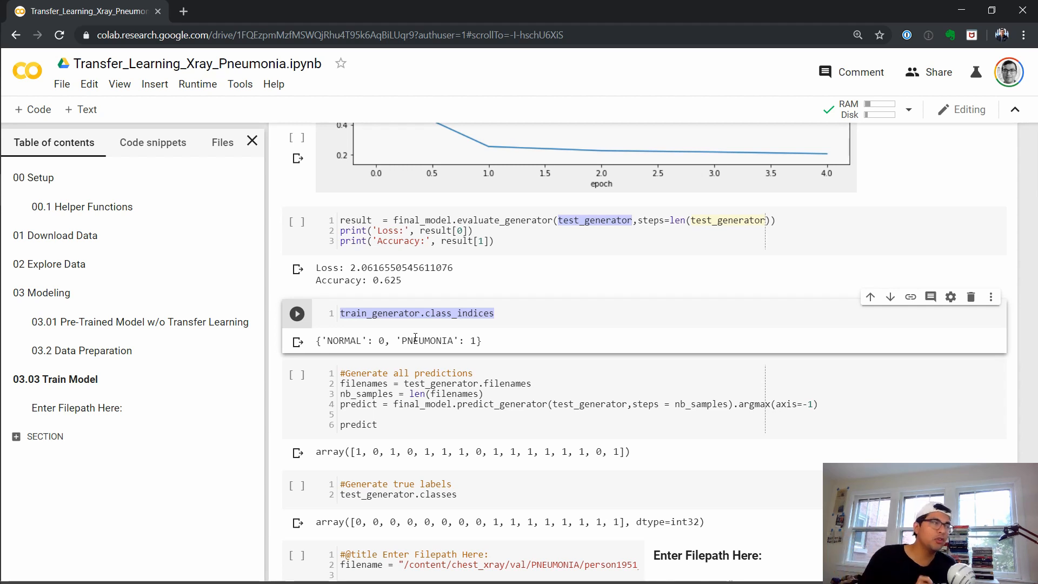
mouse_move(435, 339)
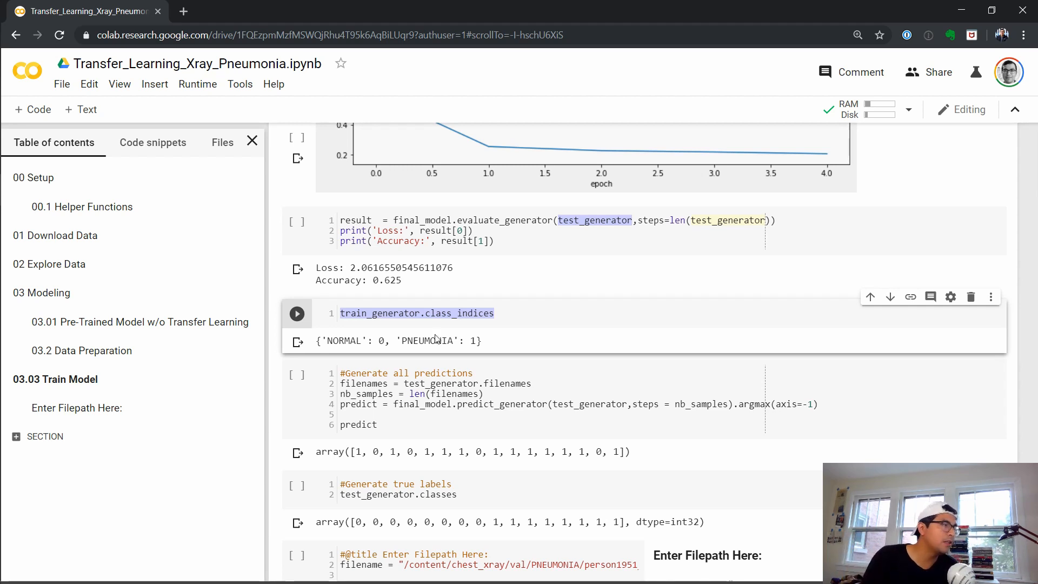
scroll(down, 3)
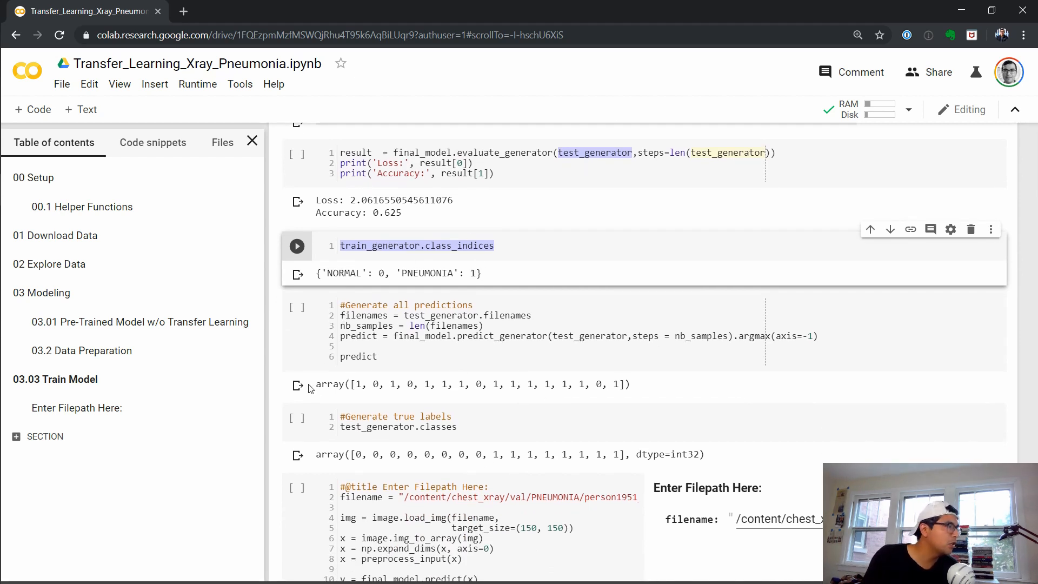
scroll(down, 3)
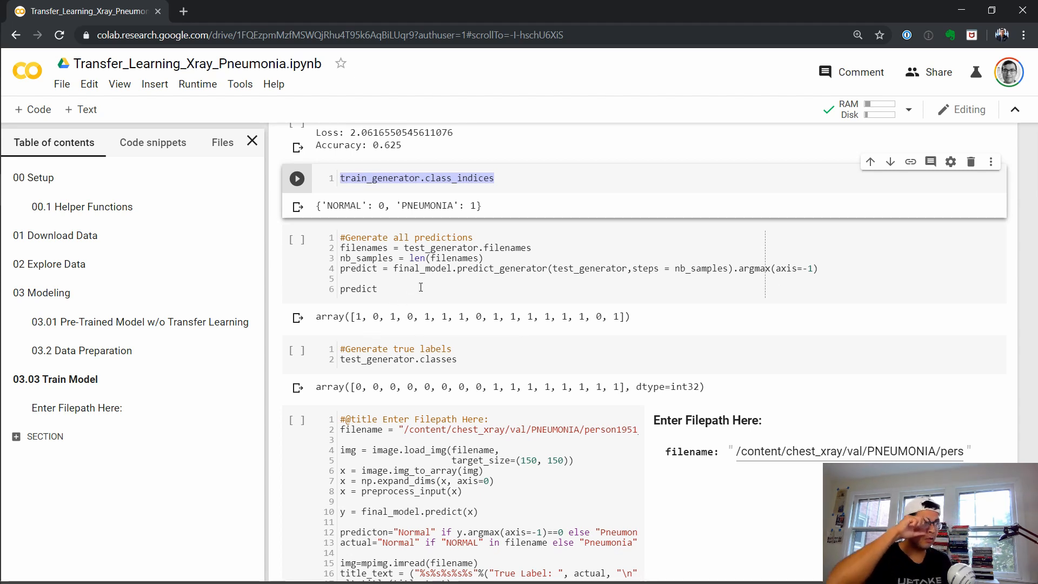
mouse_move(414, 213)
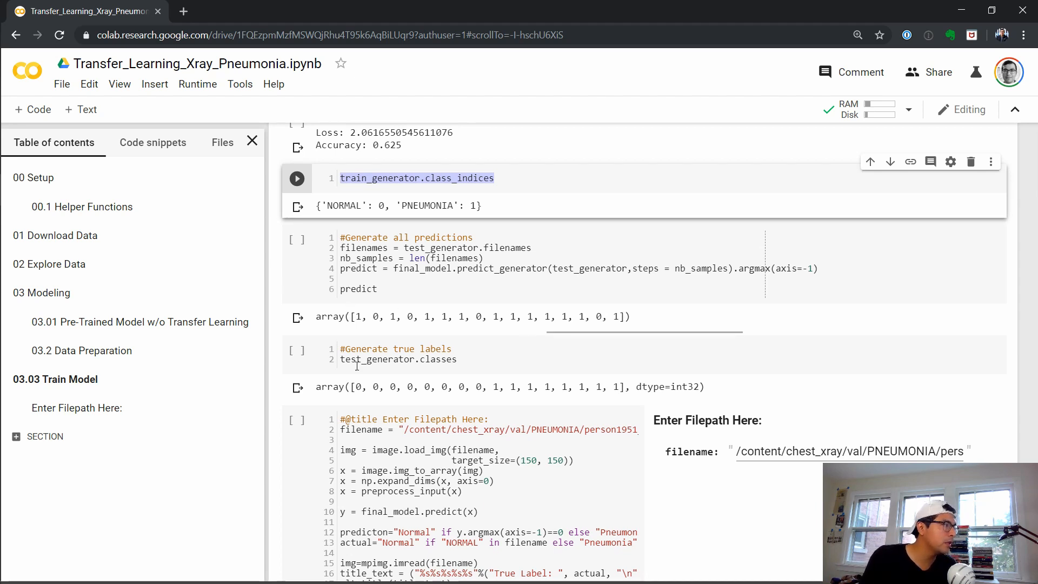
scroll(down, 3)
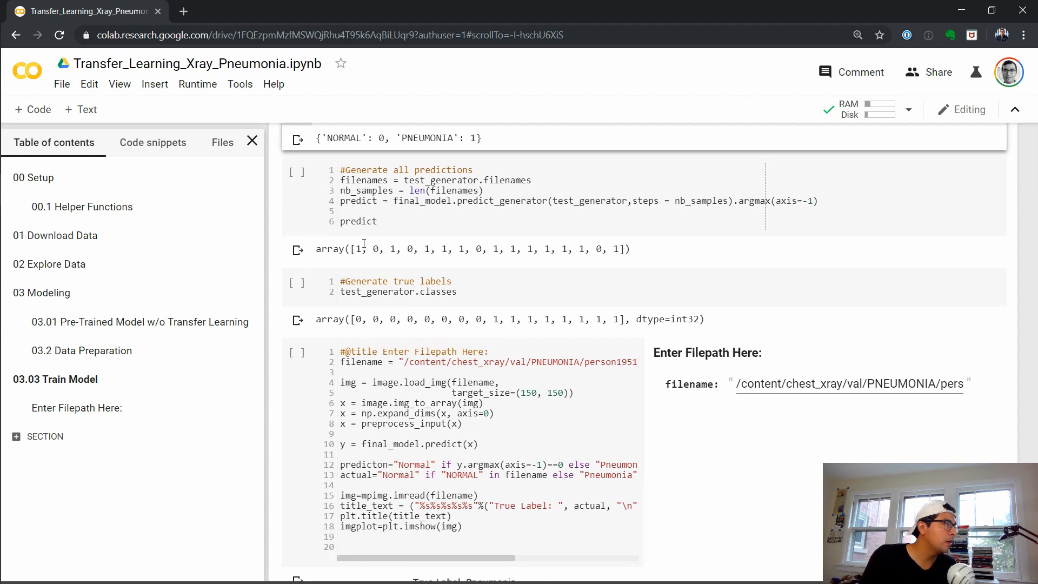
mouse_move(423, 249)
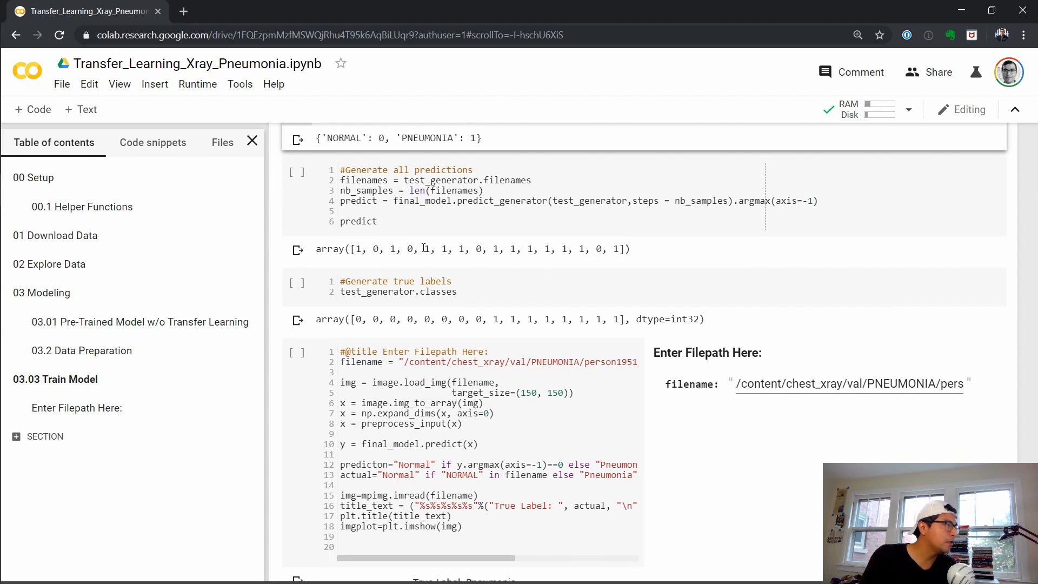
mouse_move(513, 316)
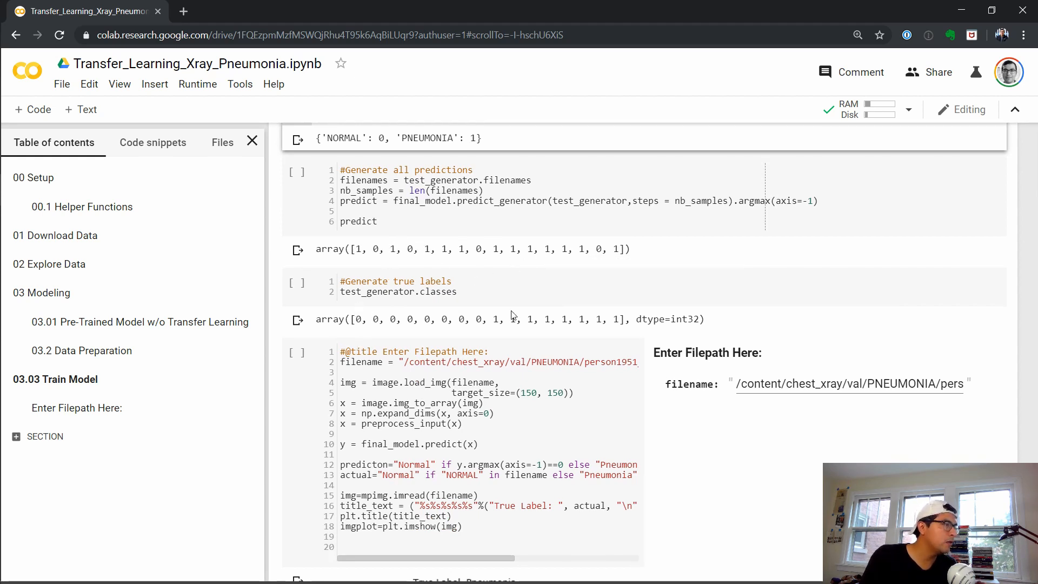
mouse_move(358, 265)
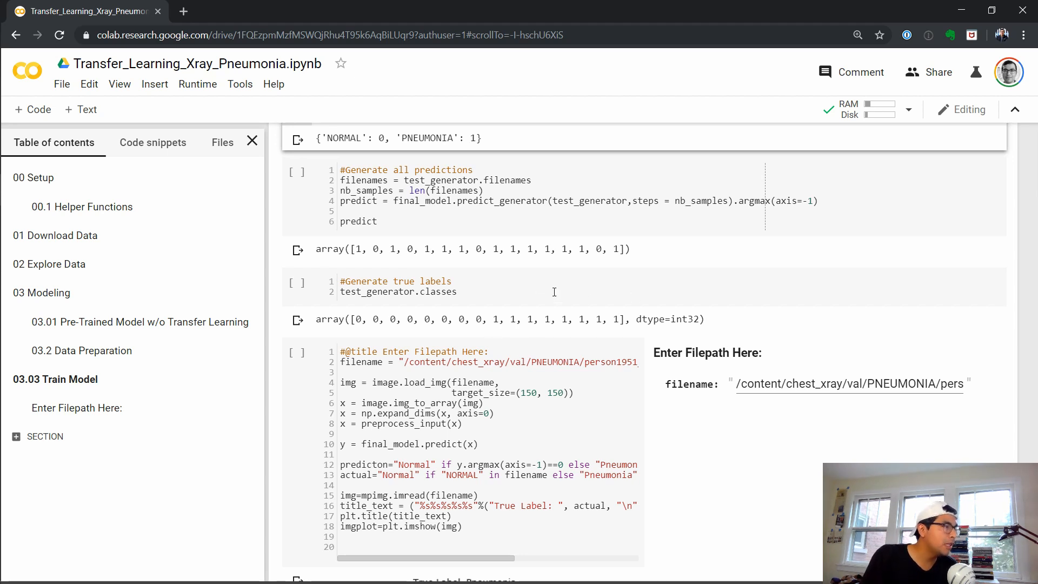
mouse_move(474, 331)
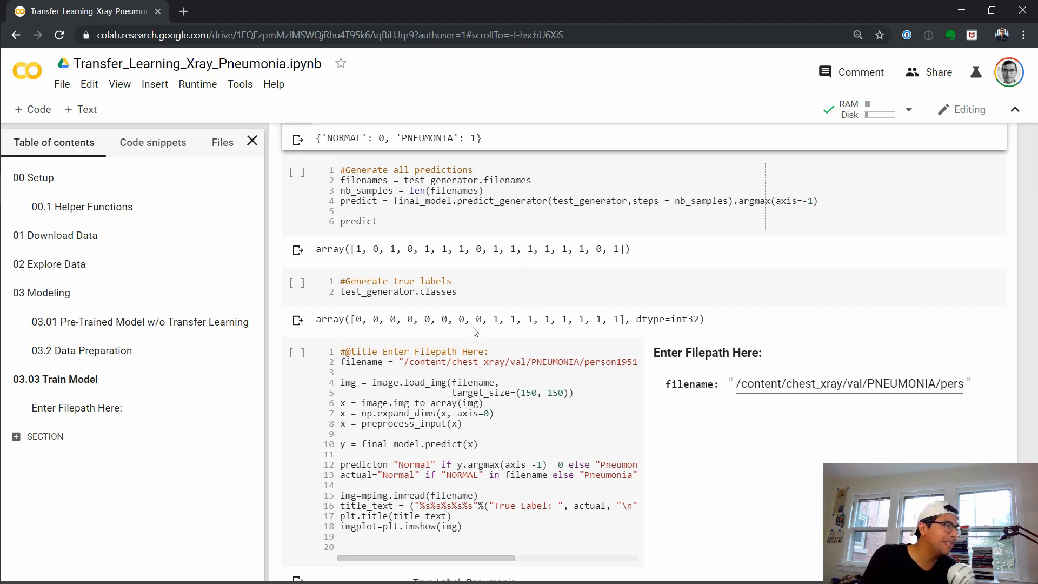
mouse_move(658, 293)
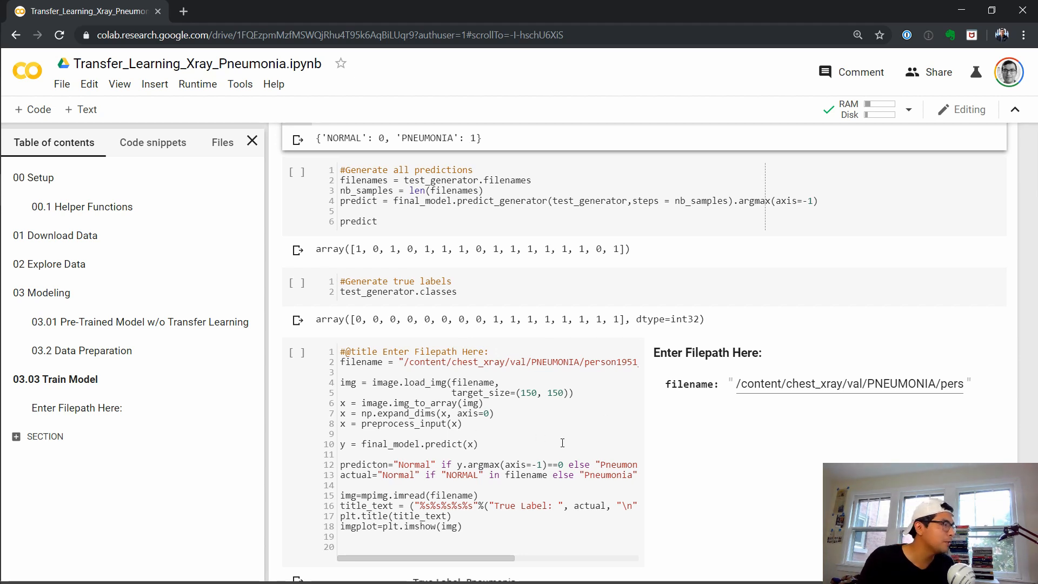
- Scroll to the chest X-ray output titled True Label: Pneumonia, Prediction: Pneumonia
scroll(down, 3)
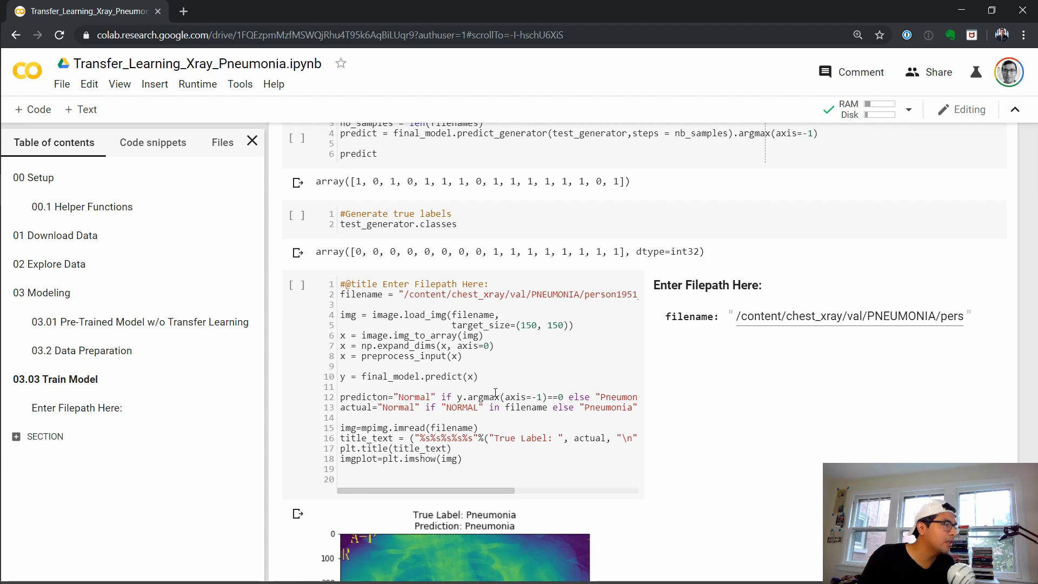
scroll(down, 3)
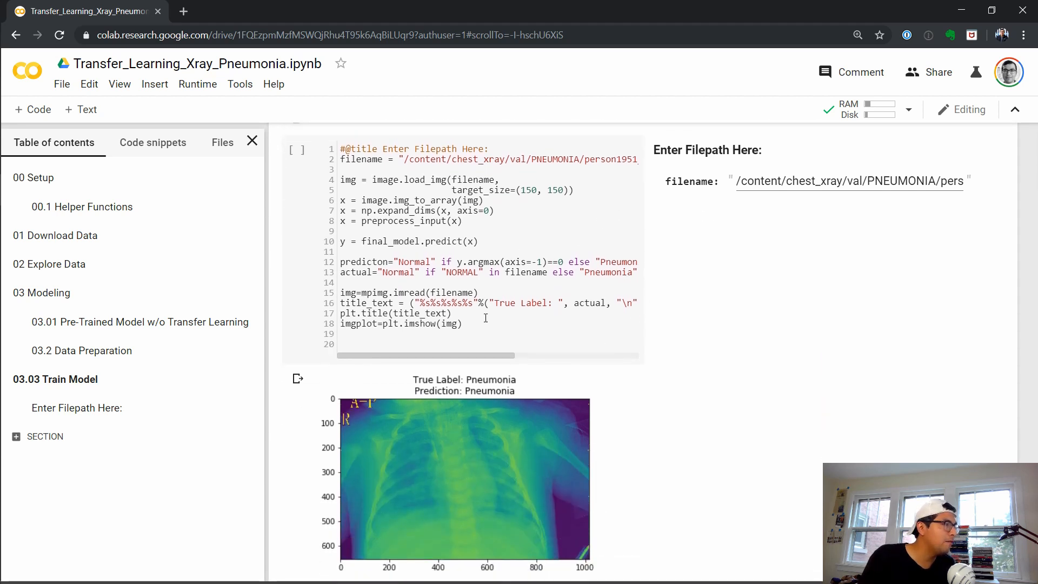
scroll(up, 3)
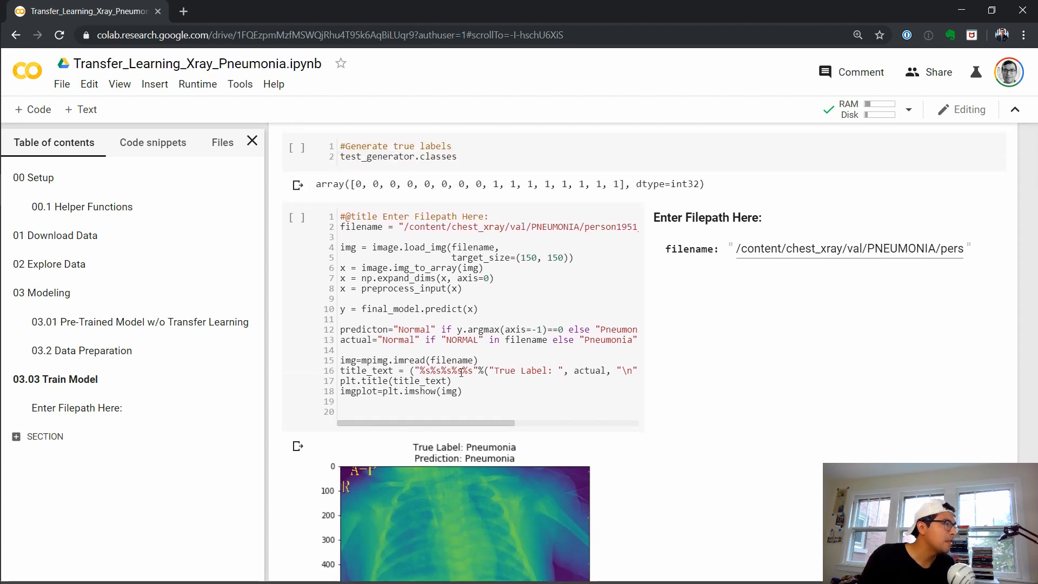
scroll(down, 3)
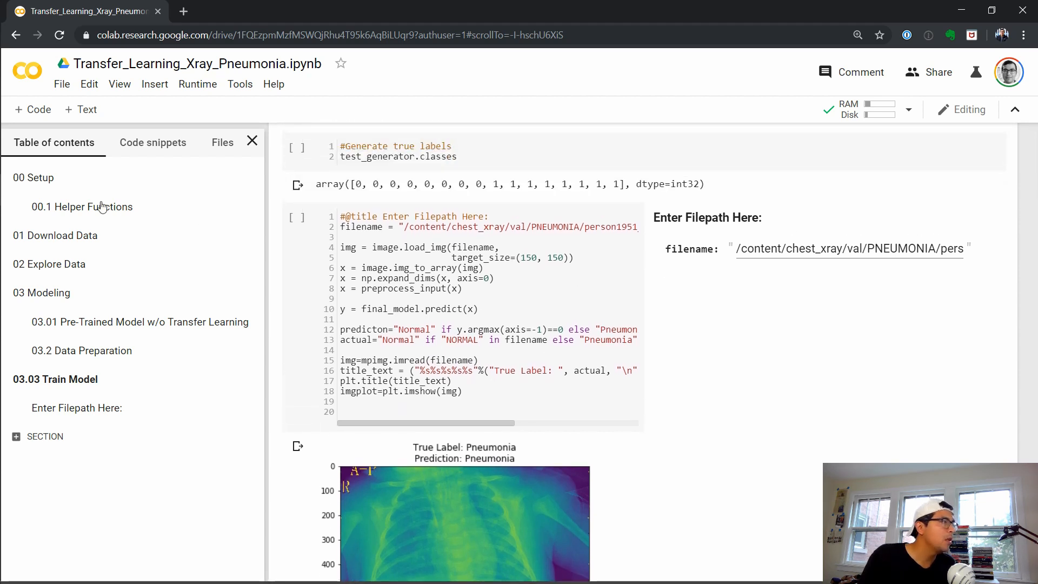
- Show the Files sidebar with chest_xray expanded into test (NORMAL, PNEUMONIA), train and val folders
click(222, 143)
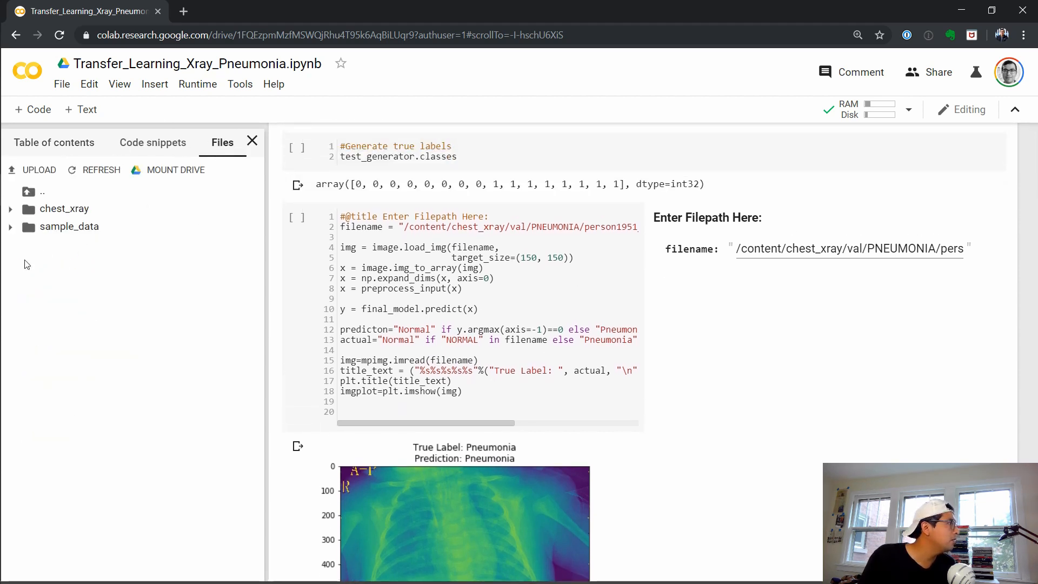
click(11, 208)
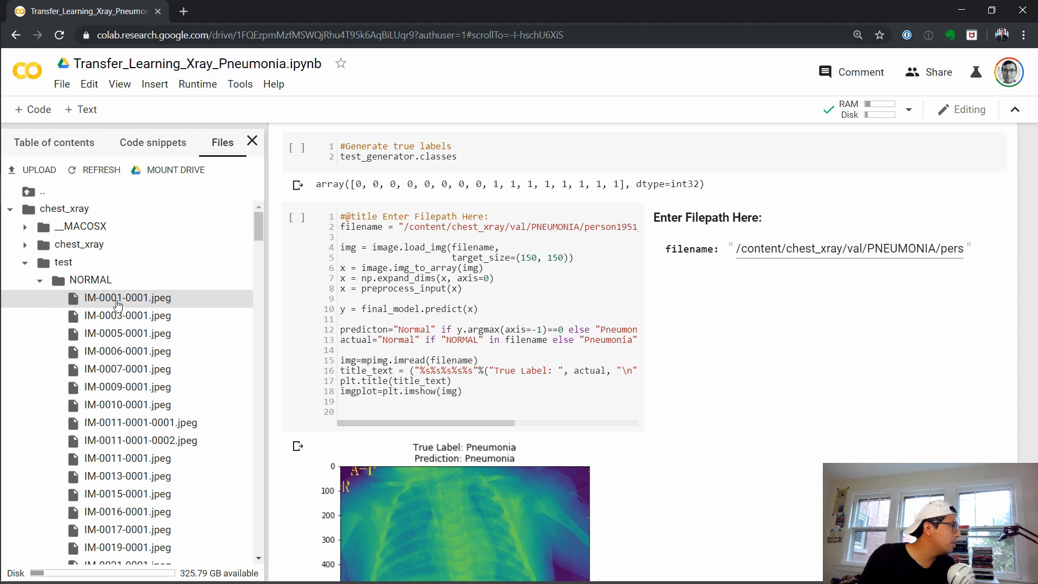
right_click(128, 298)
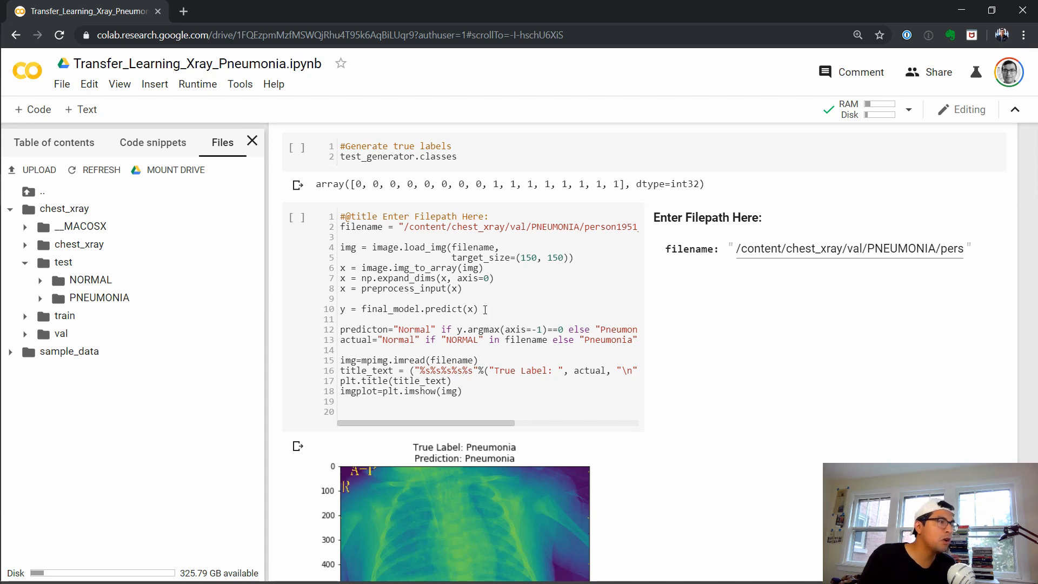
scroll(down, 3)
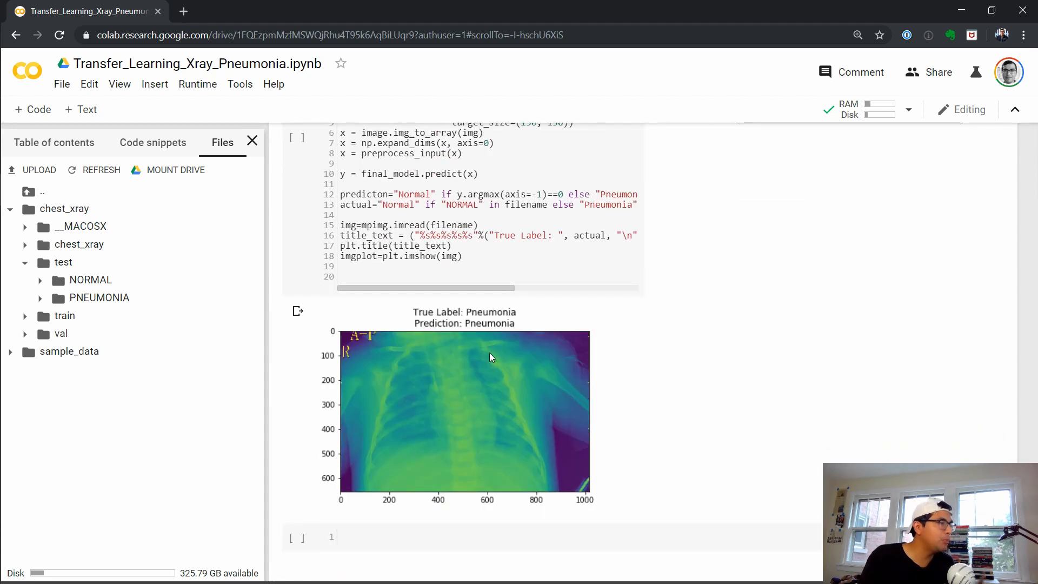
mouse_move(493, 320)
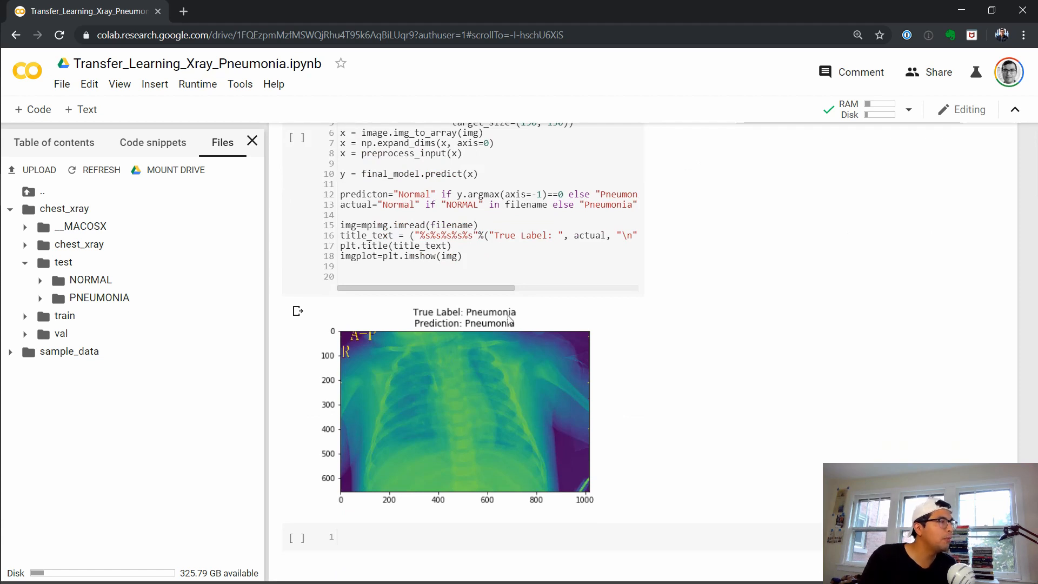
scroll(up, 3)
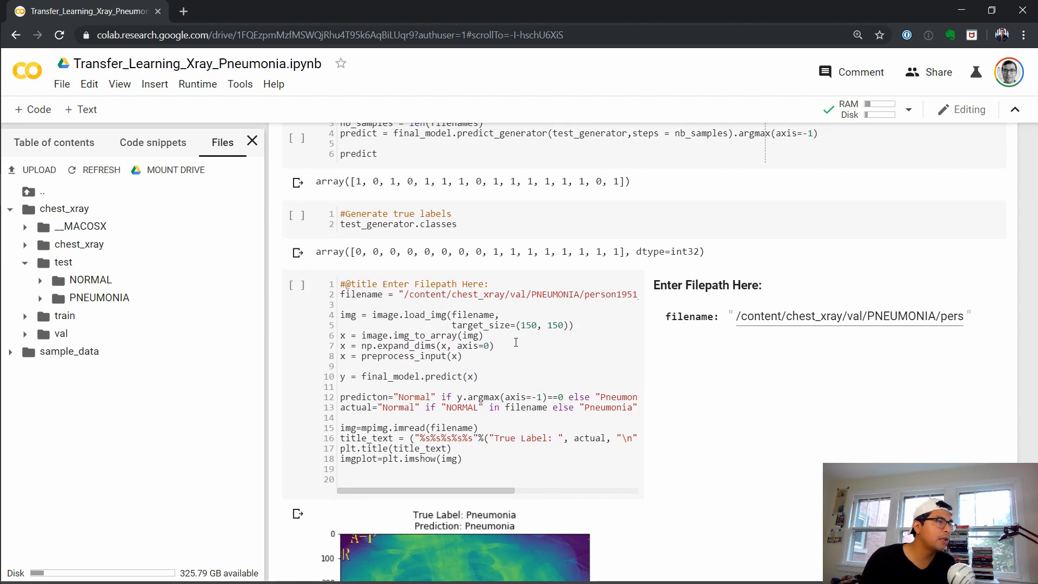
mouse_move(588, 378)
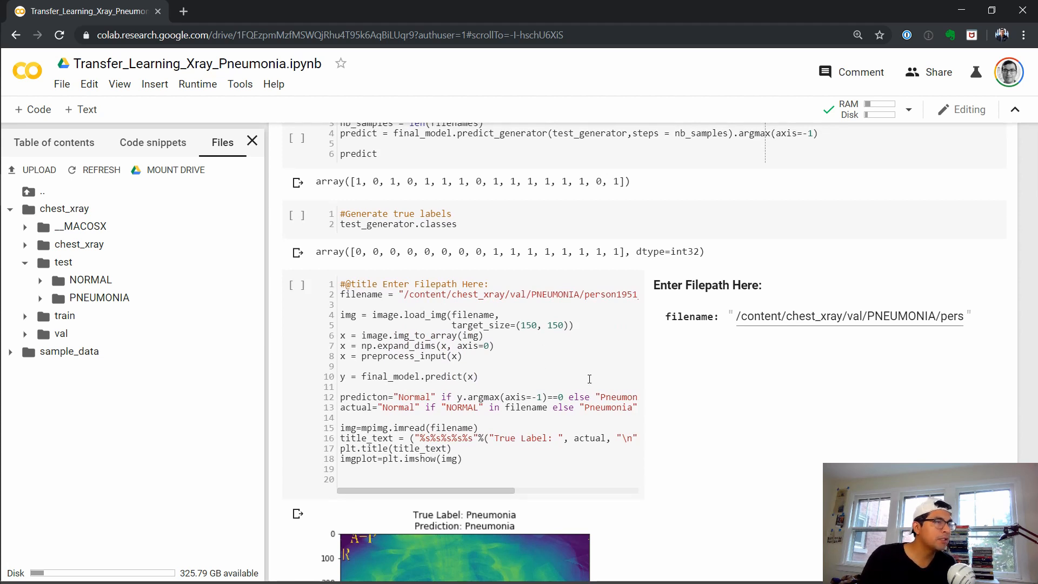
mouse_move(918, 290)
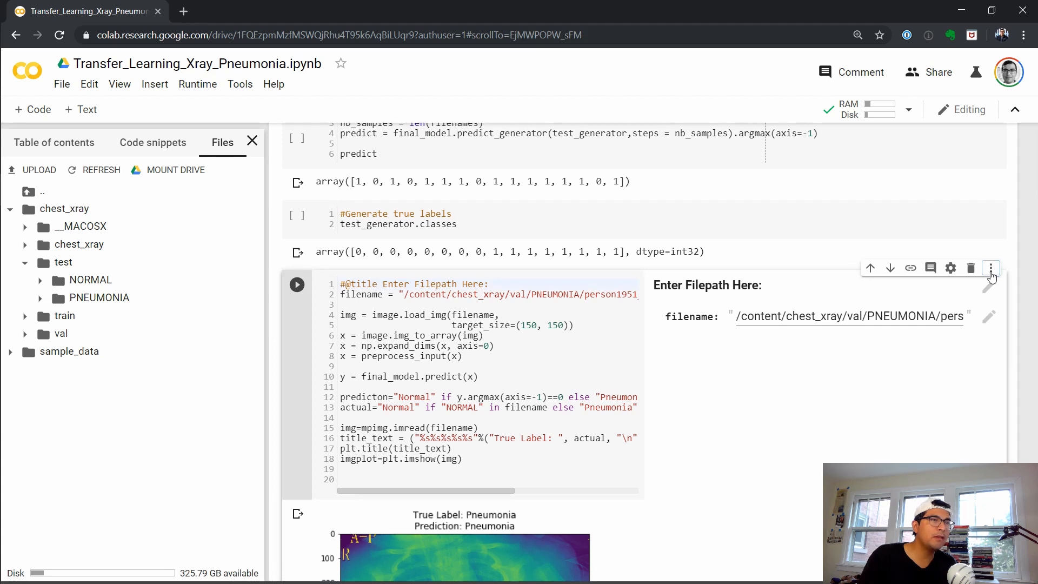
mouse_move(992, 269)
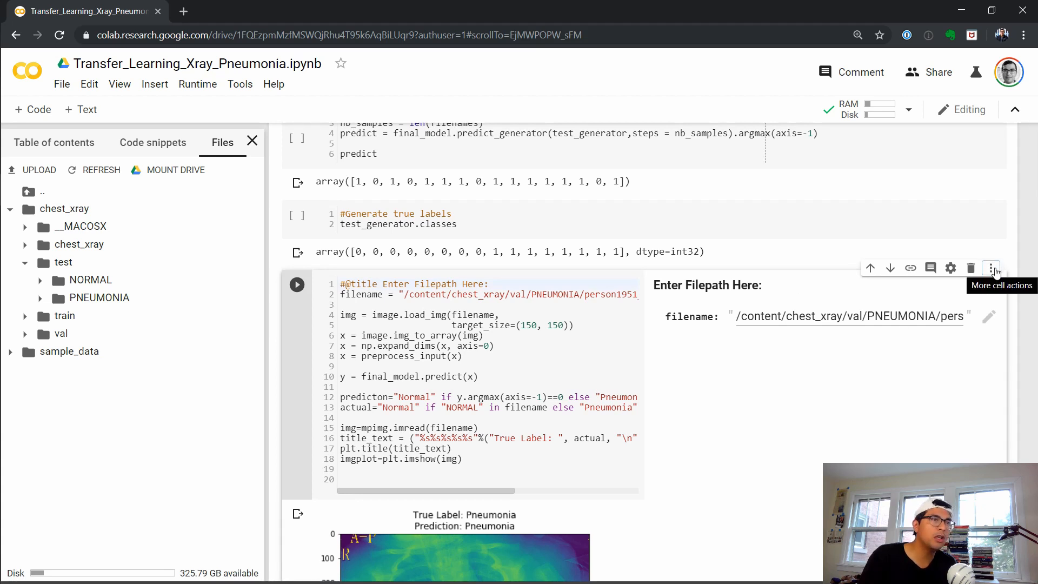
click(991, 268)
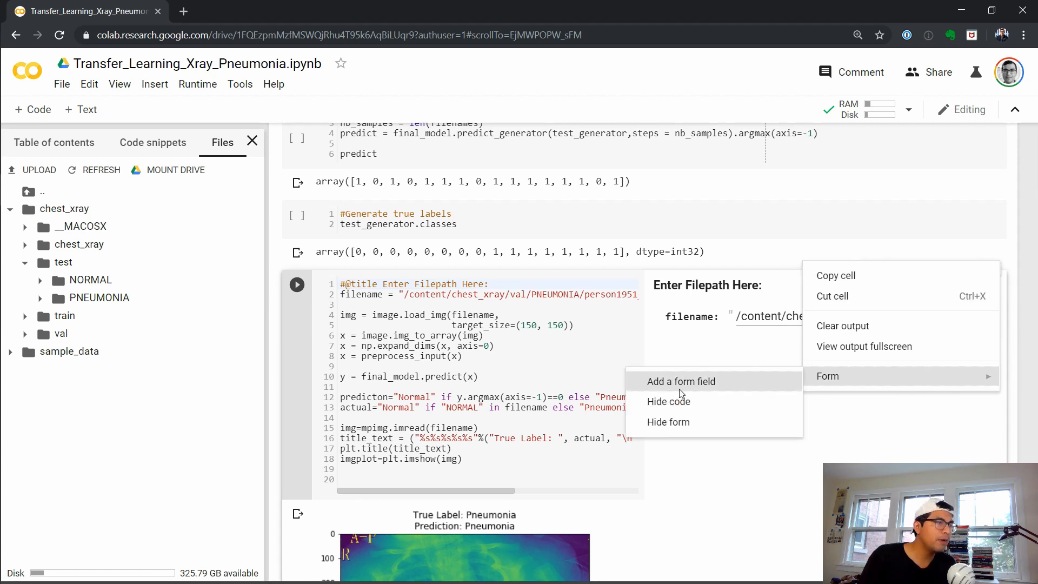
mouse_move(695, 328)
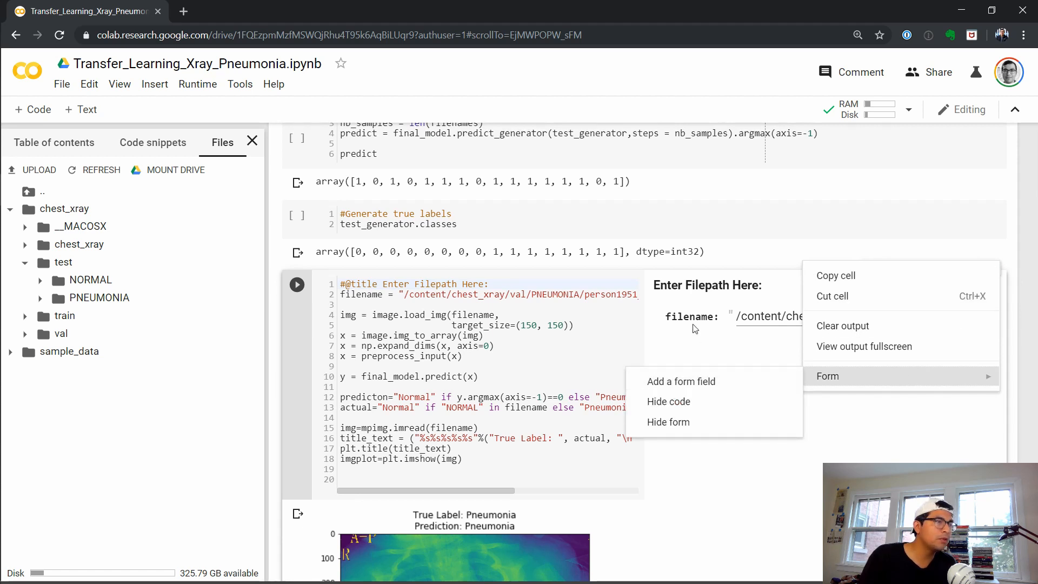
mouse_move(716, 382)
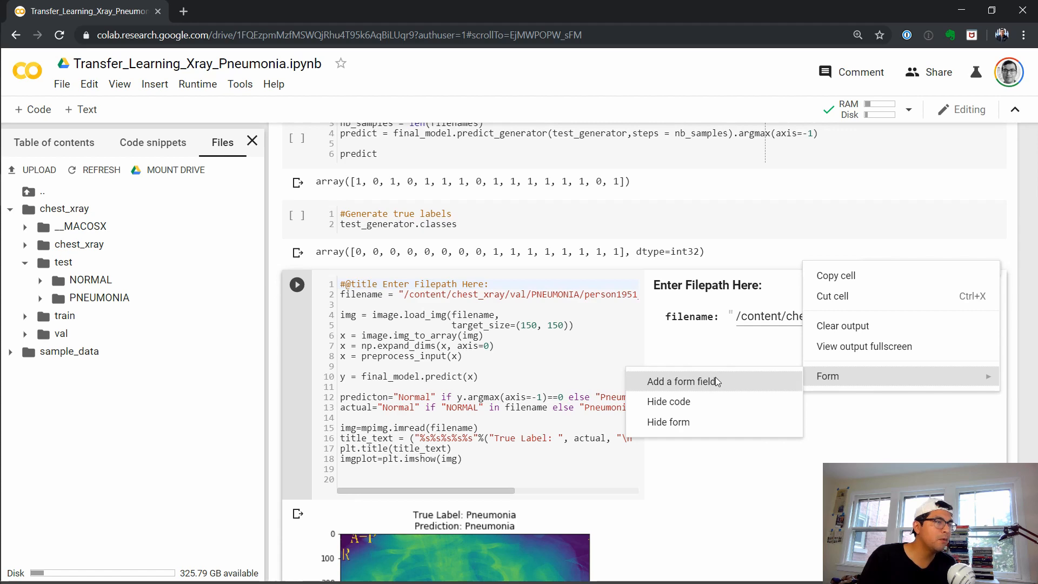
click(685, 382)
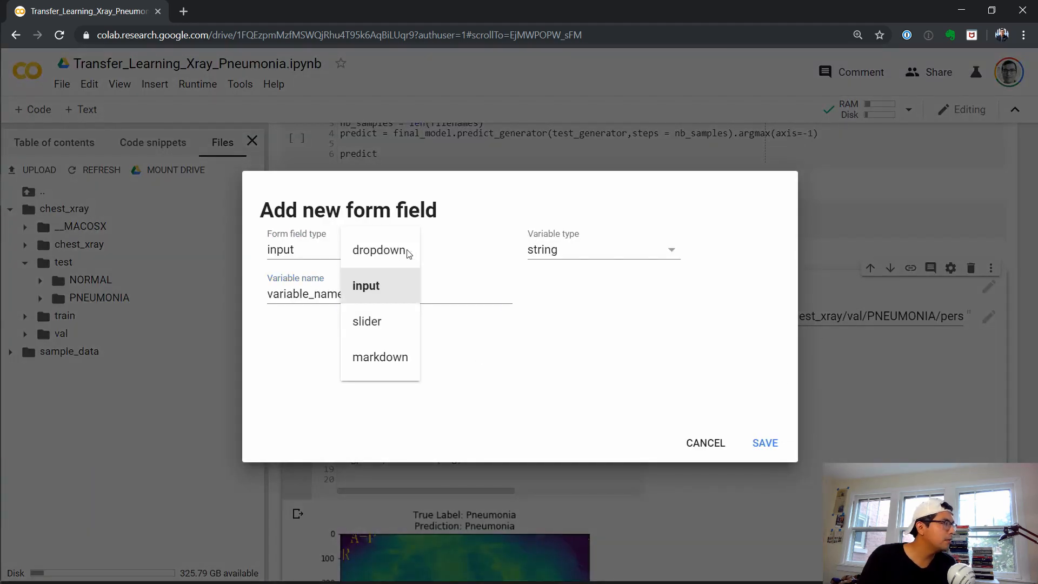
click(367, 286)
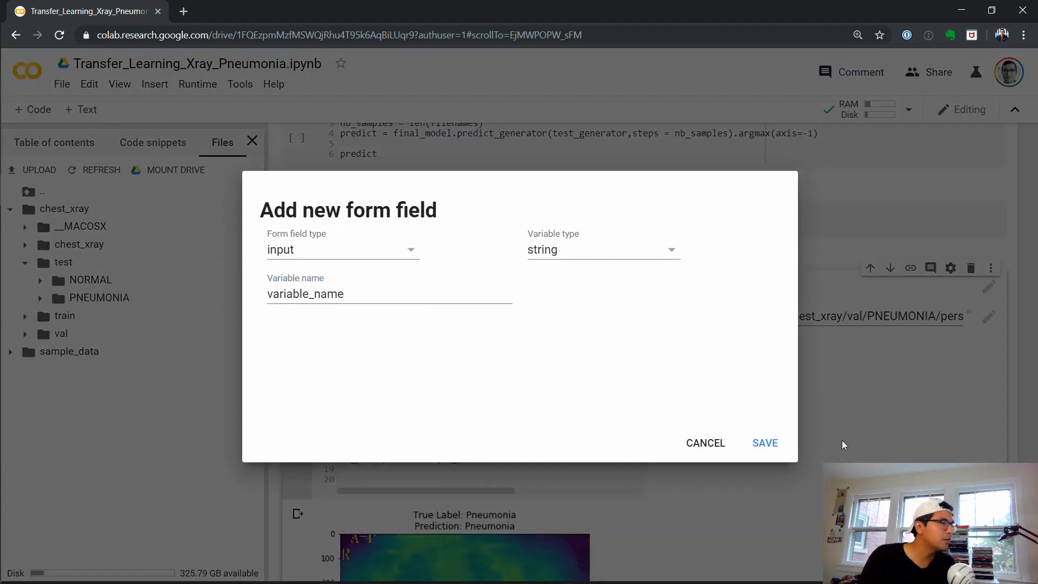
click(705, 443)
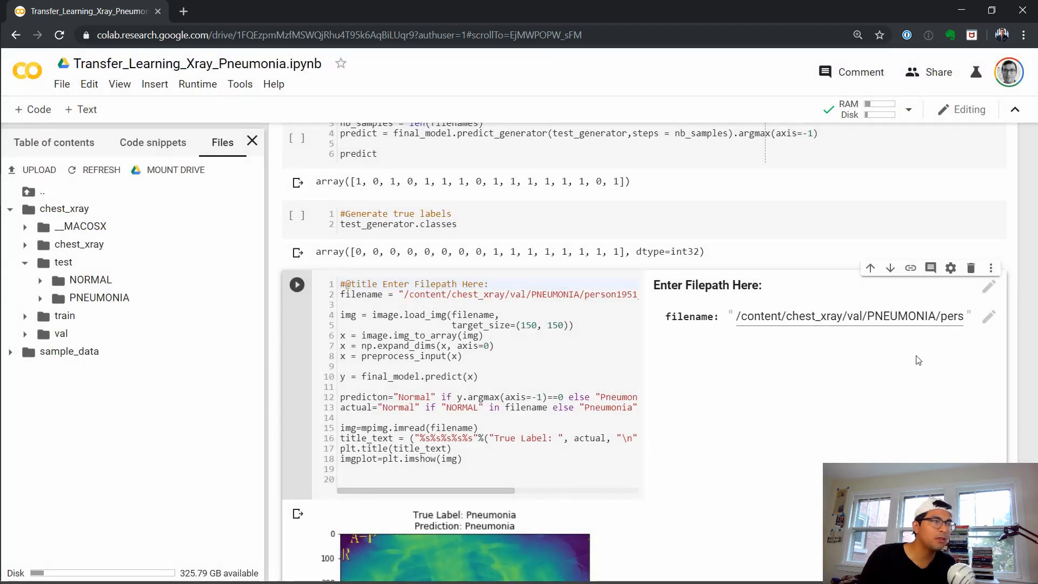
mouse_move(875, 393)
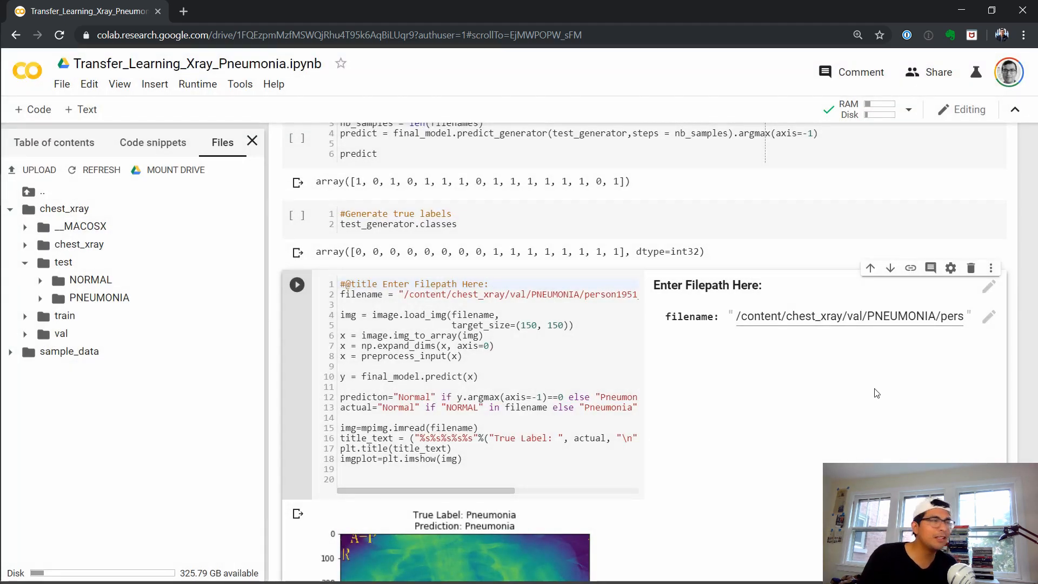